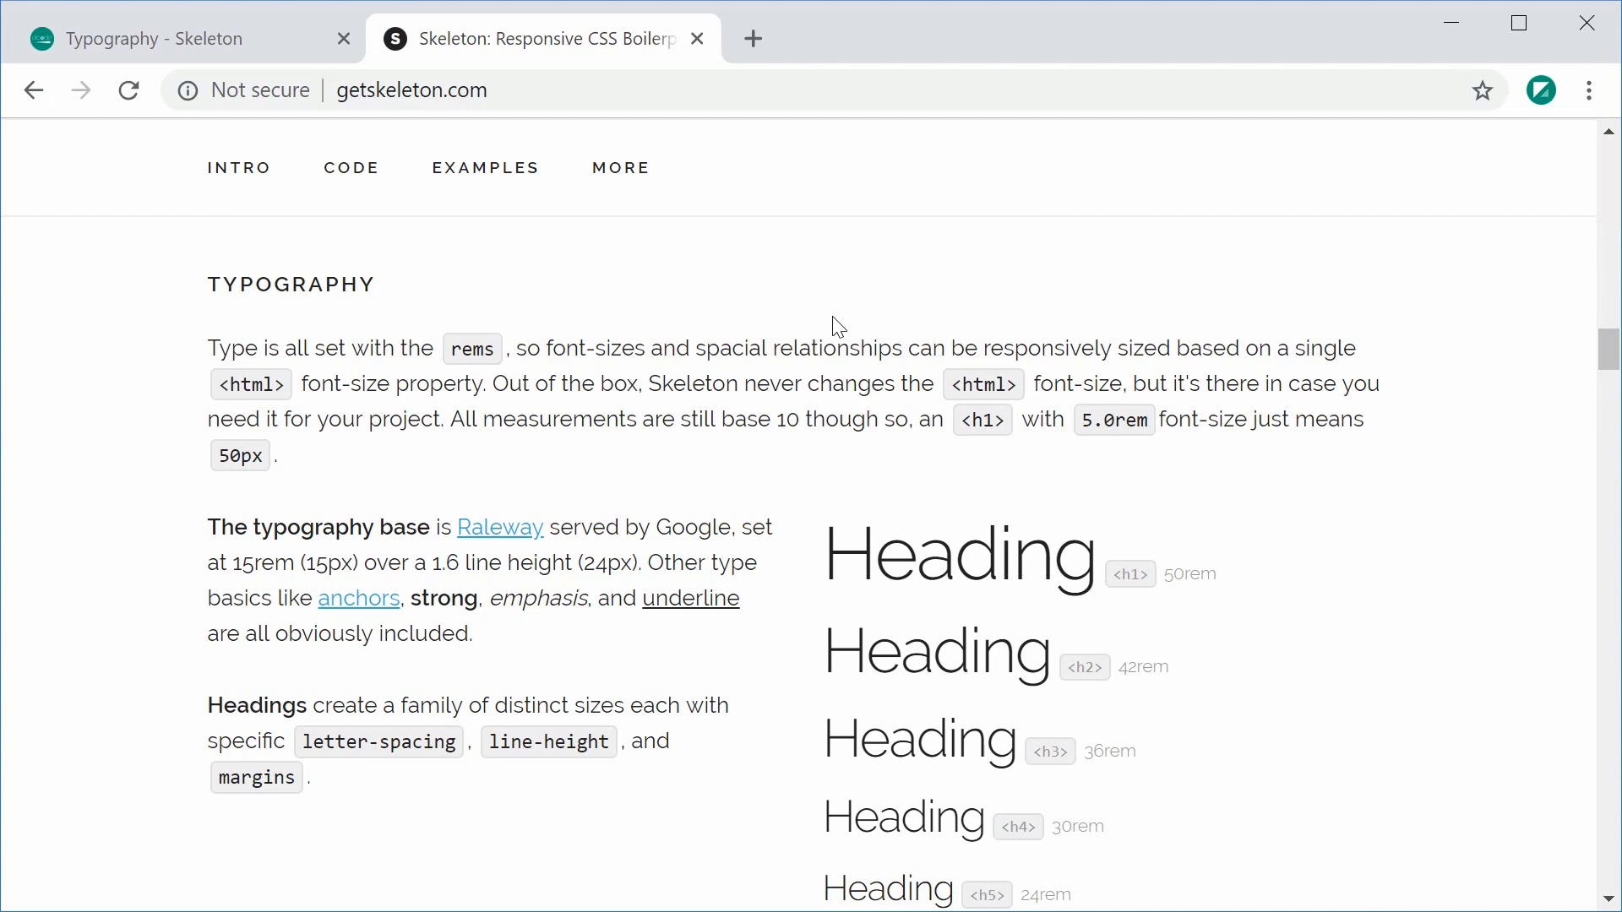
pyautogui.moveTo(835, 363)
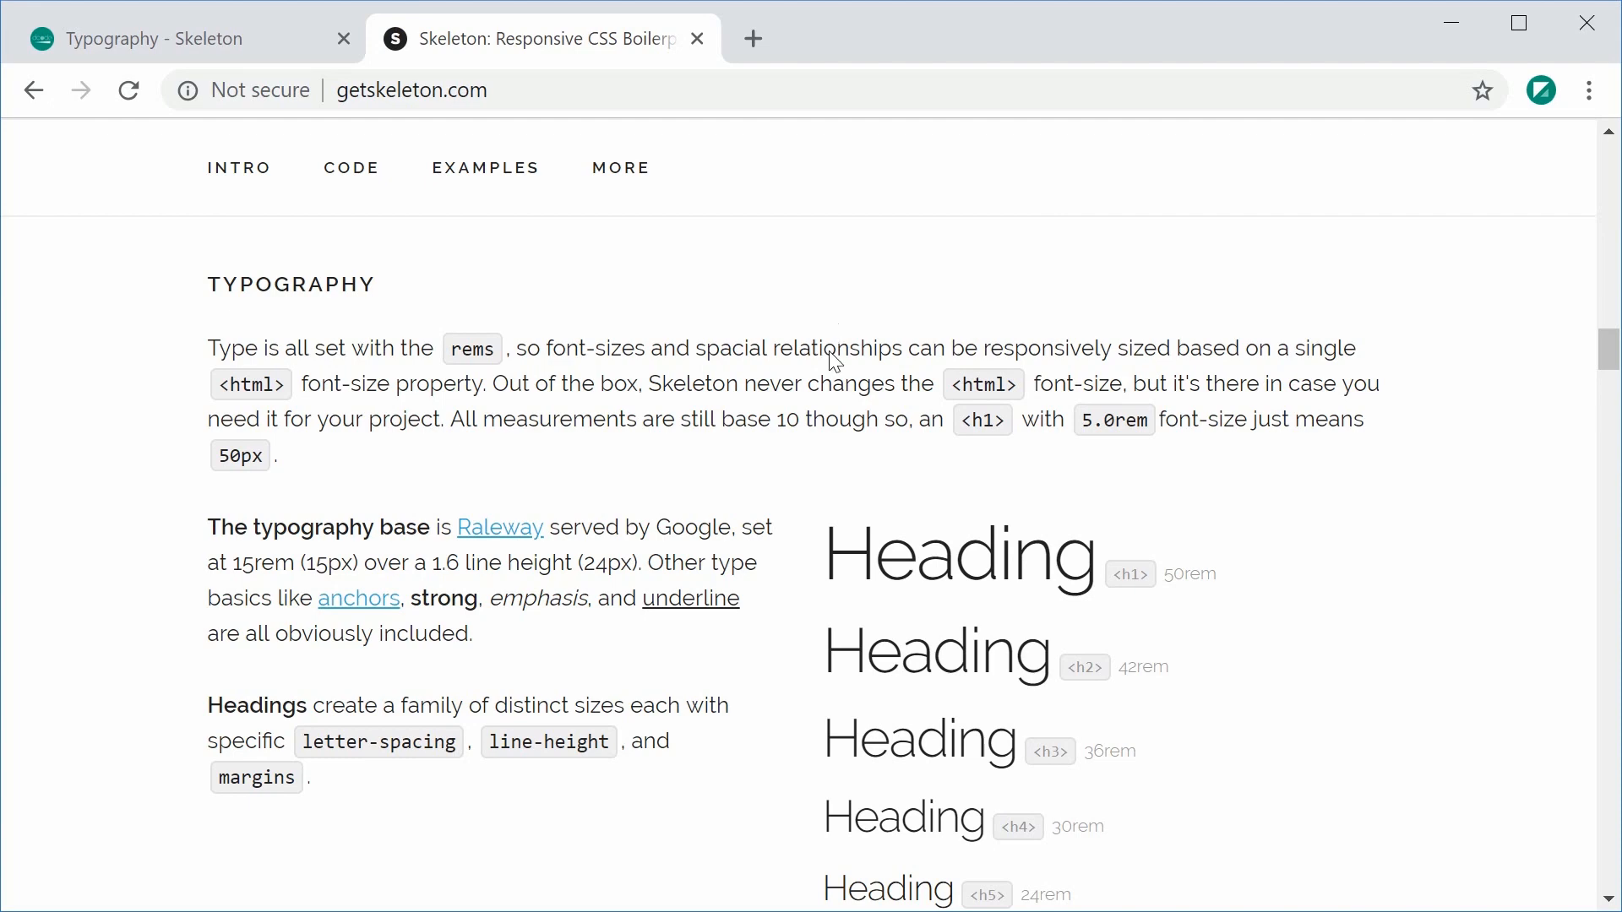
# Add a div.container > div.row > div.five.columns structure in the body via Emmet
pyautogui.scroll(-3)
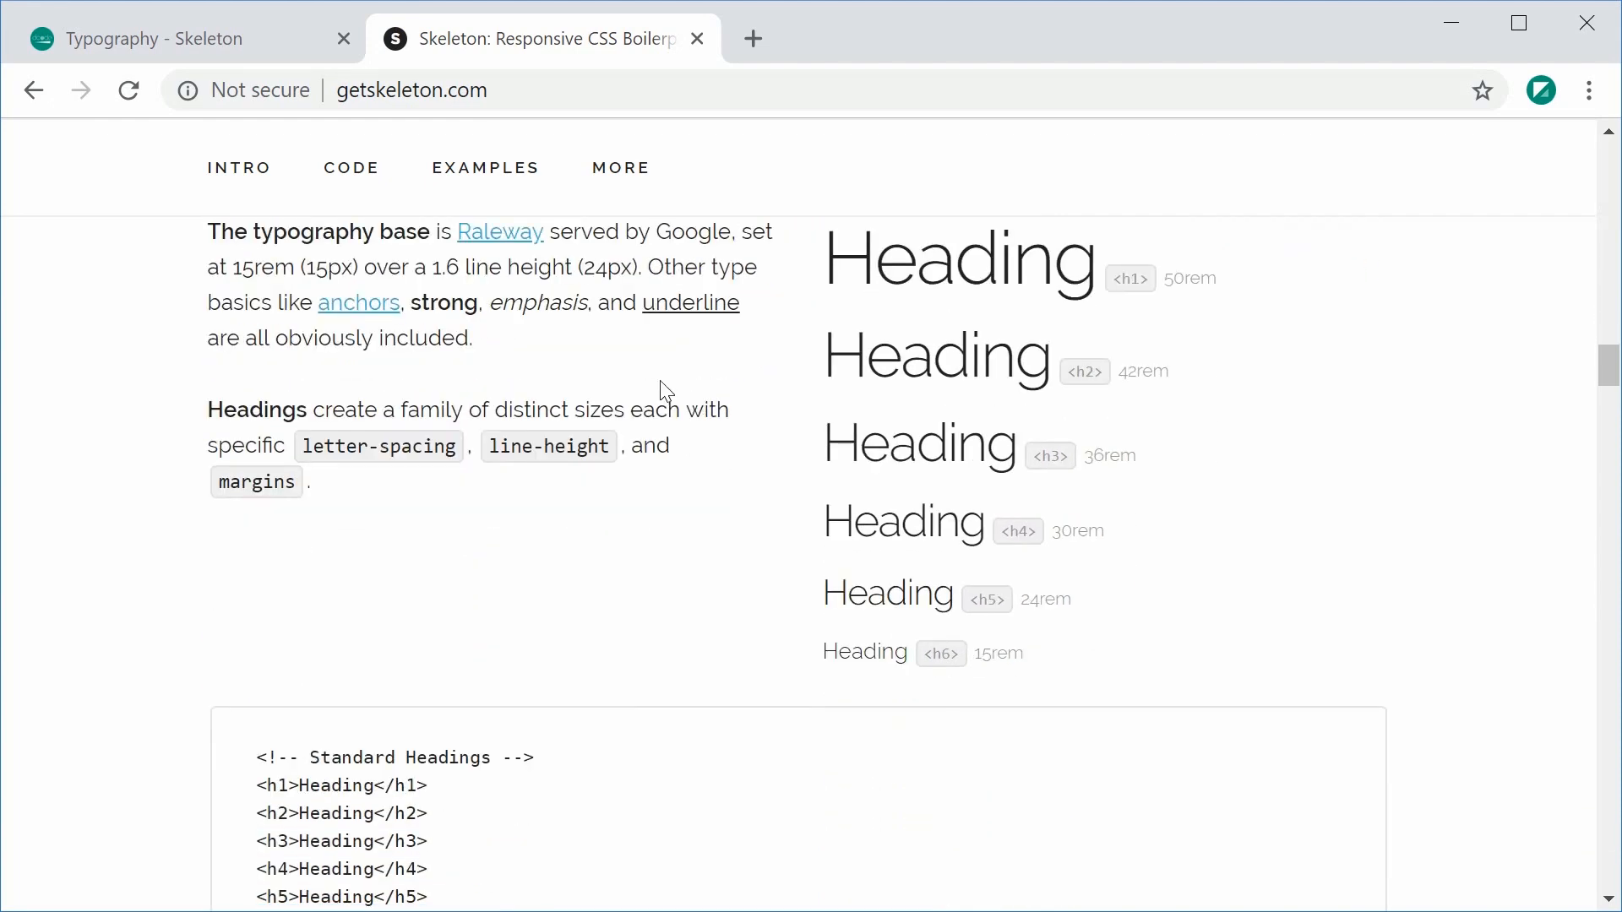
pyautogui.scroll(-3)
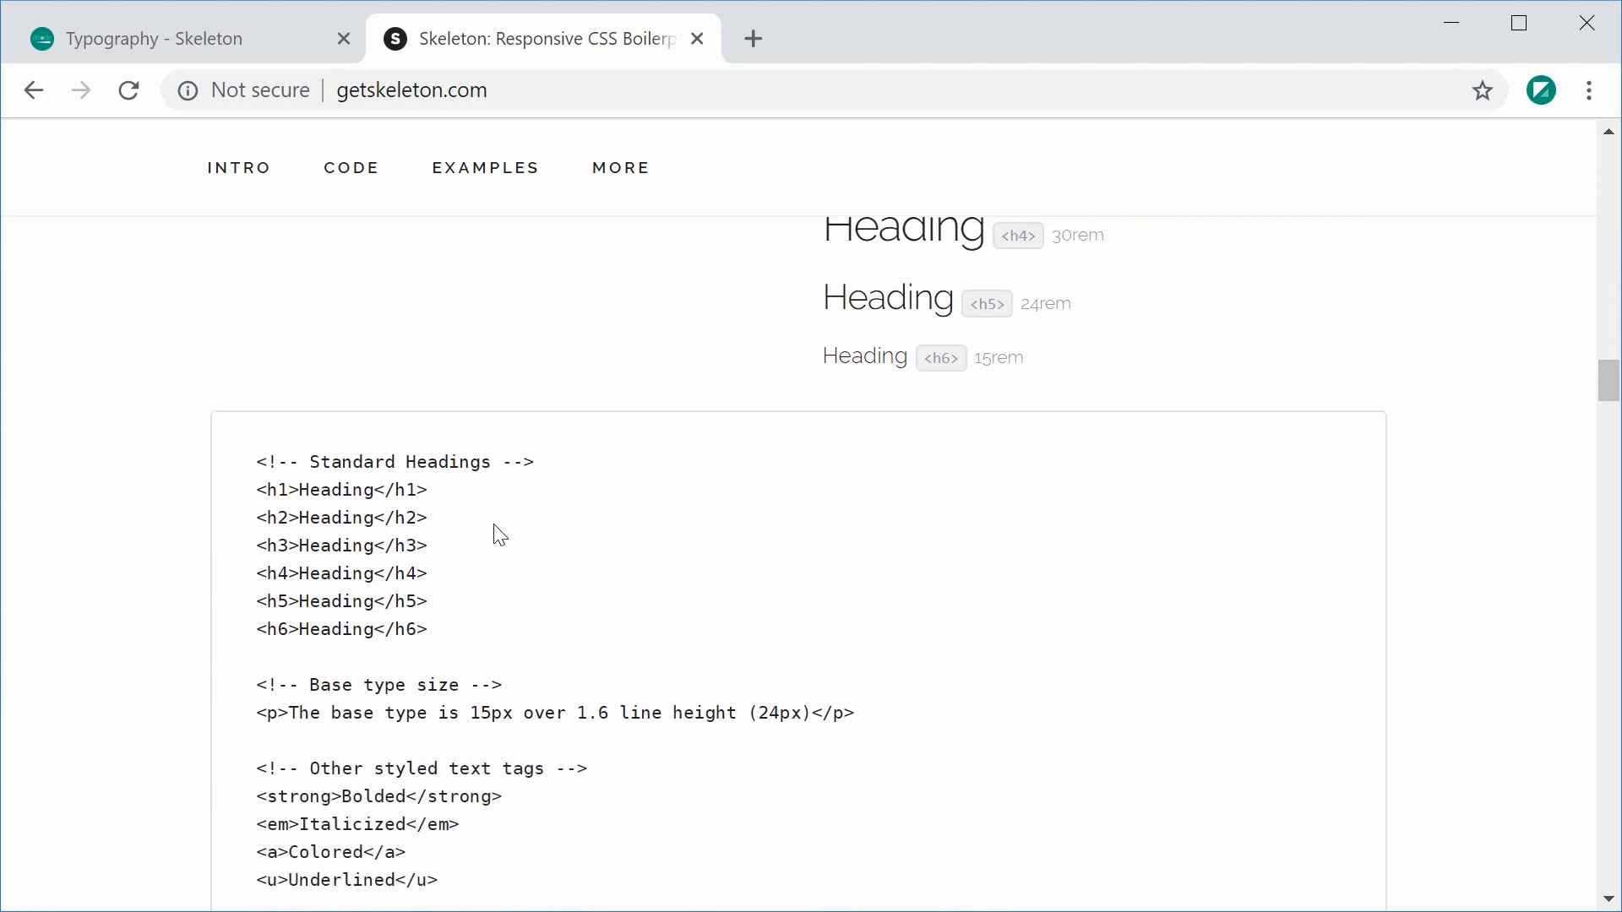
pyautogui.scroll(-3)
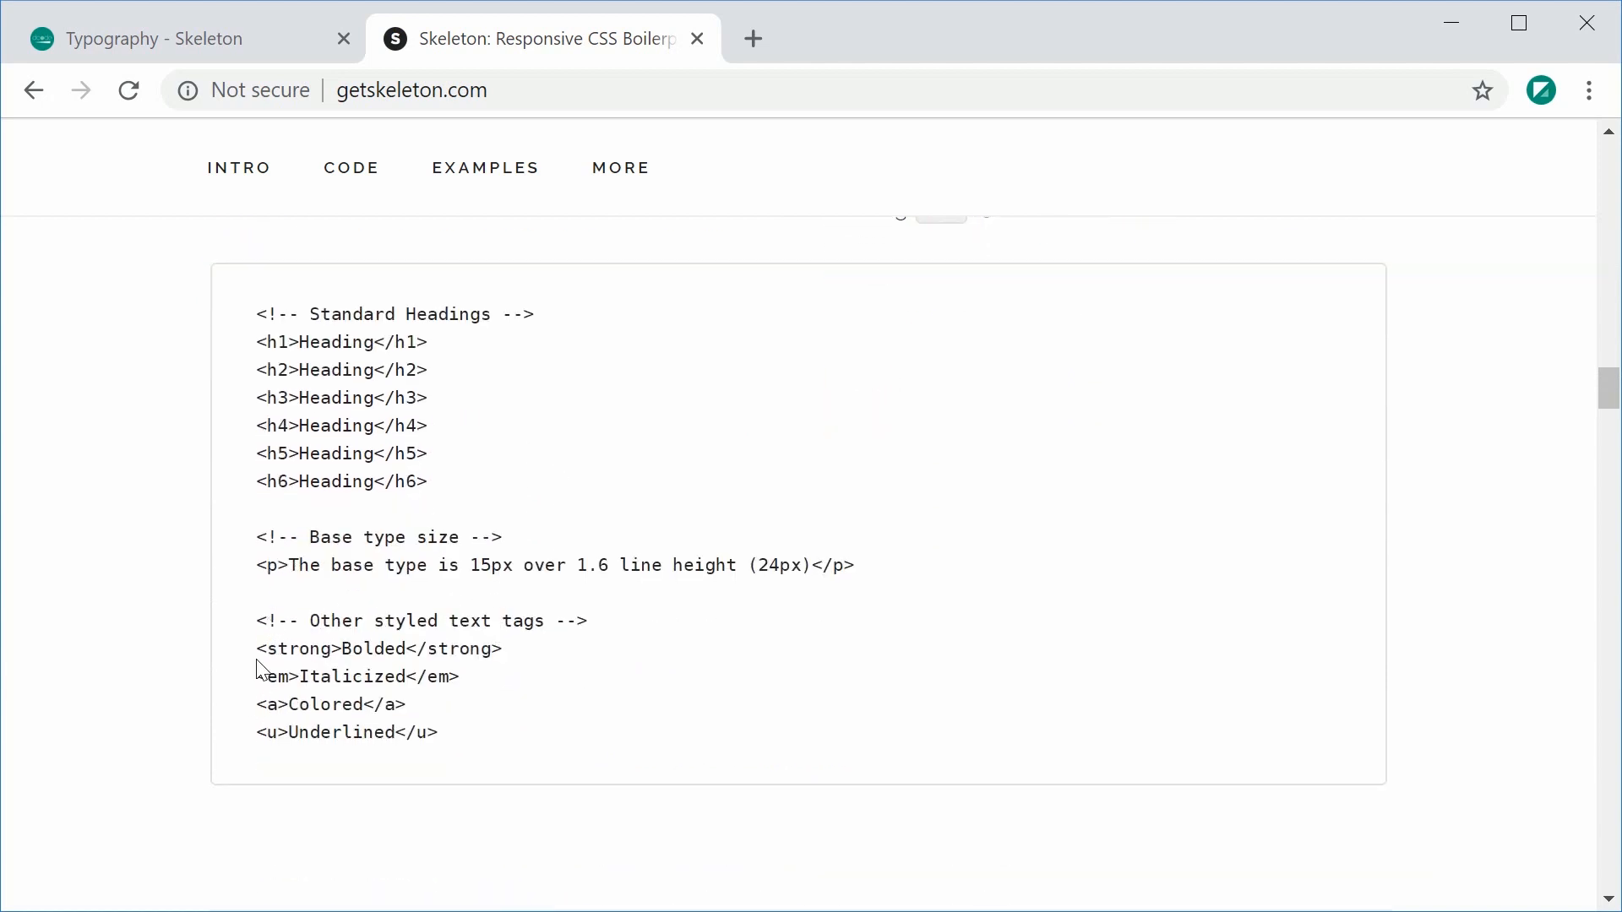
pyautogui.moveTo(355, 716)
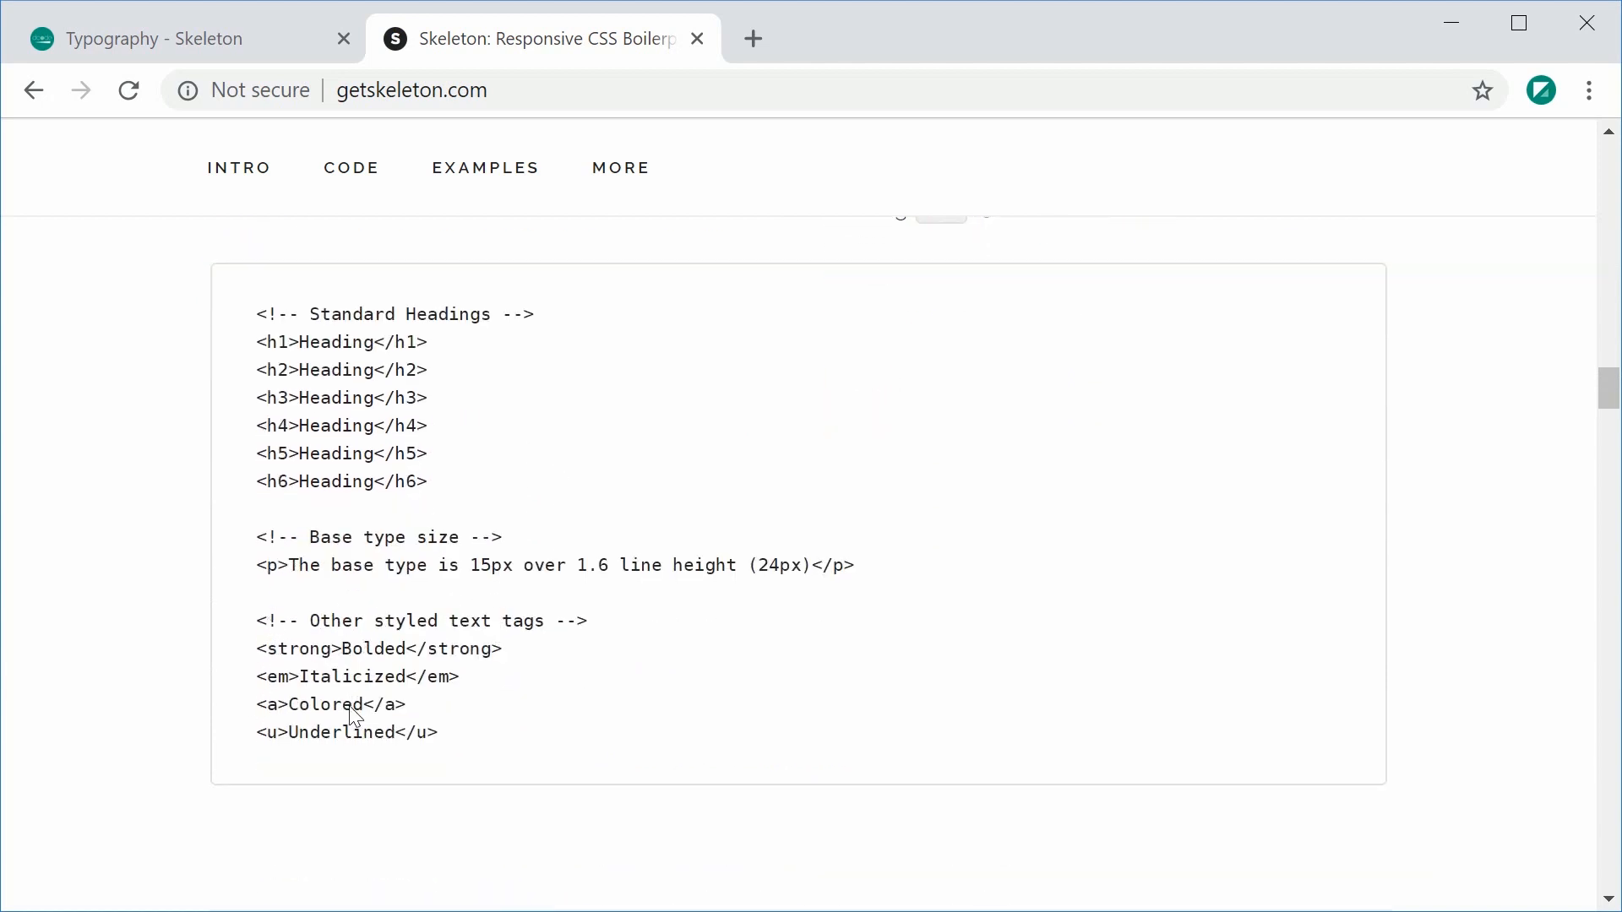
pyautogui.moveTo(610, 725)
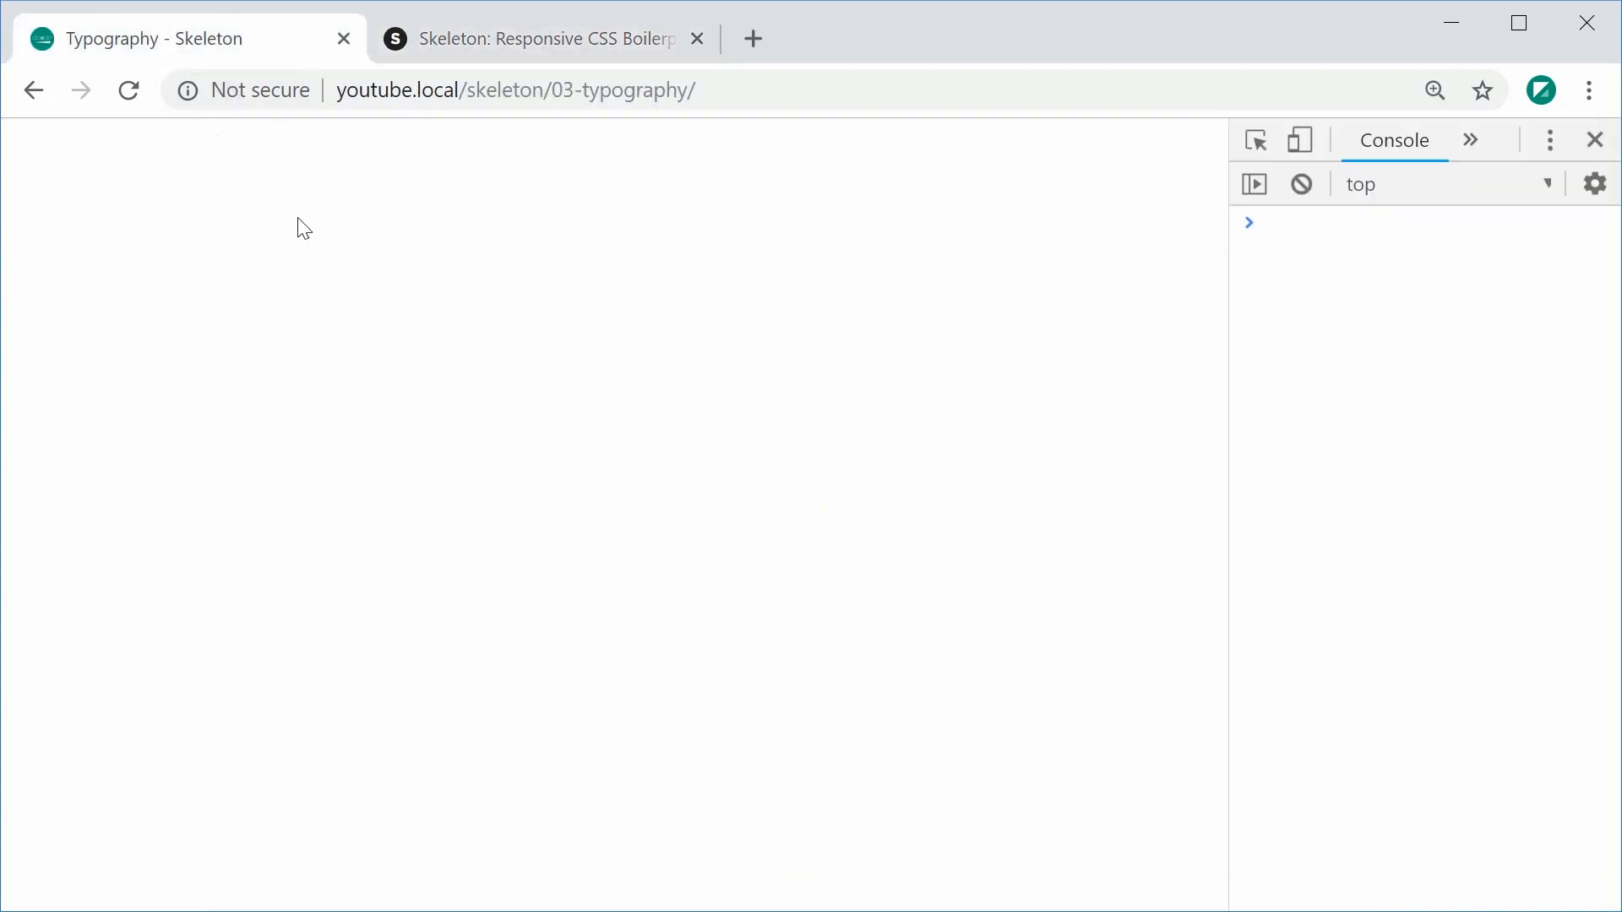
pyautogui.click(527, 39)
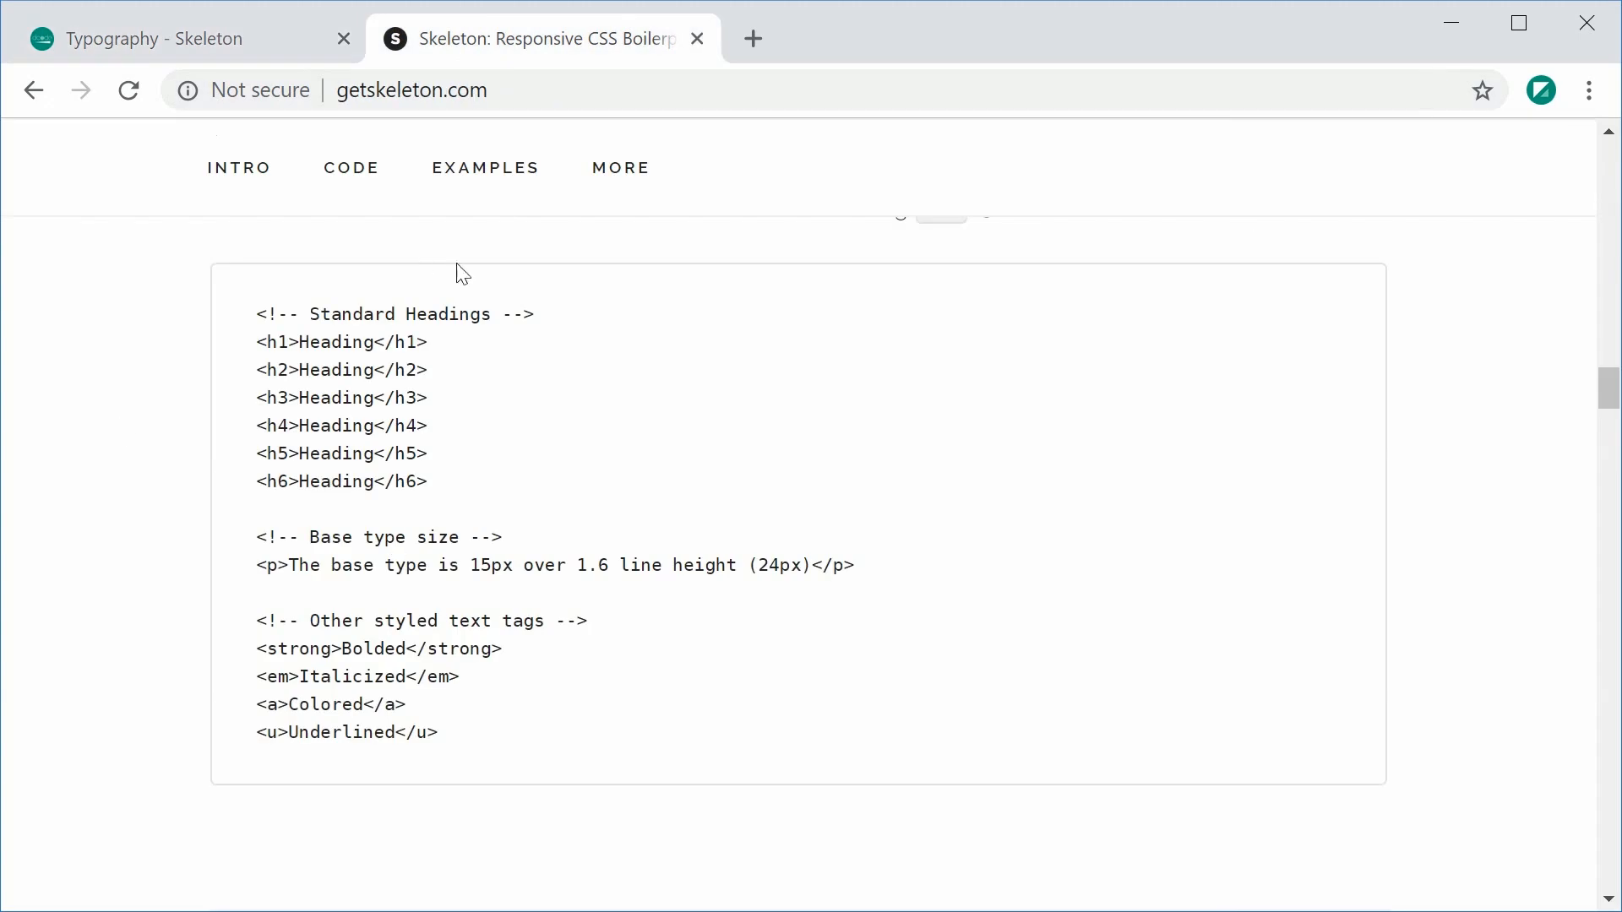
pyautogui.moveTo(451, 445)
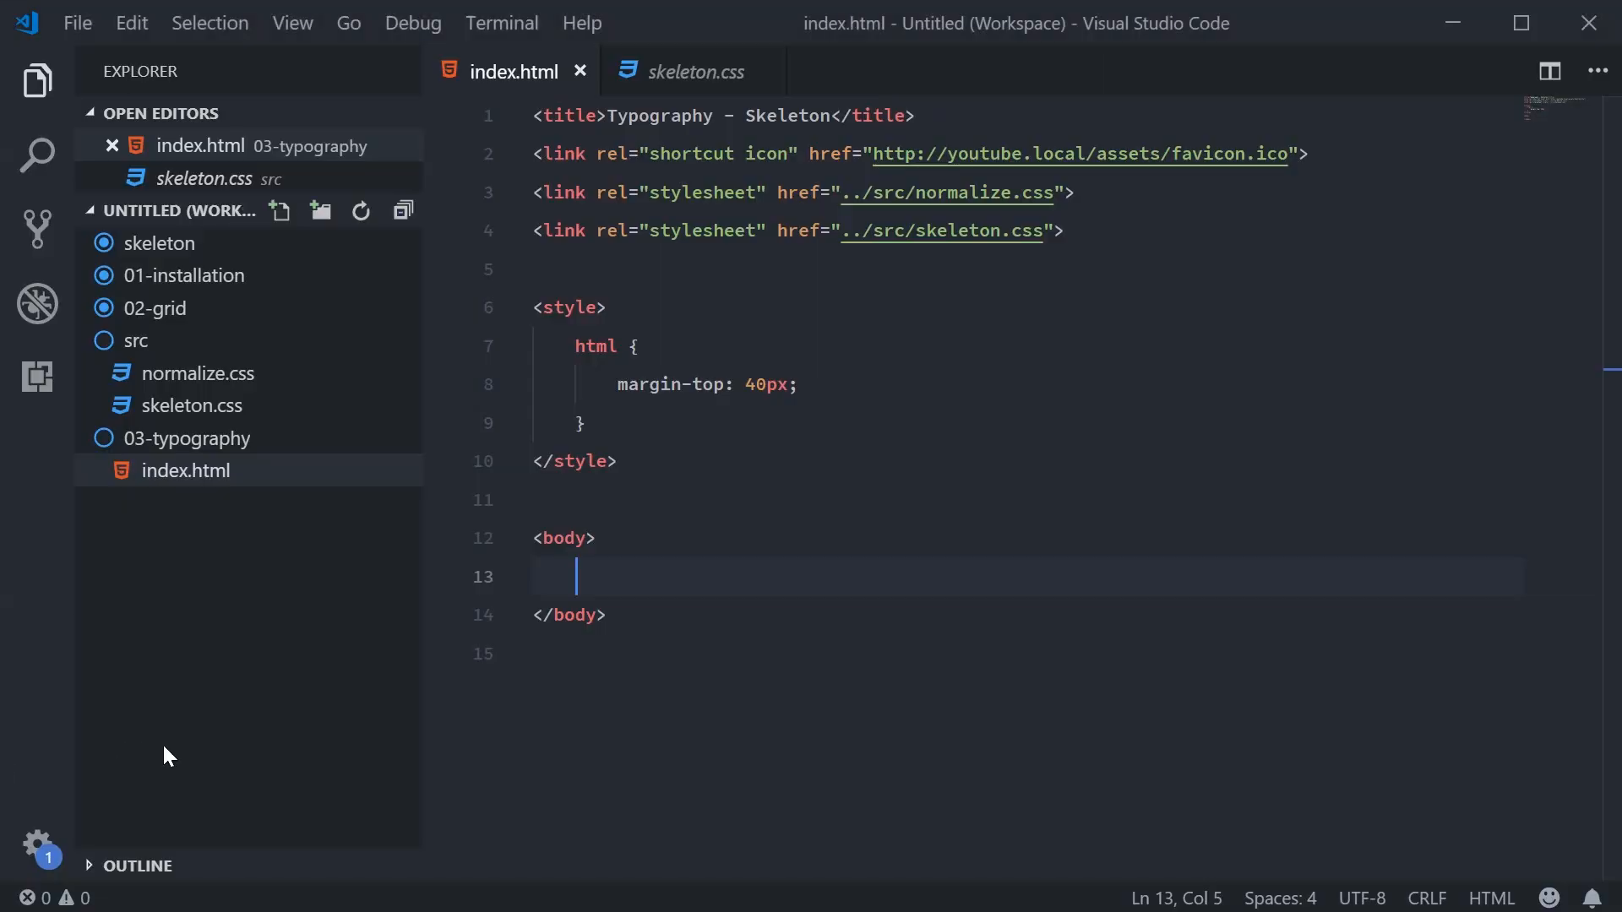
pyautogui.moveTo(237, 664)
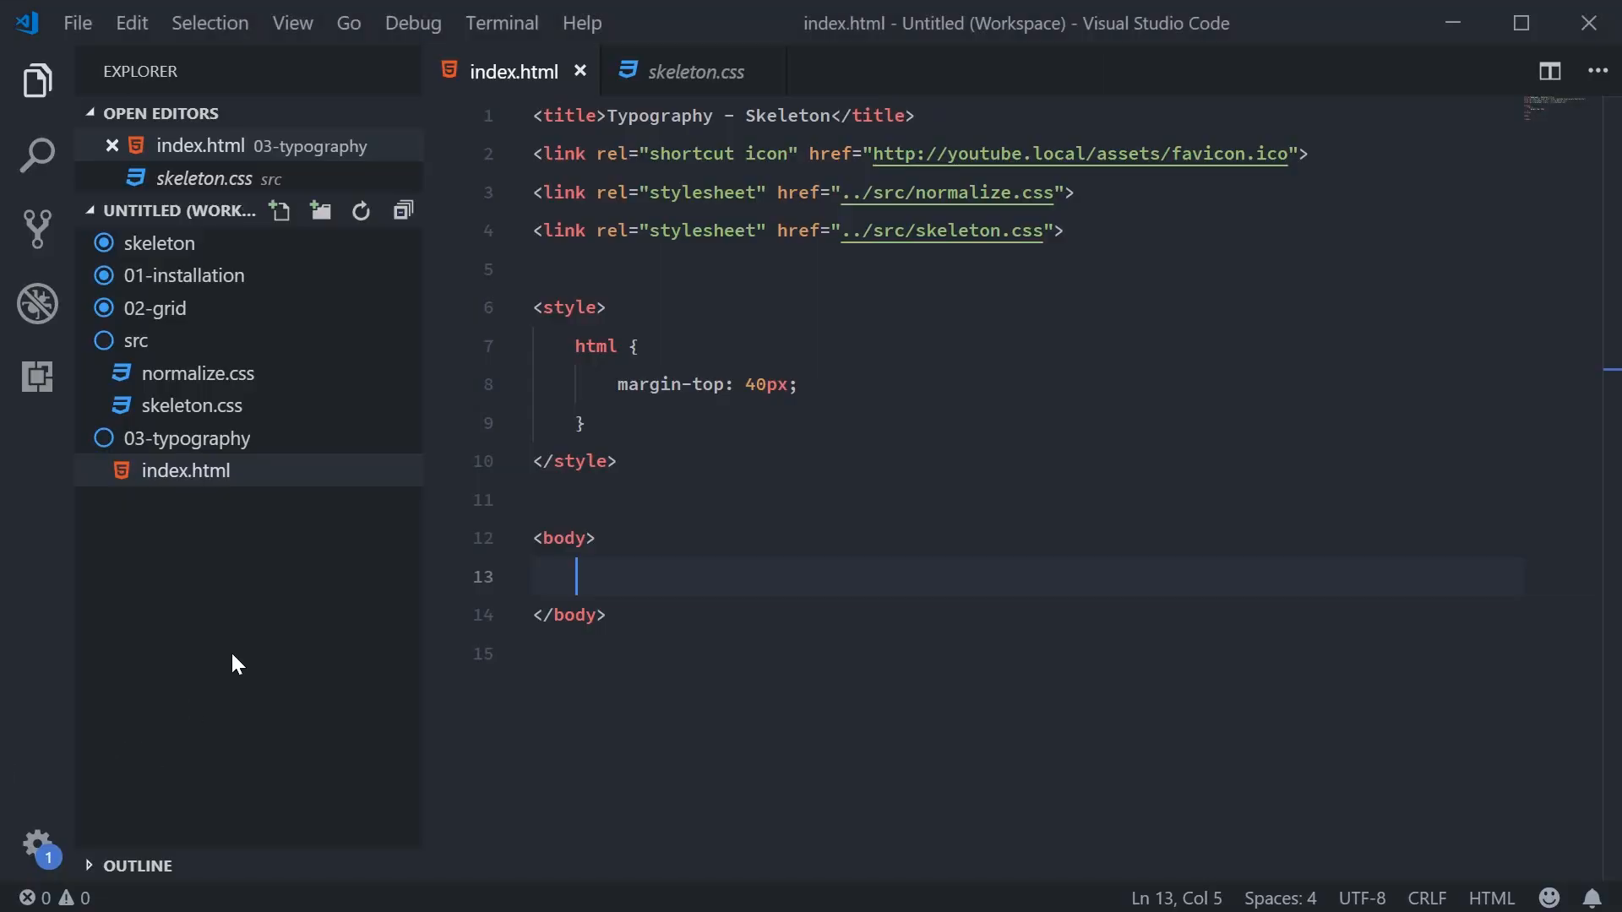
pyautogui.write('.container">')
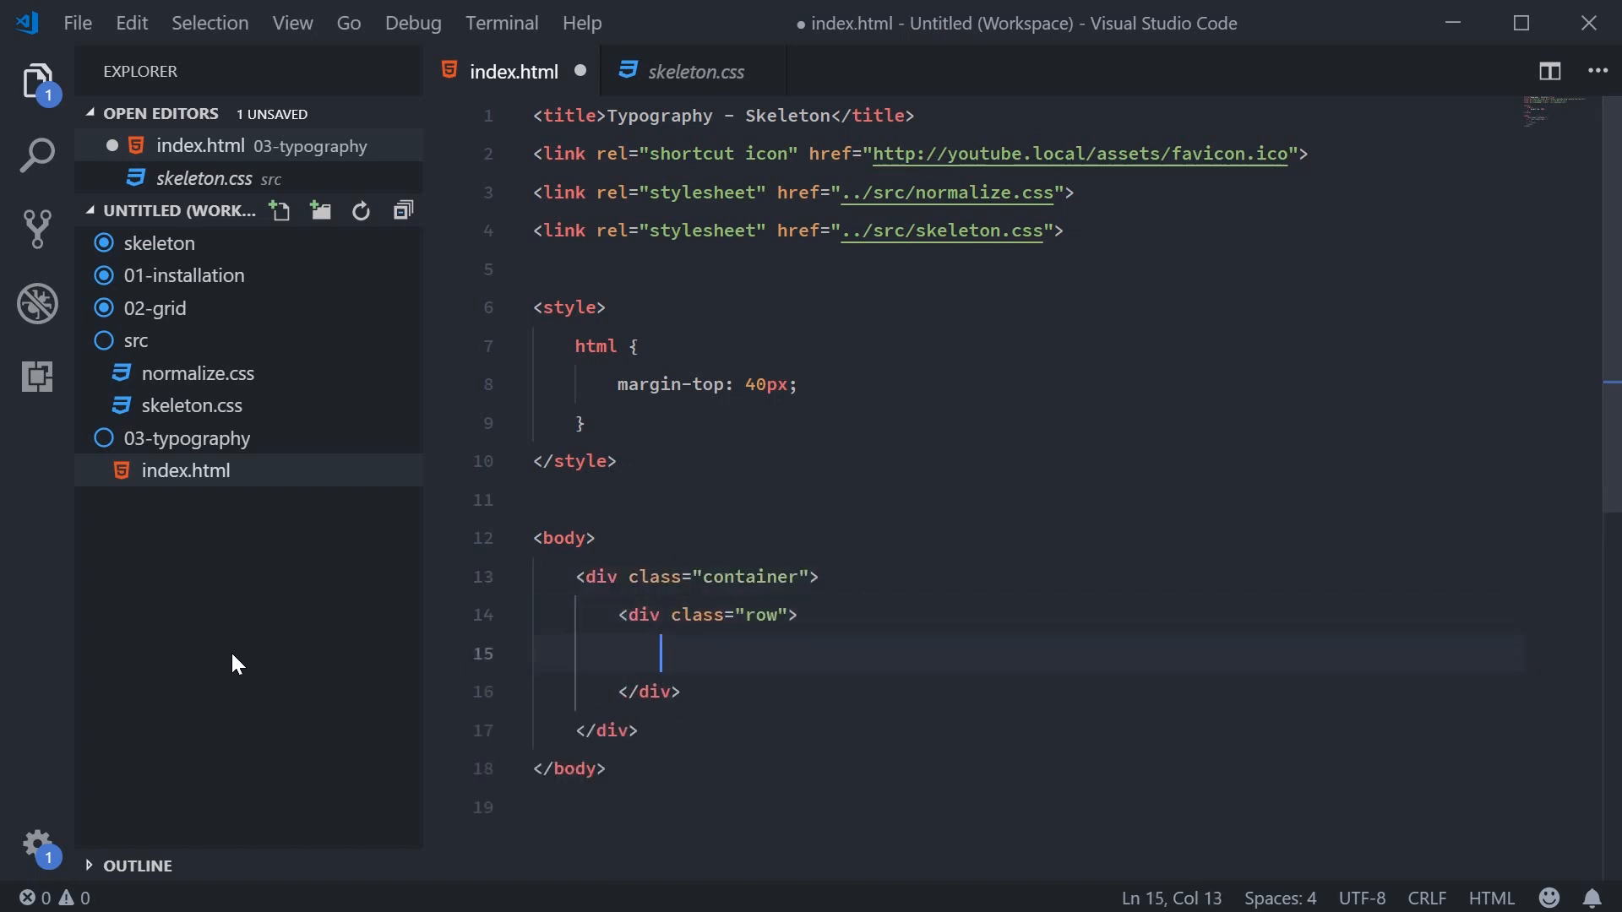
pyautogui.write('.')
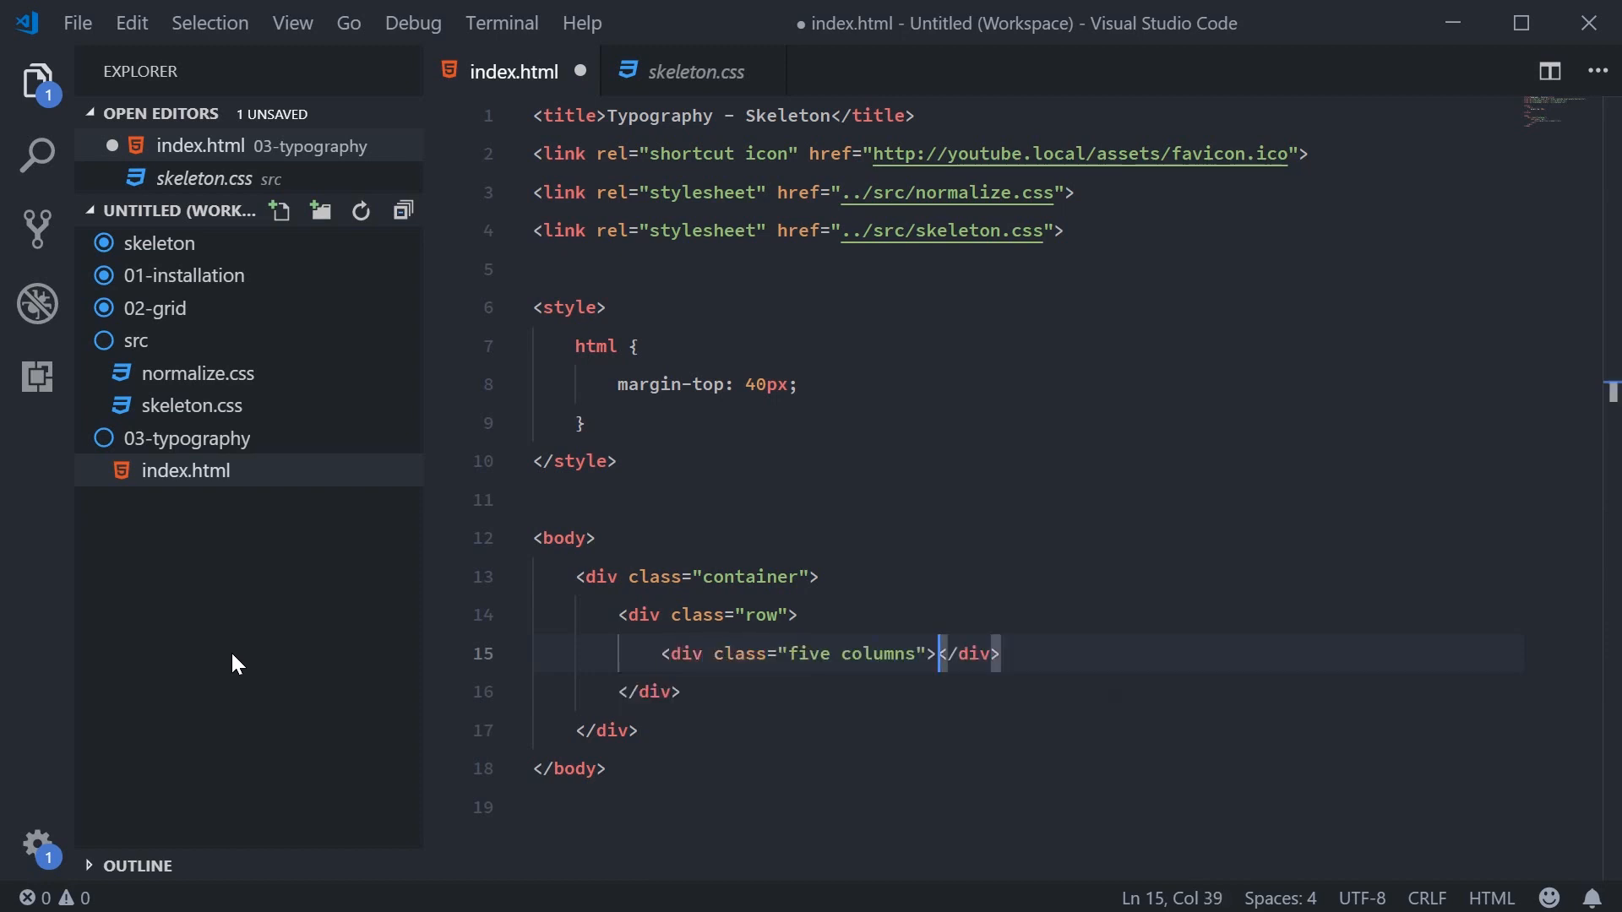
pyautogui.press('Enter')
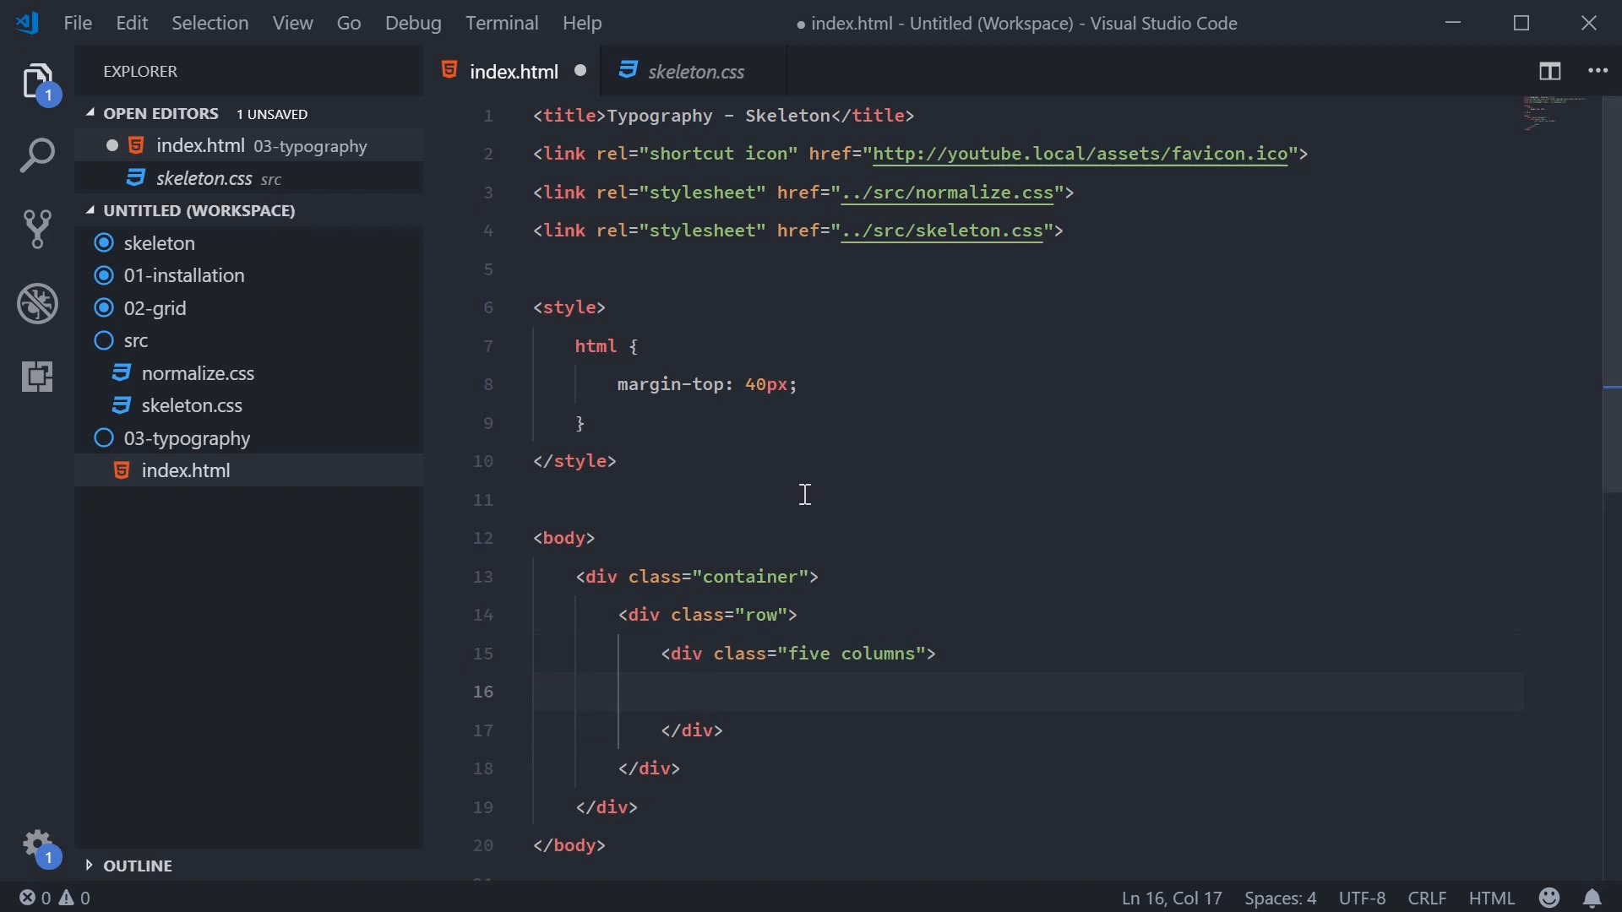
# Fill the column with a Typography h2, a 'dcode' h4 subheading and a lorem paragraph
pyautogui.write('h2>Typography</h2>')
pyautogui.write('<h4></h4>')
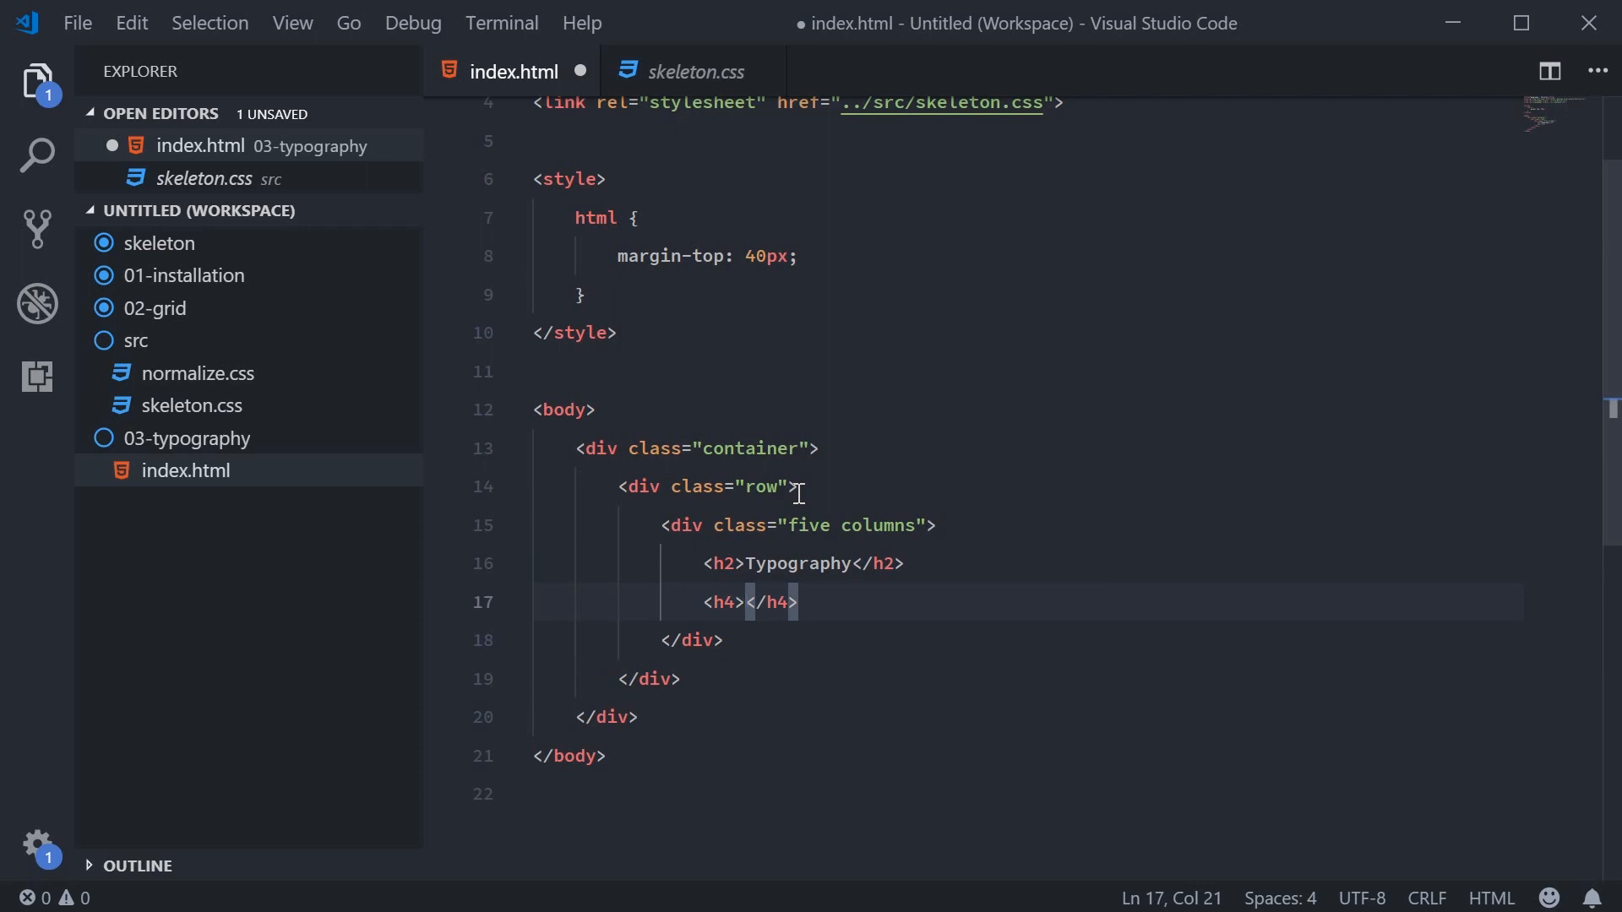
pyautogui.write('dcode')
pyautogui.write('<p></p>')
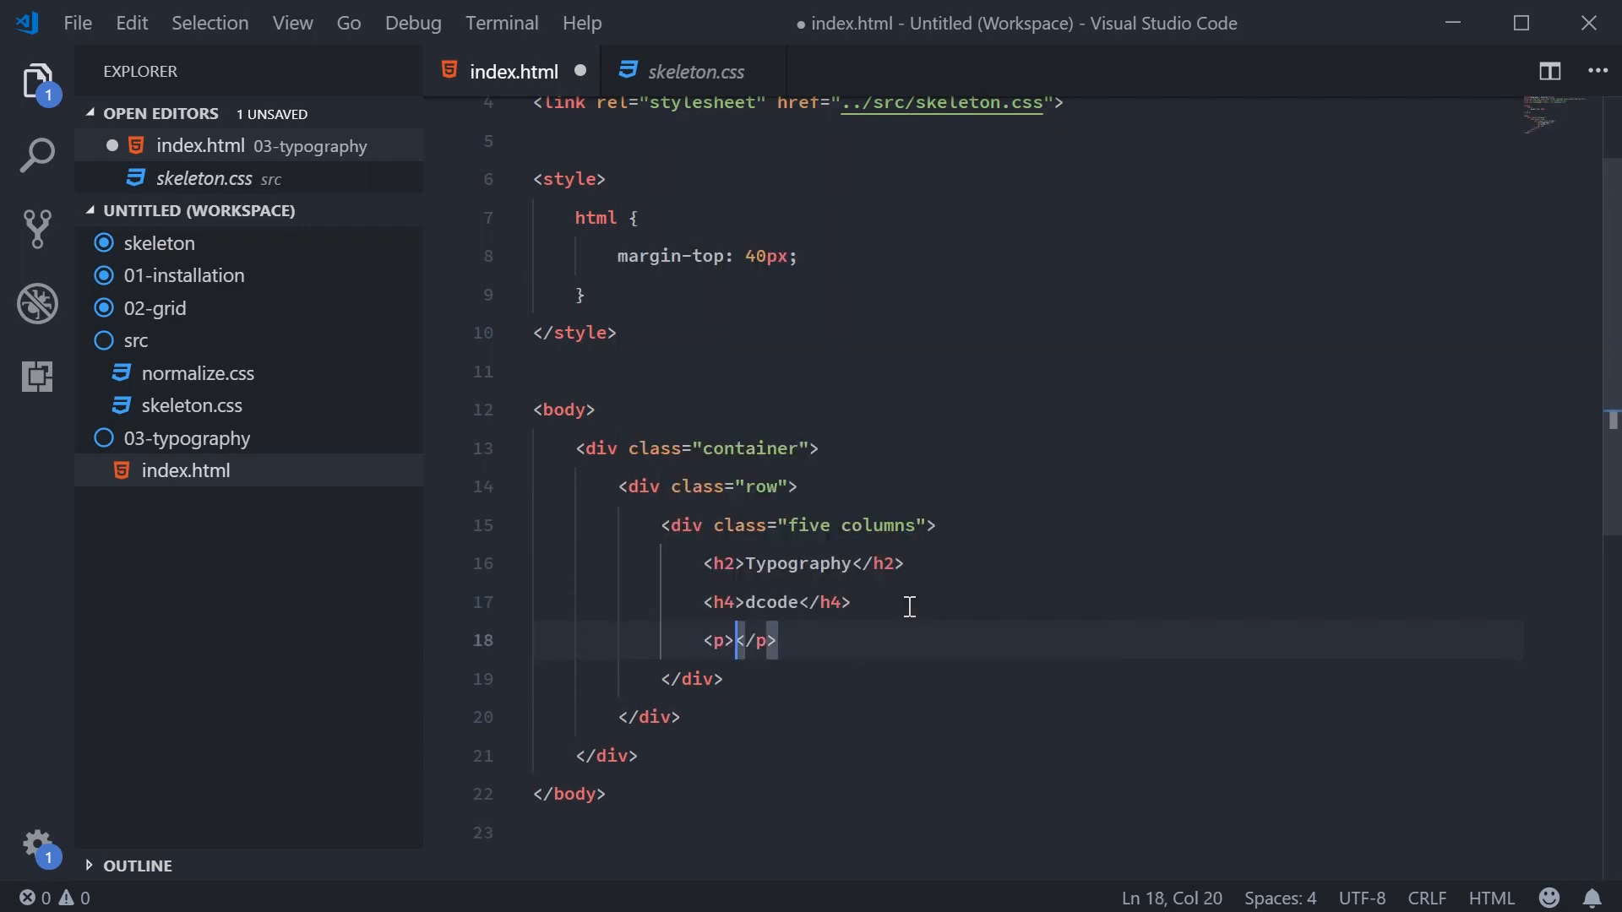
pyautogui.write('ptatibus facilis! Culpa iure laborum nobis doloremque sapiente eaque at corporis odit eius!')
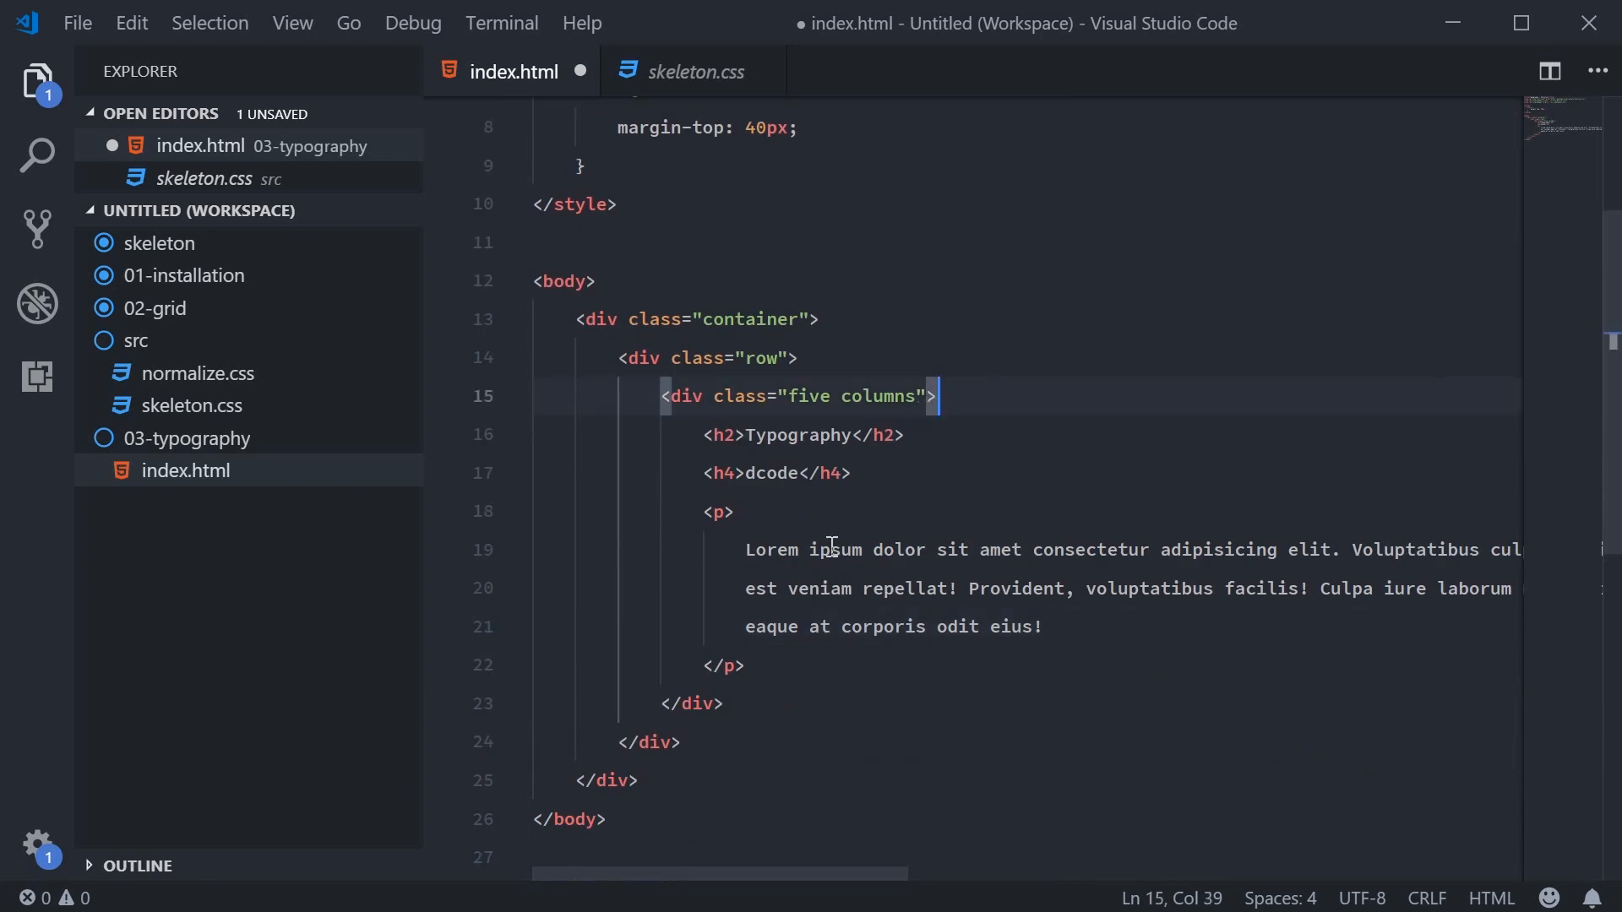
# Add a .seven.columns div with an h5 reading 'dcode on YouTube'
pyautogui.write('.')
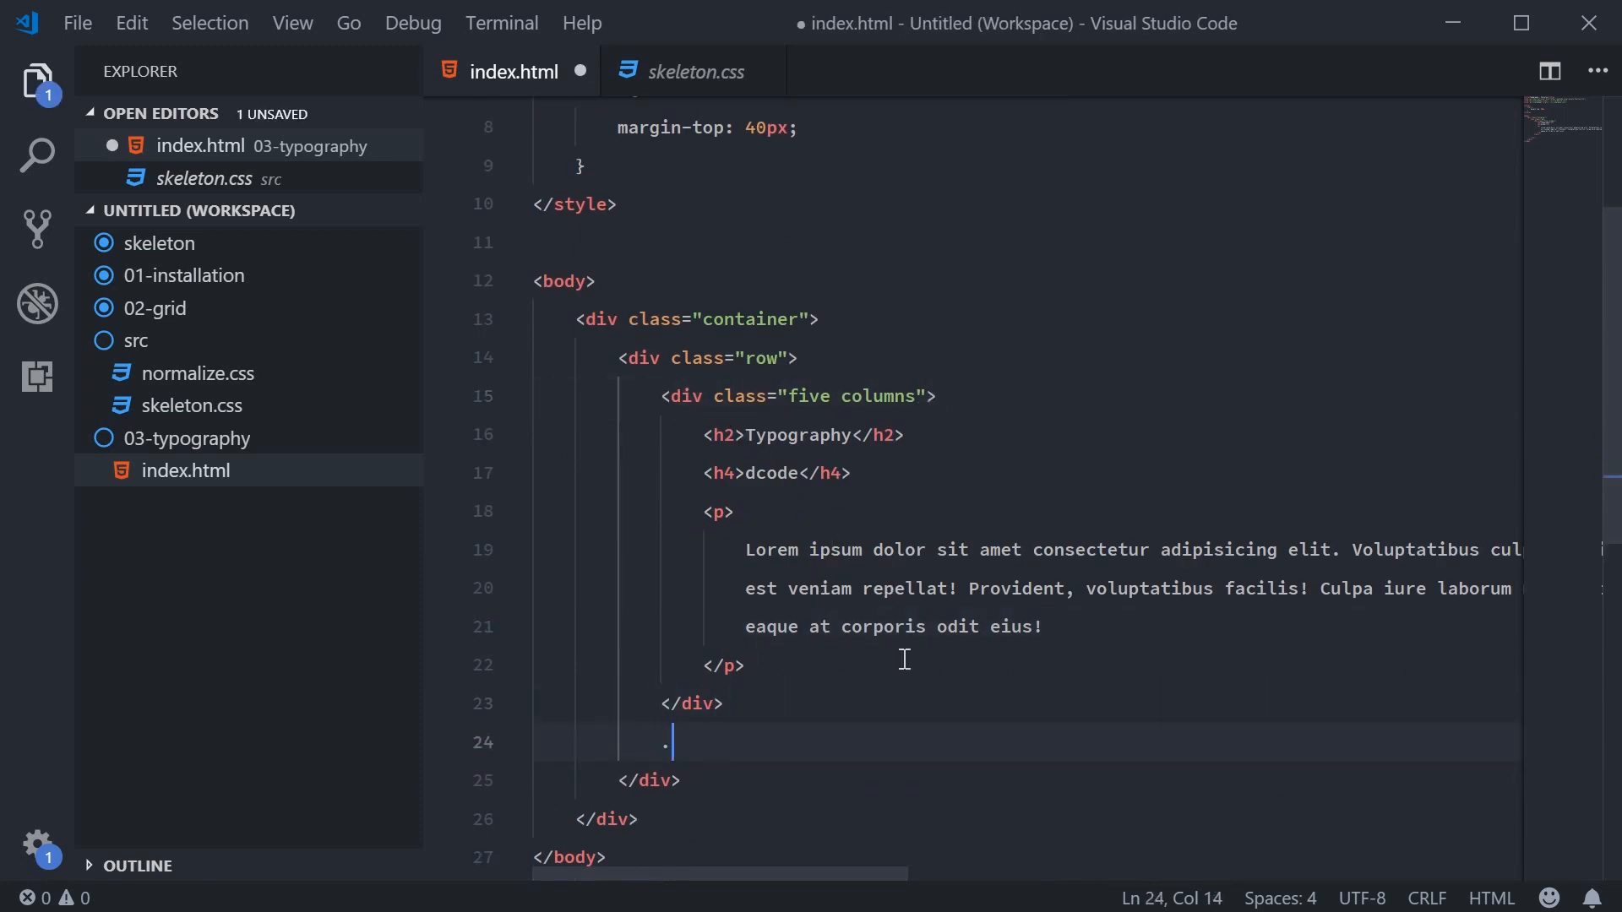
pyautogui.write('seven.columns">')
pyautogui.write('<h5>dcod</h5>')
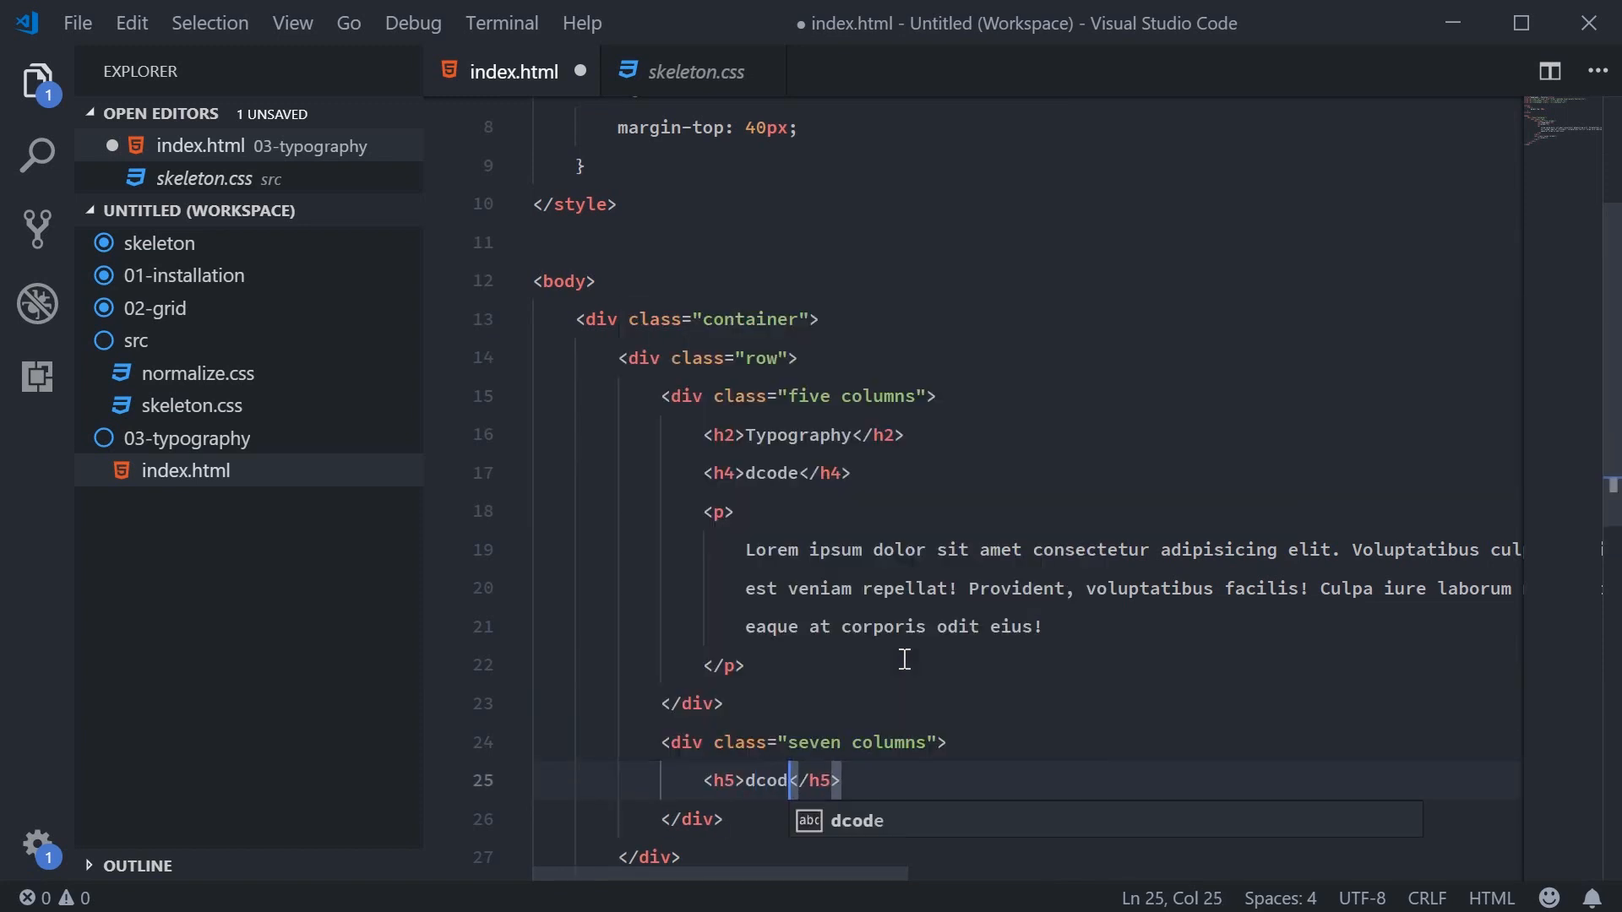
pyautogui.write('on YouTube')
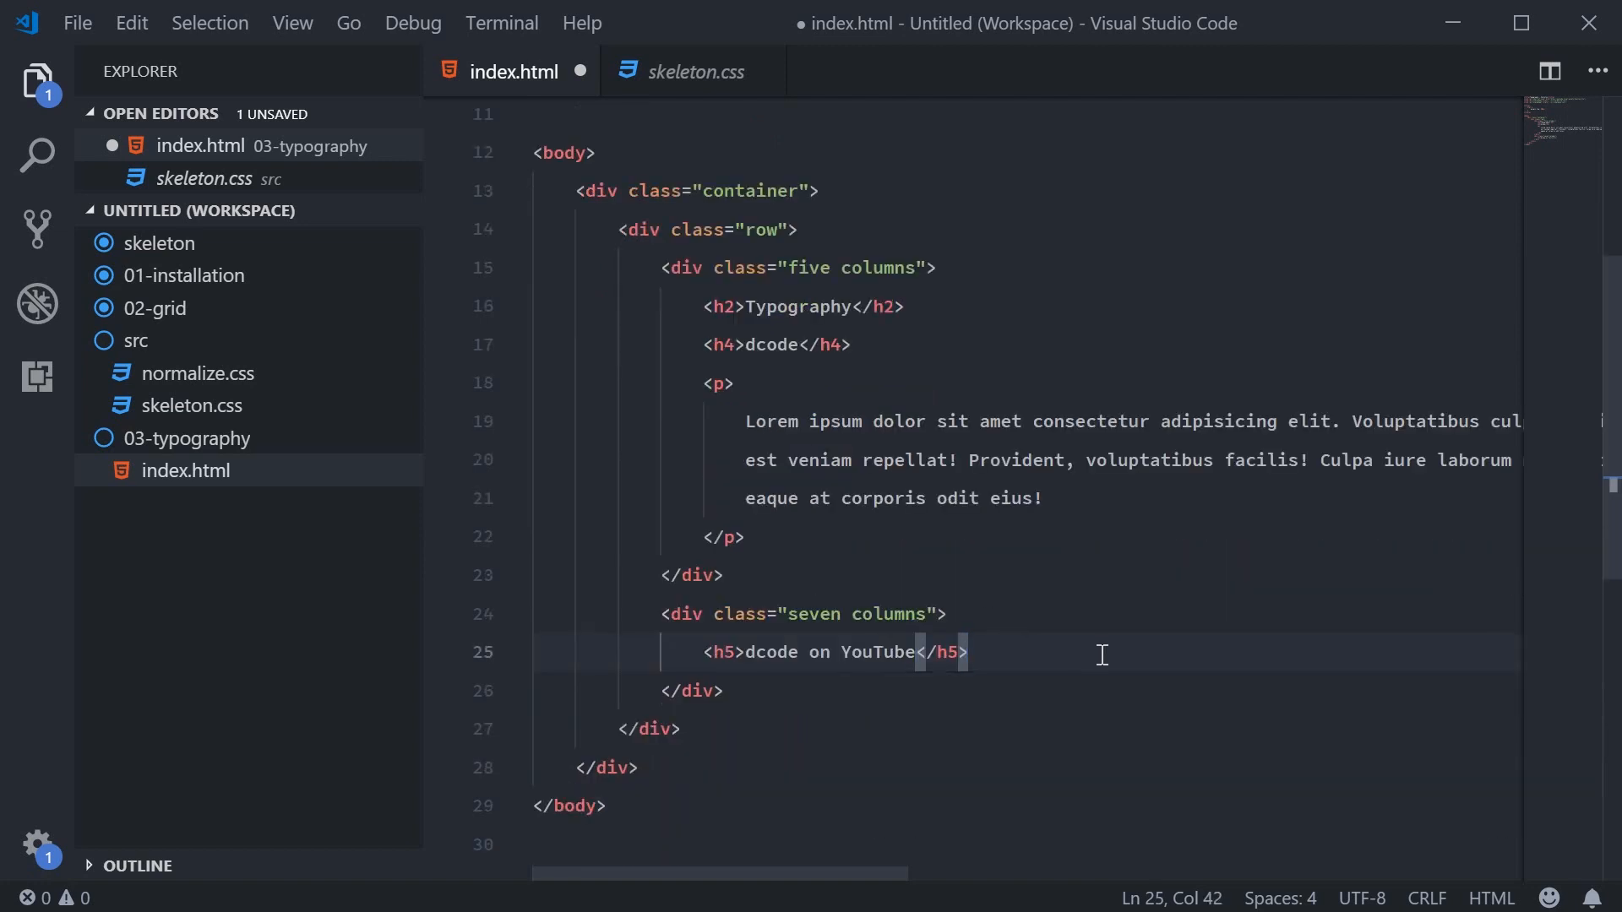
pyautogui.press('Enter')
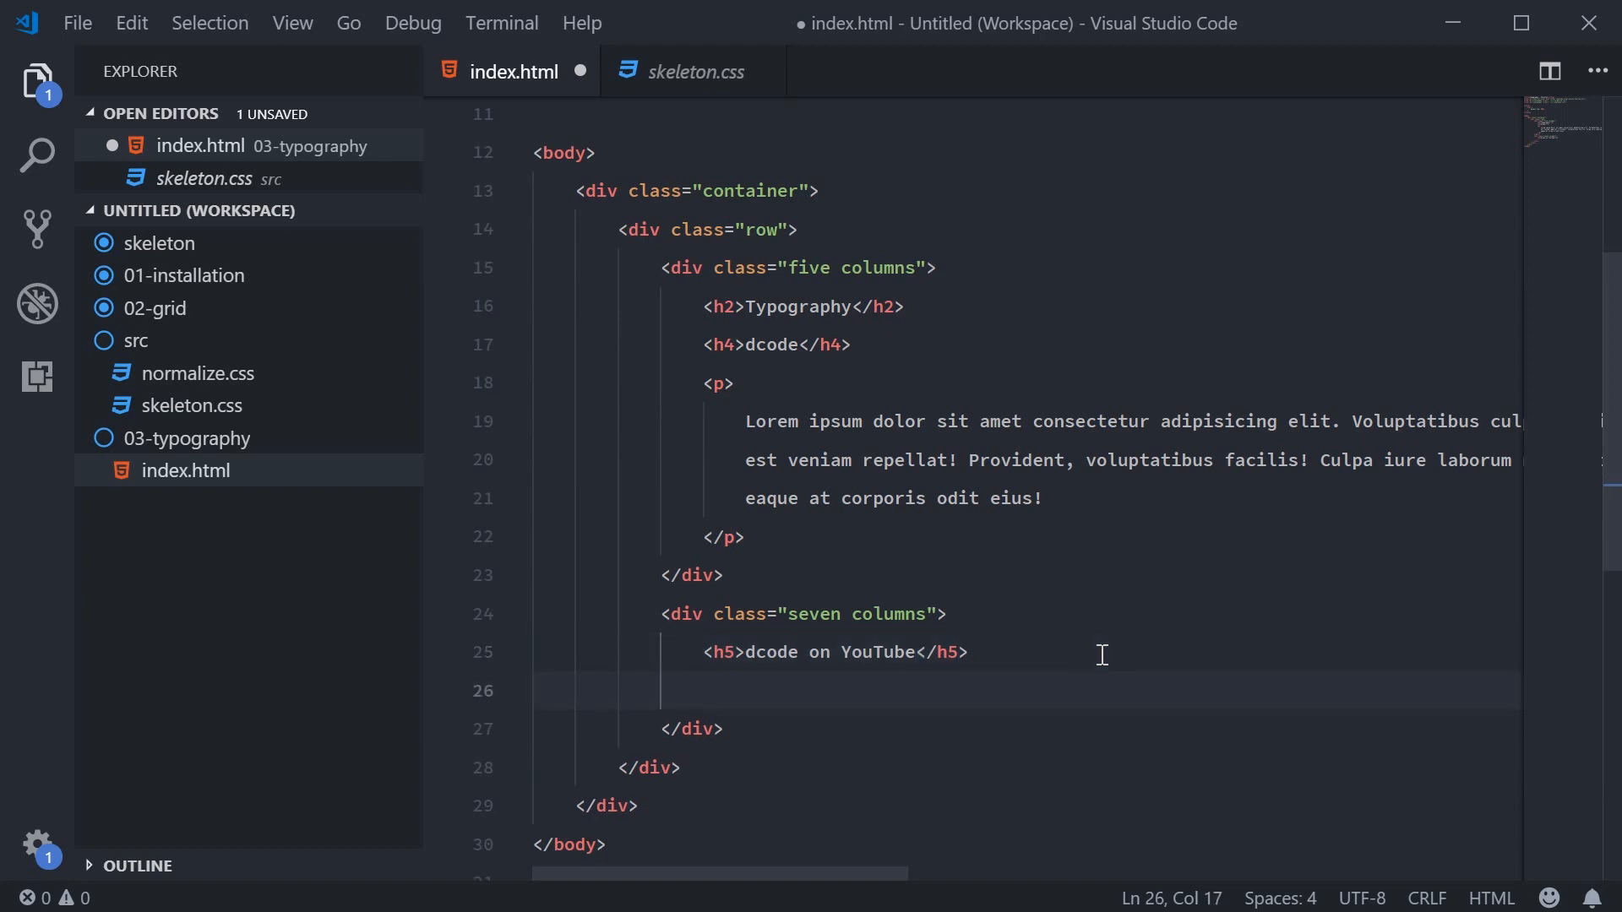
# Add strong, u 'underline', em 'italics' and a 'link' paragraphs, the anchor getting href="#"
pyautogui.write('strong>bold</strong>')
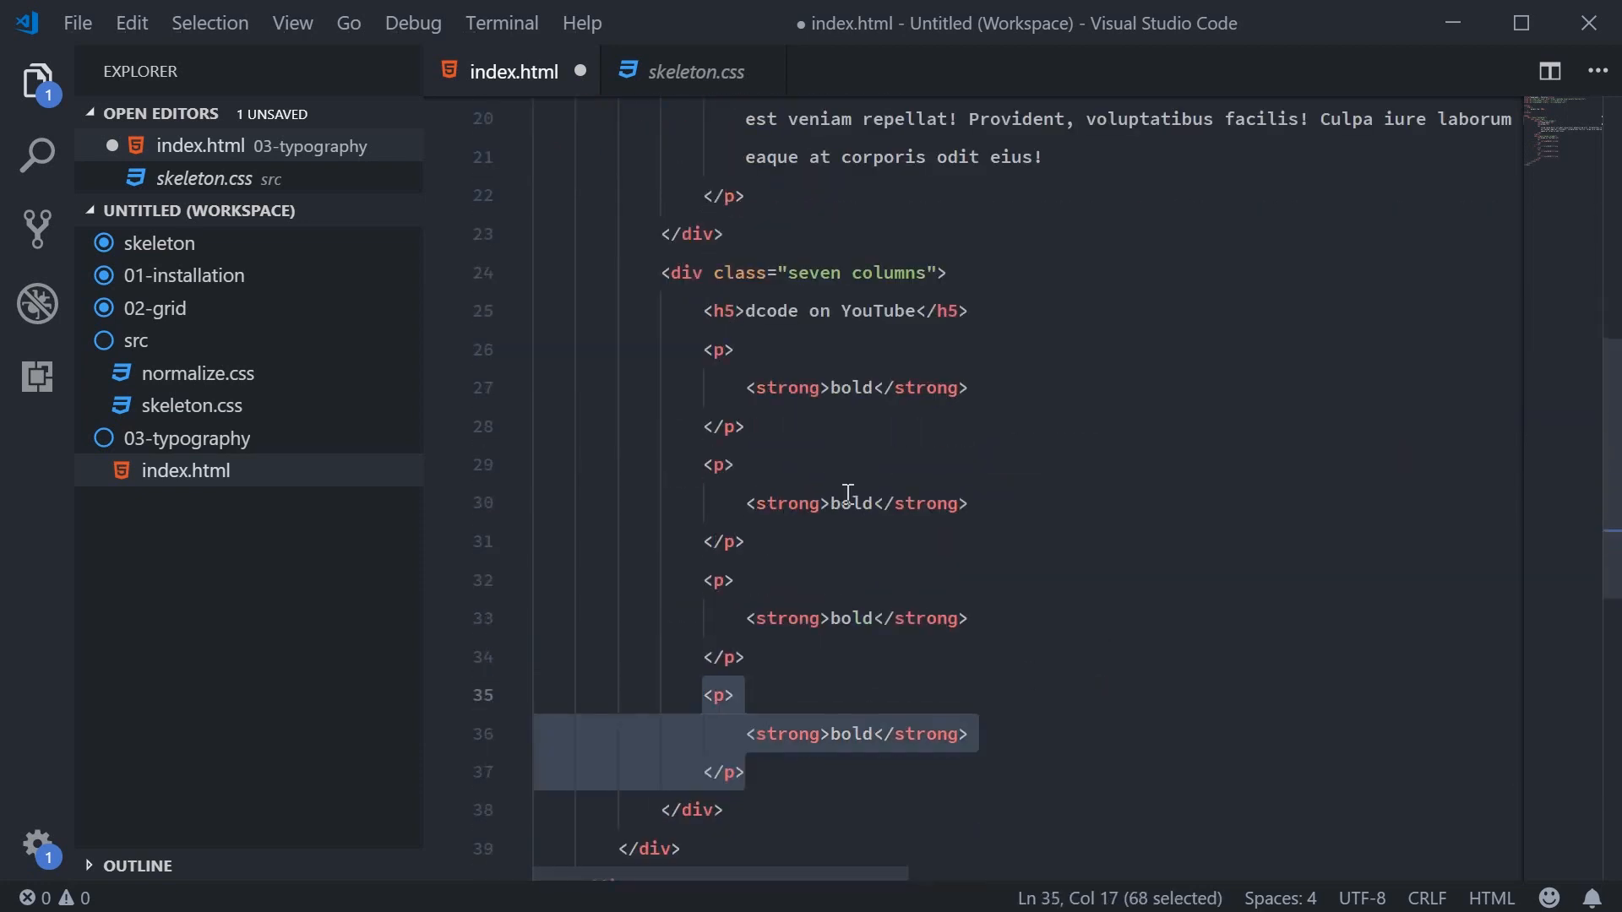
pyautogui.write('underline</u>')
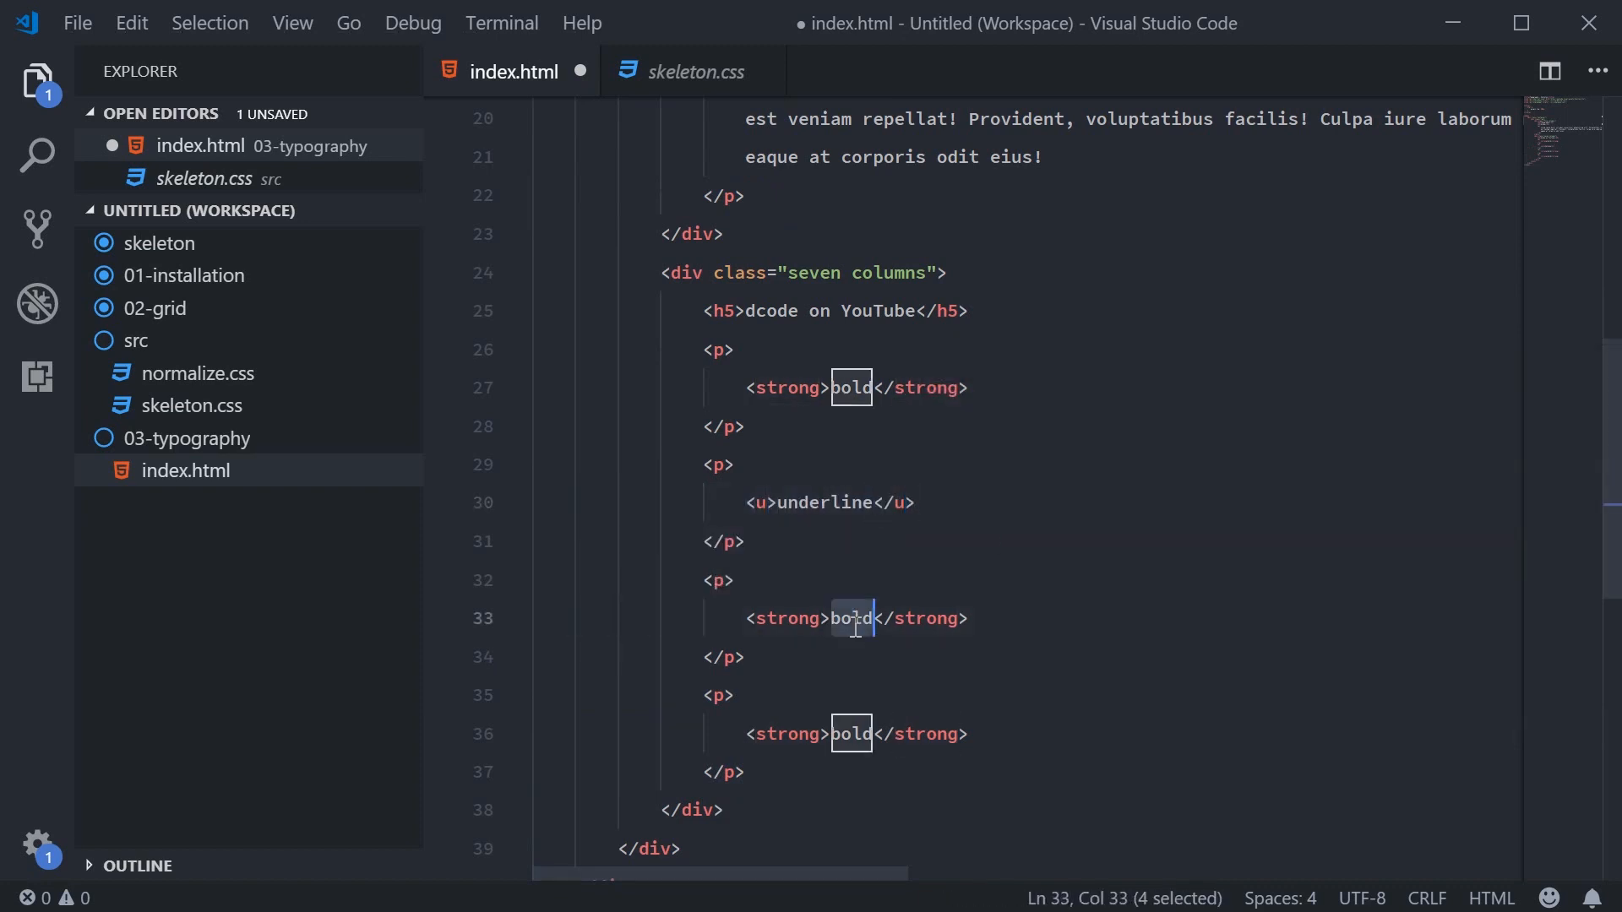
pyautogui.write('italics</em>')
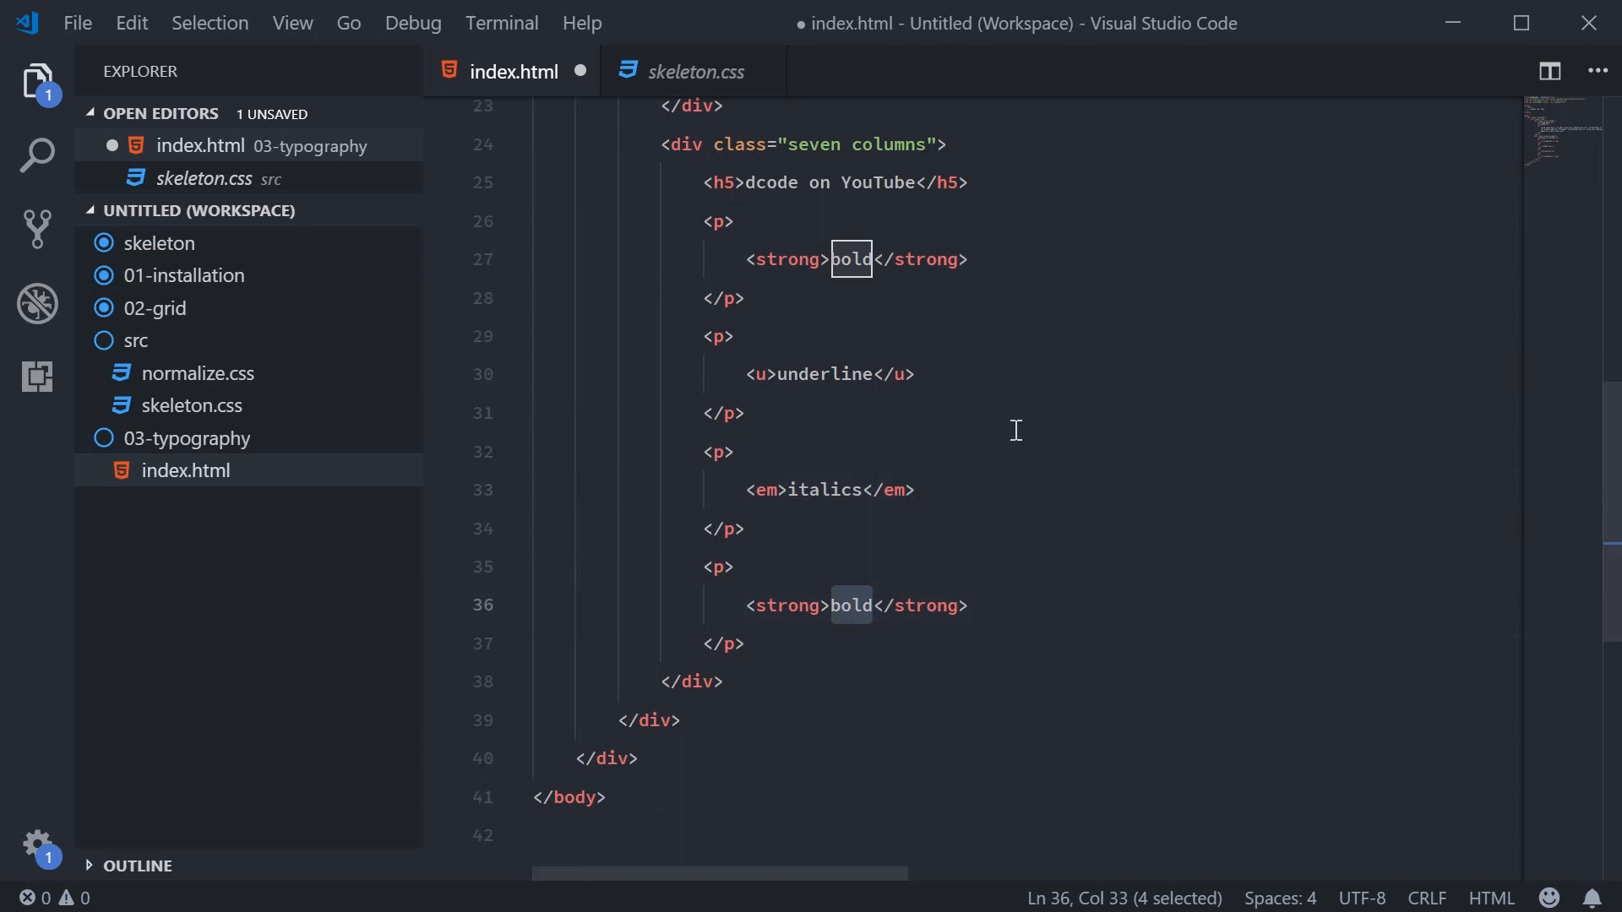
pyautogui.write('link</a>')
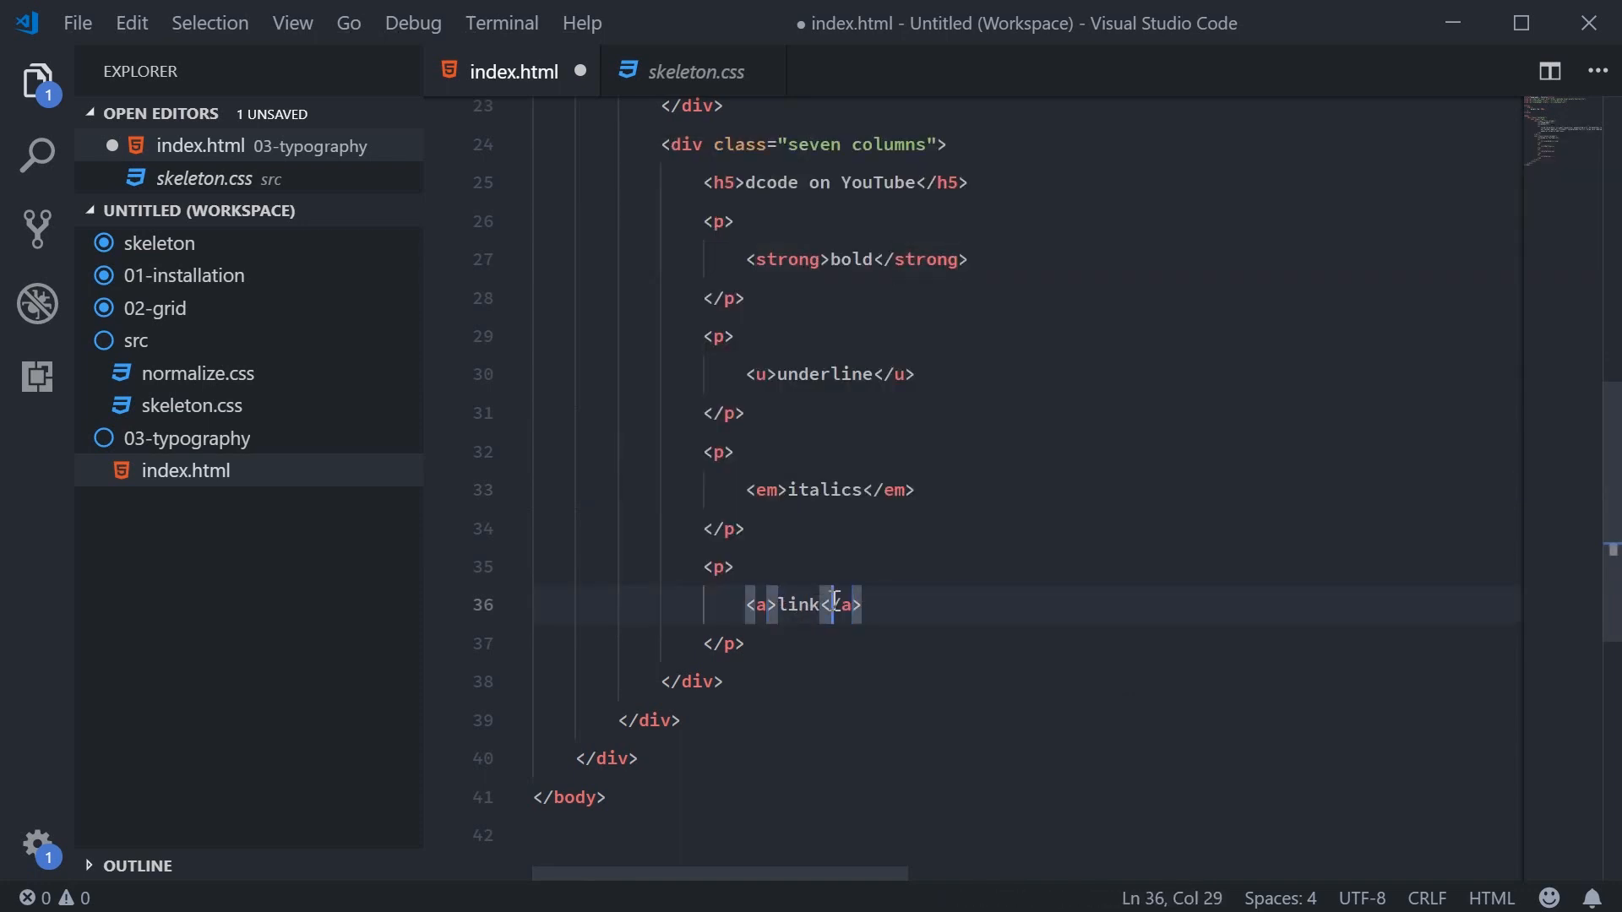
pyautogui.write('href=')
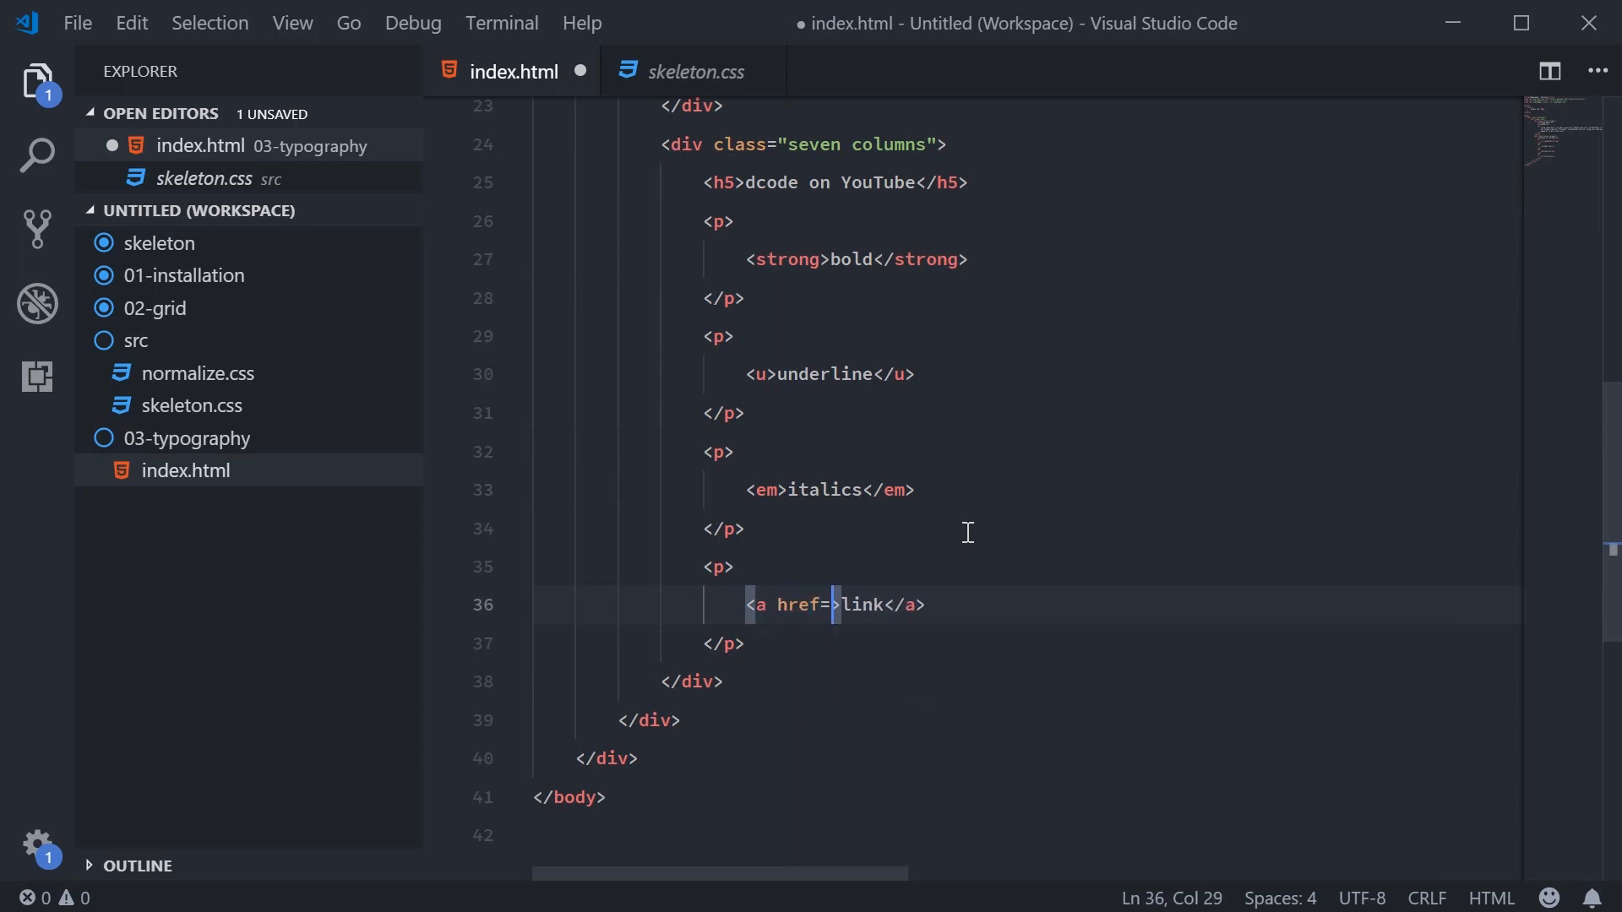
pyautogui.write('"#"')
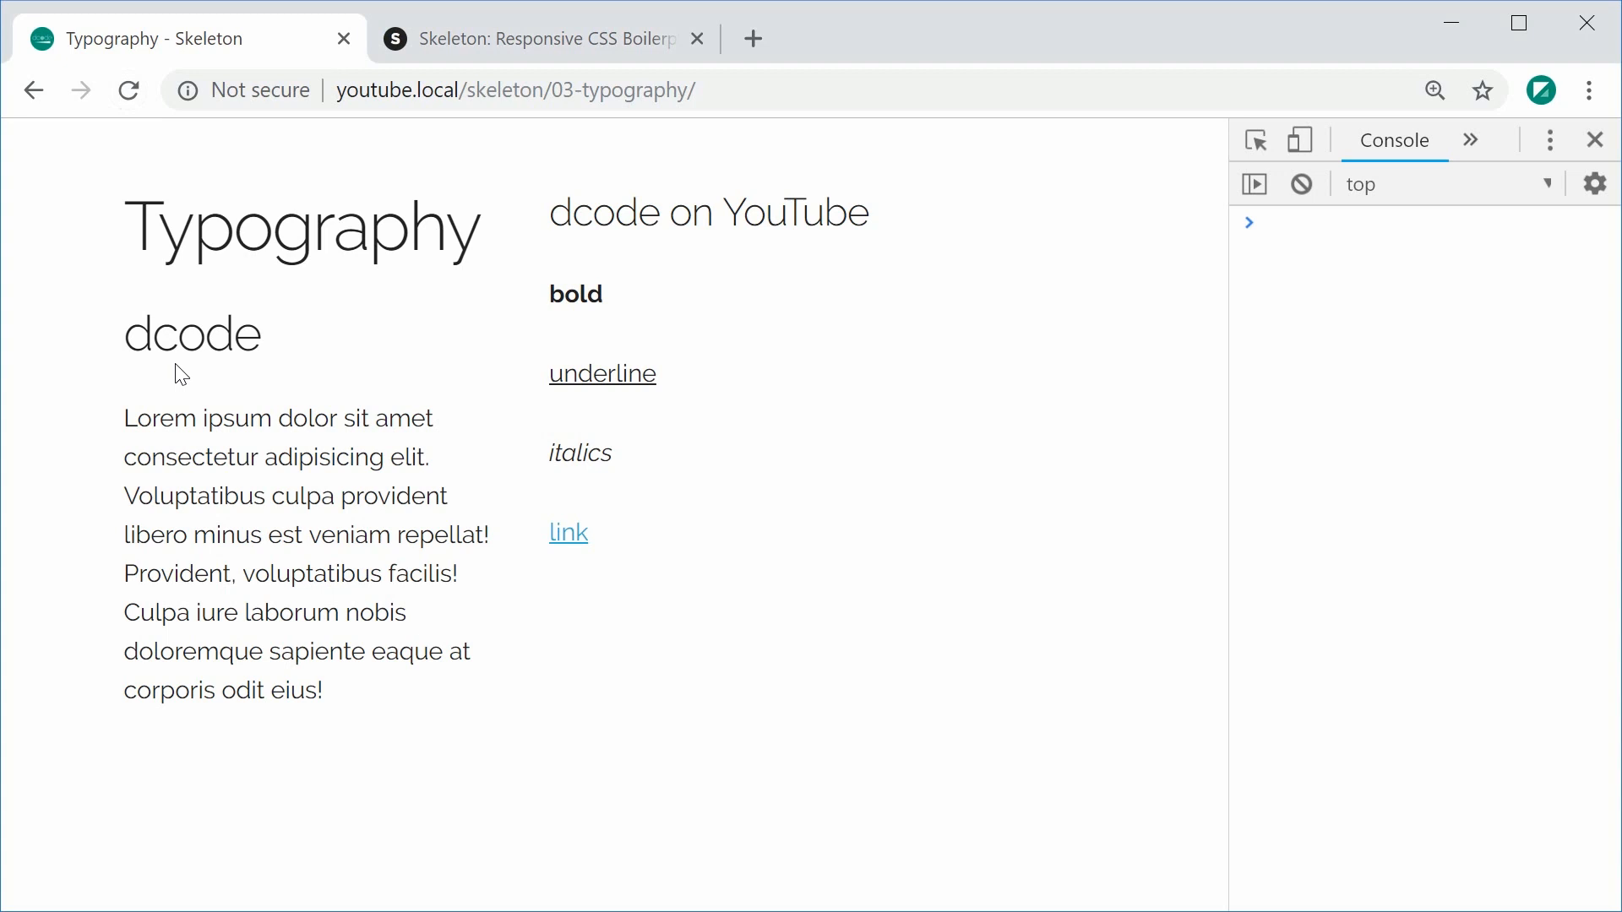
pyautogui.moveTo(244, 314)
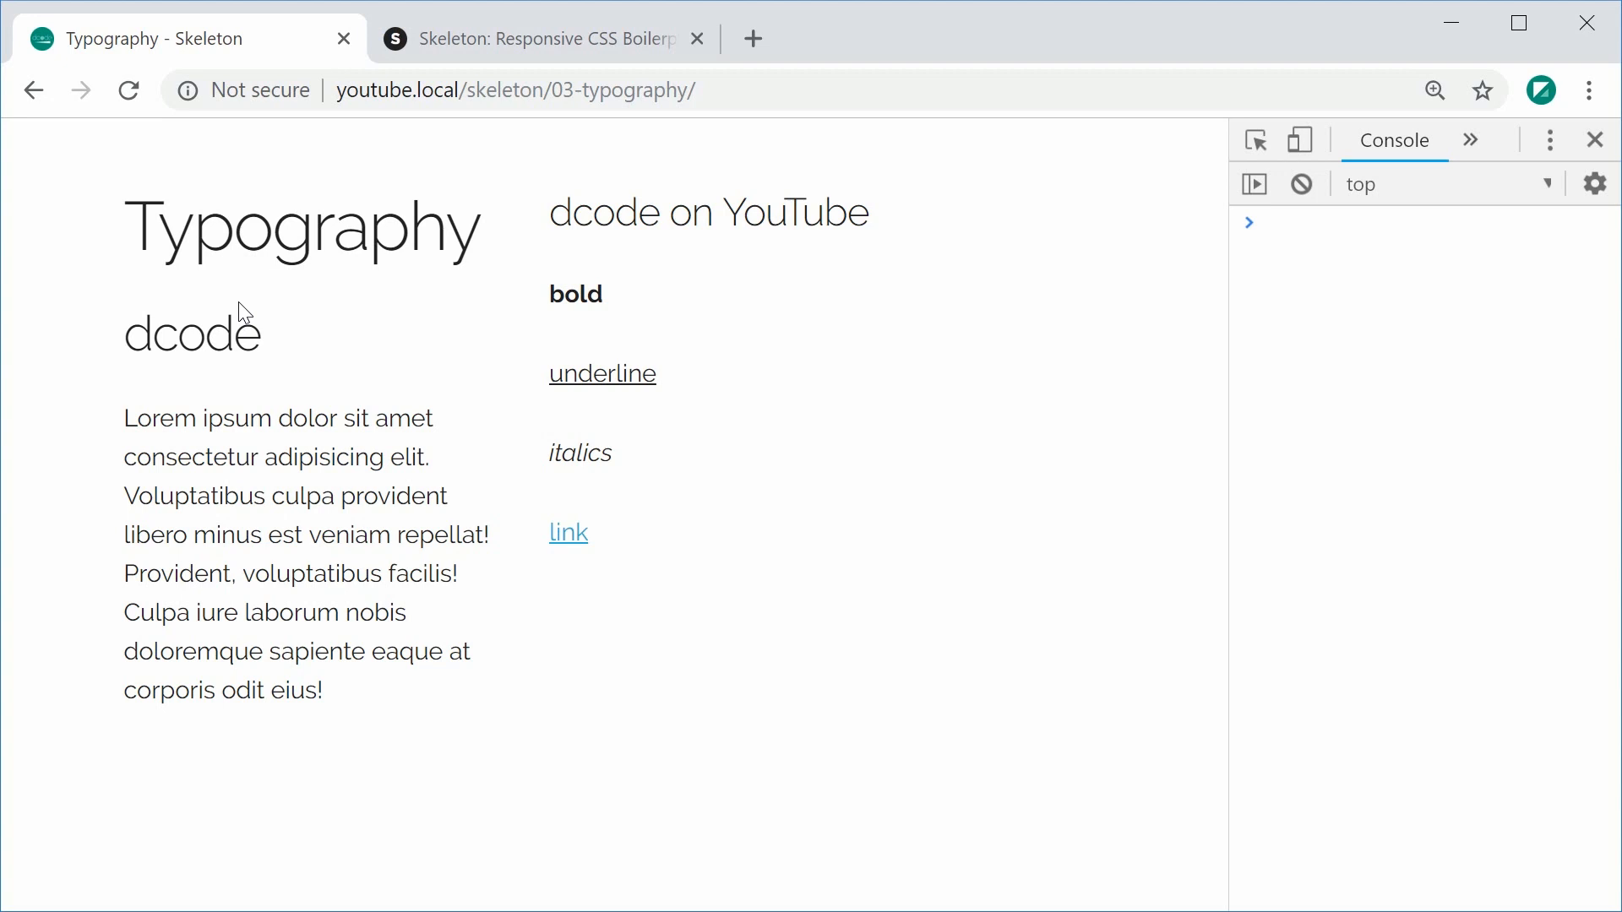
pyautogui.moveTo(561, 618)
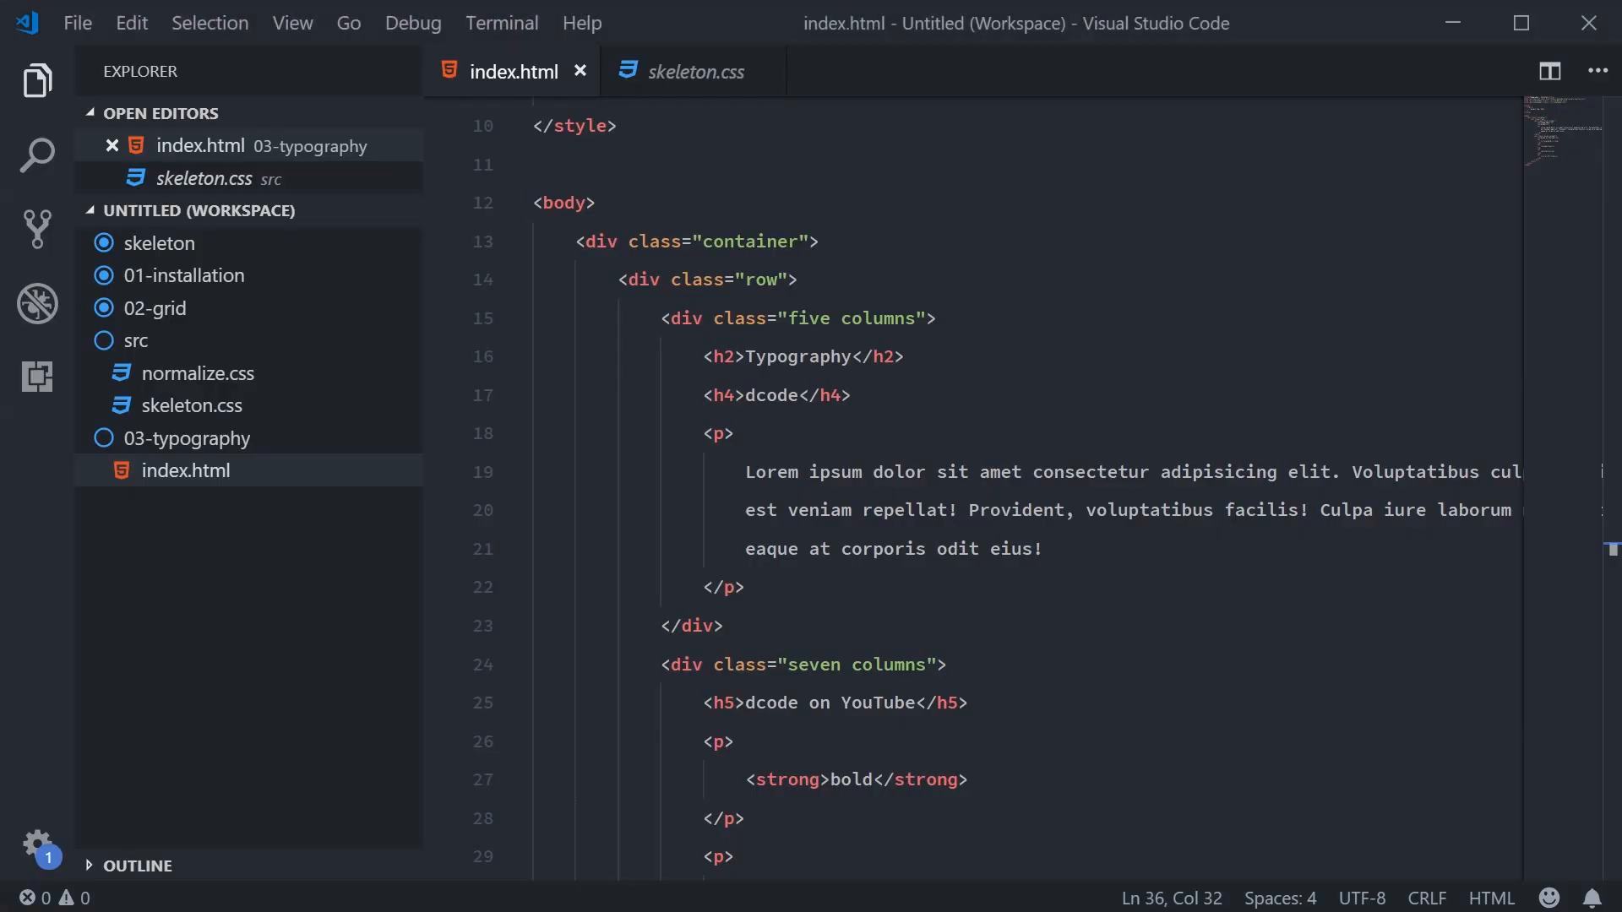
# Review skeleton.css Base Styles, highlighting the html font-size of 62.5%
pyautogui.click(688, 71)
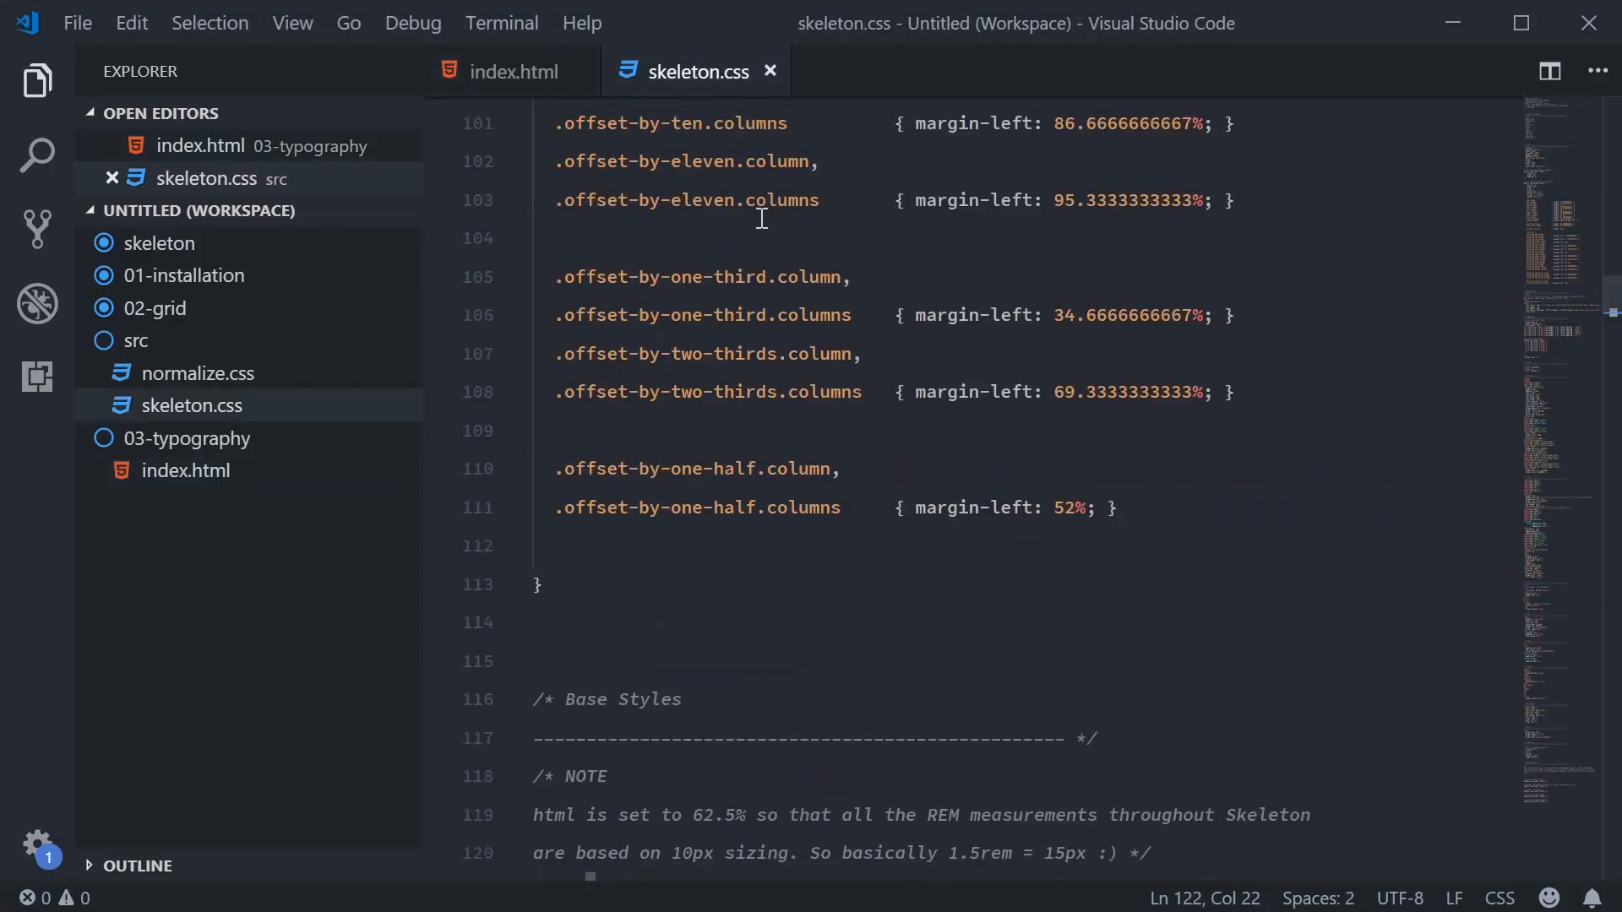
pyautogui.scroll(3)
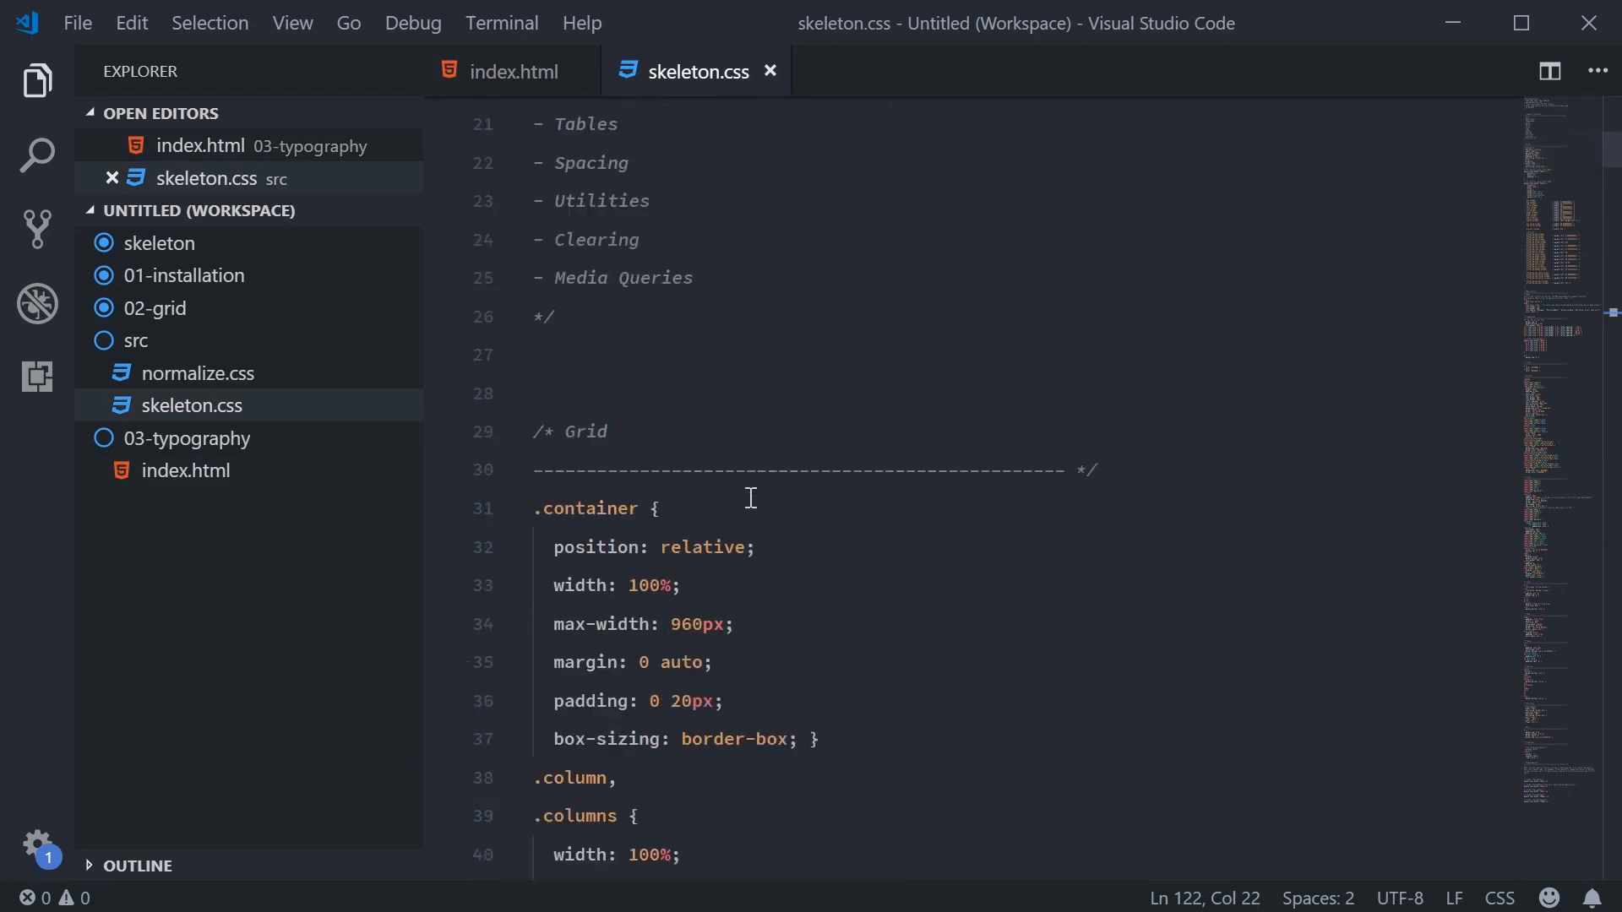
pyautogui.scroll(-3)
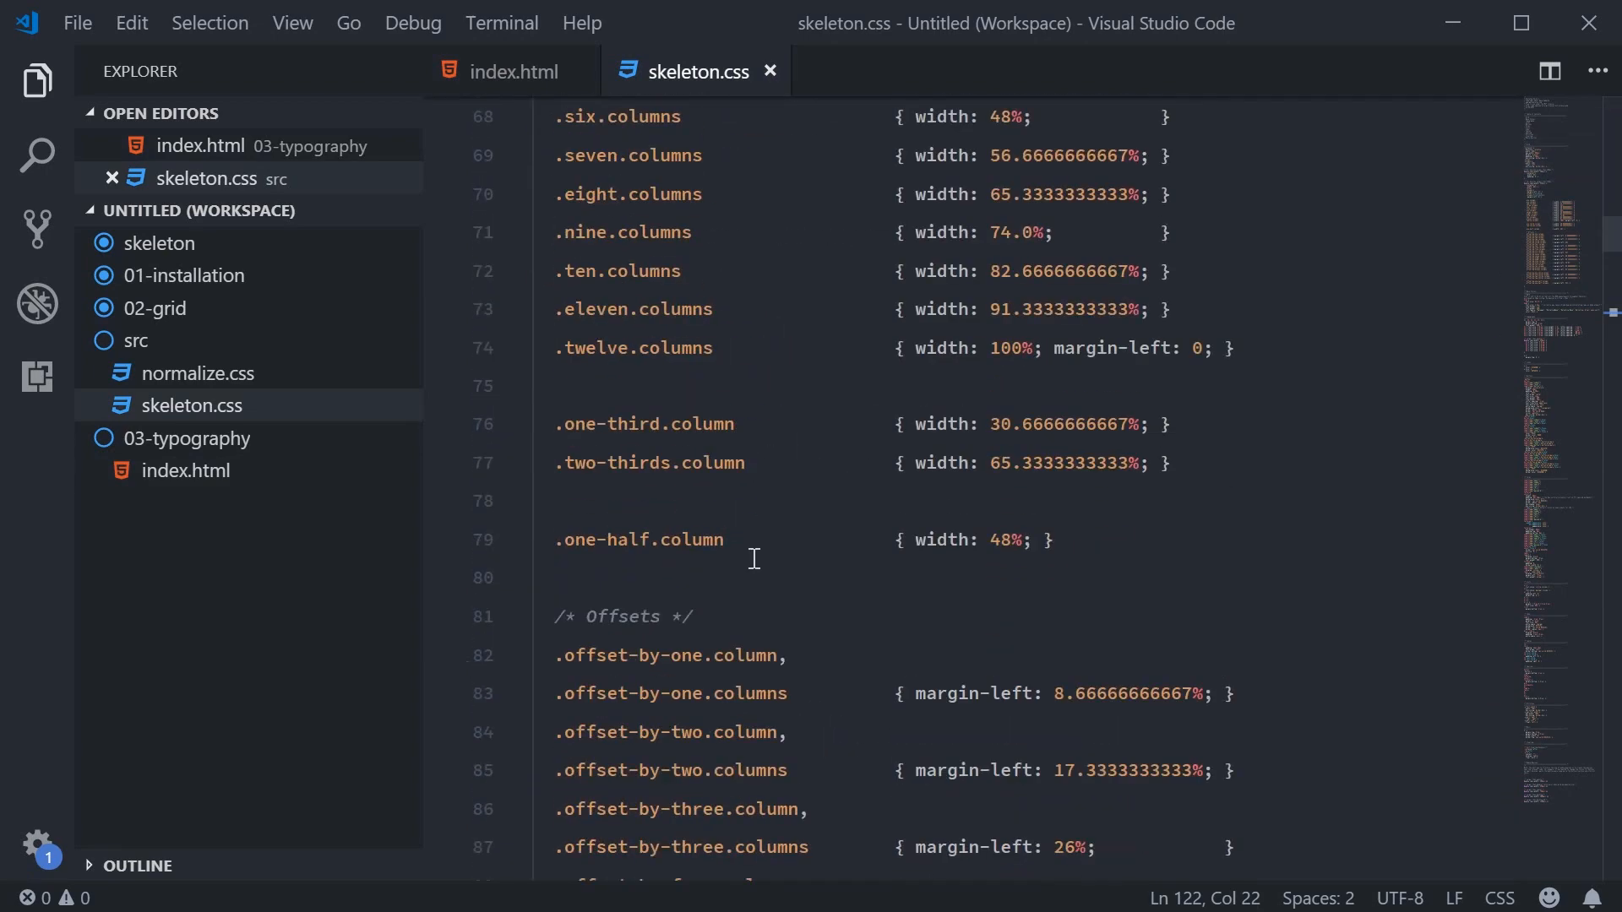
pyautogui.scroll(-3)
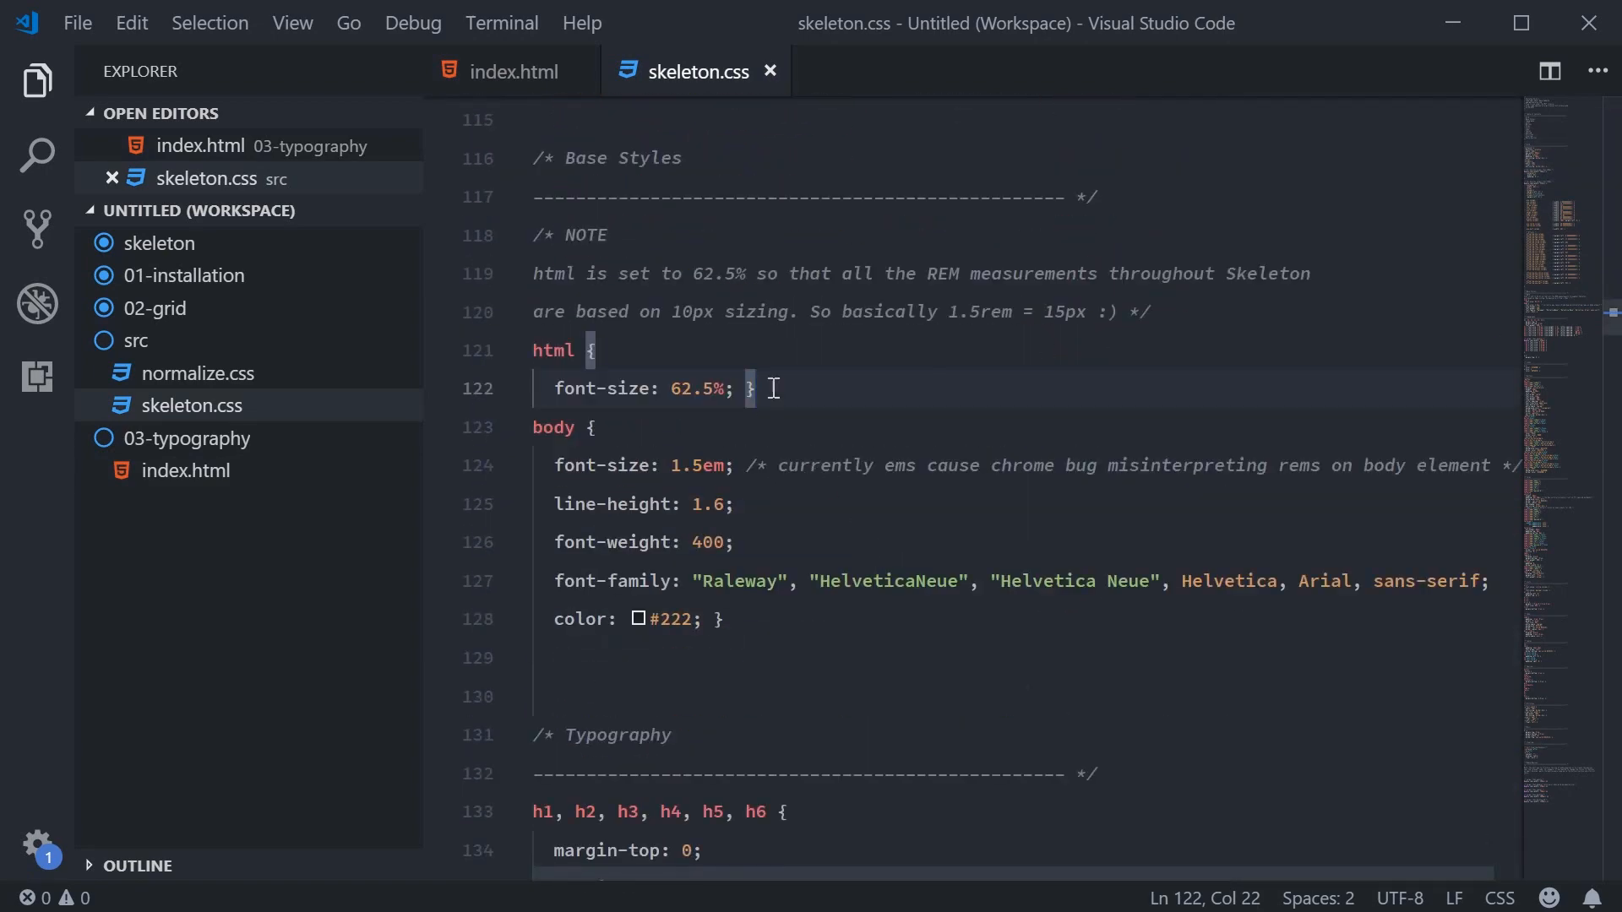
pyautogui.moveTo(794, 391)
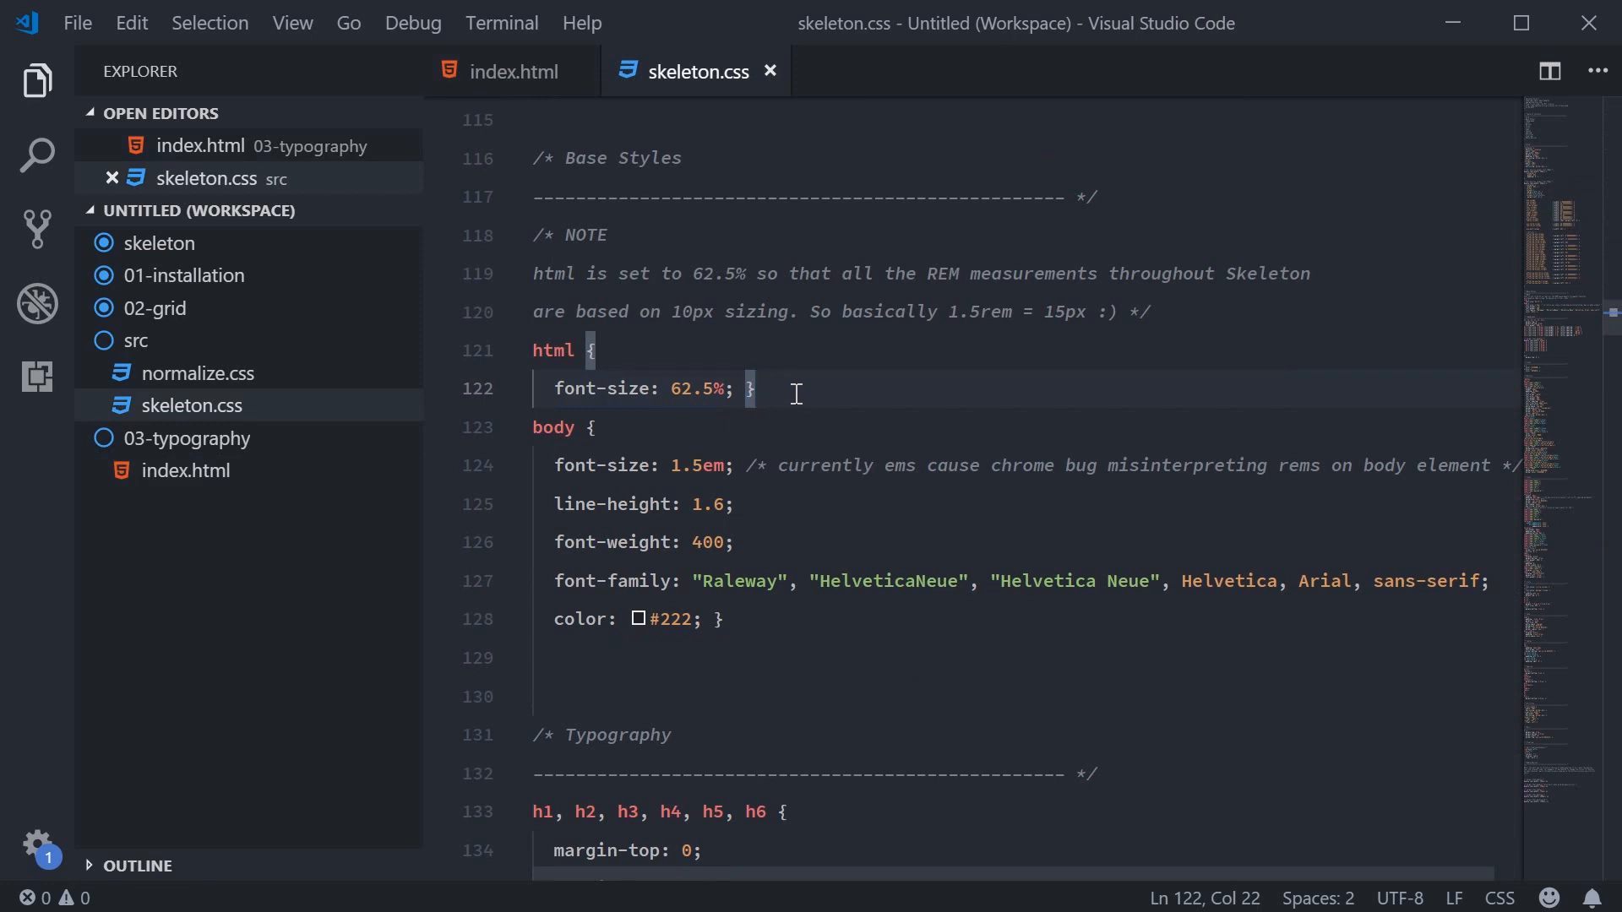
pyautogui.click(595, 350)
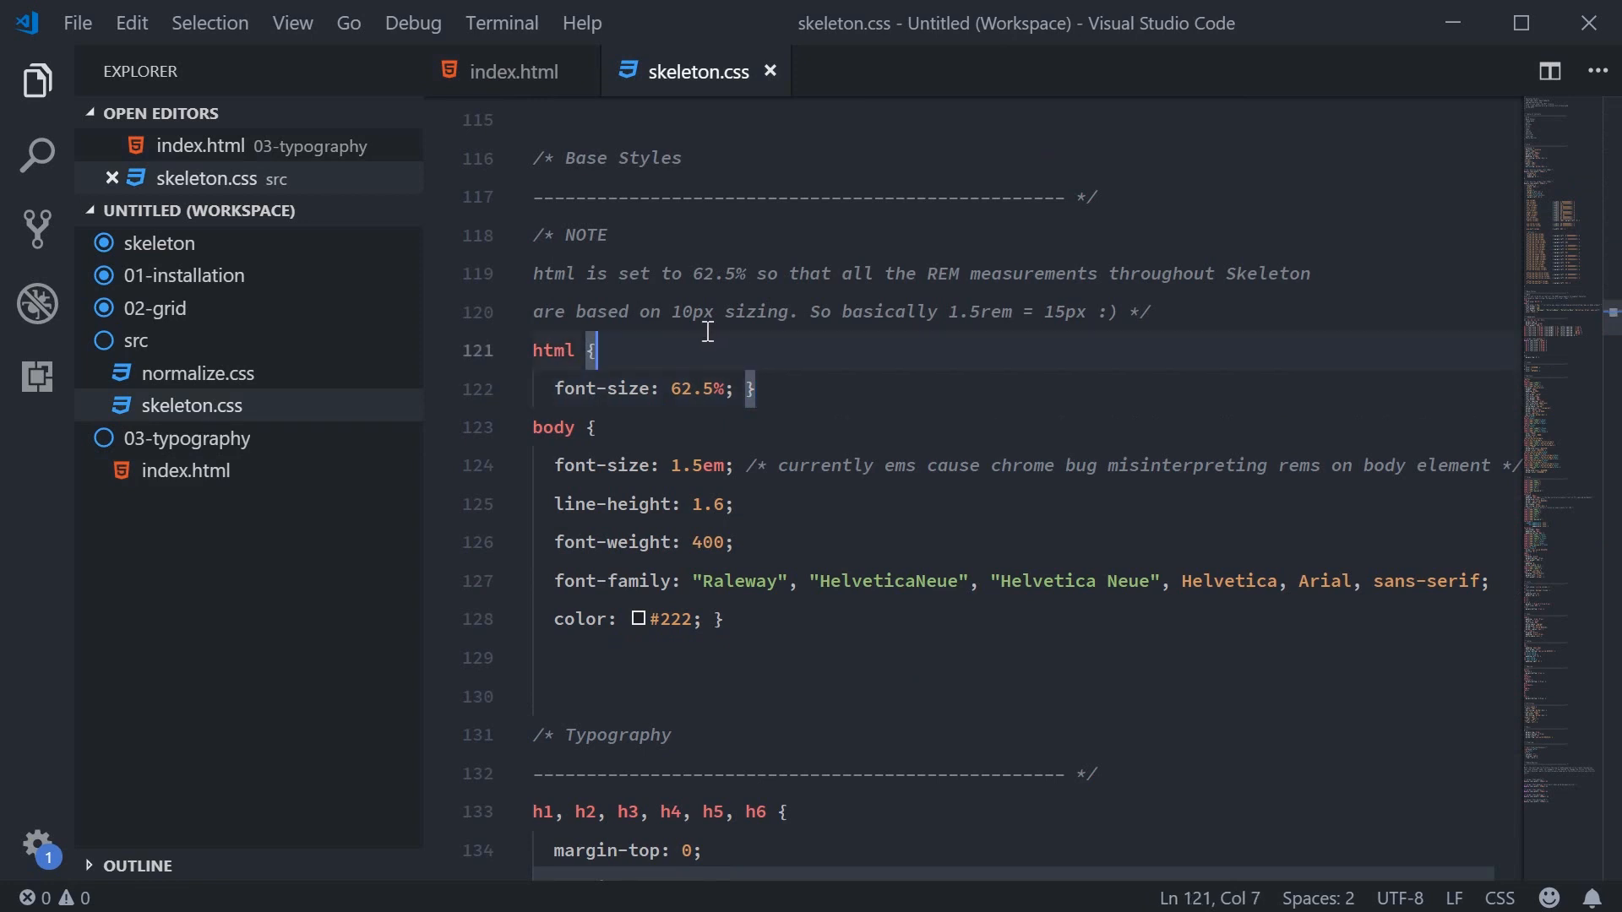
pyautogui.doubleClick(690, 310)
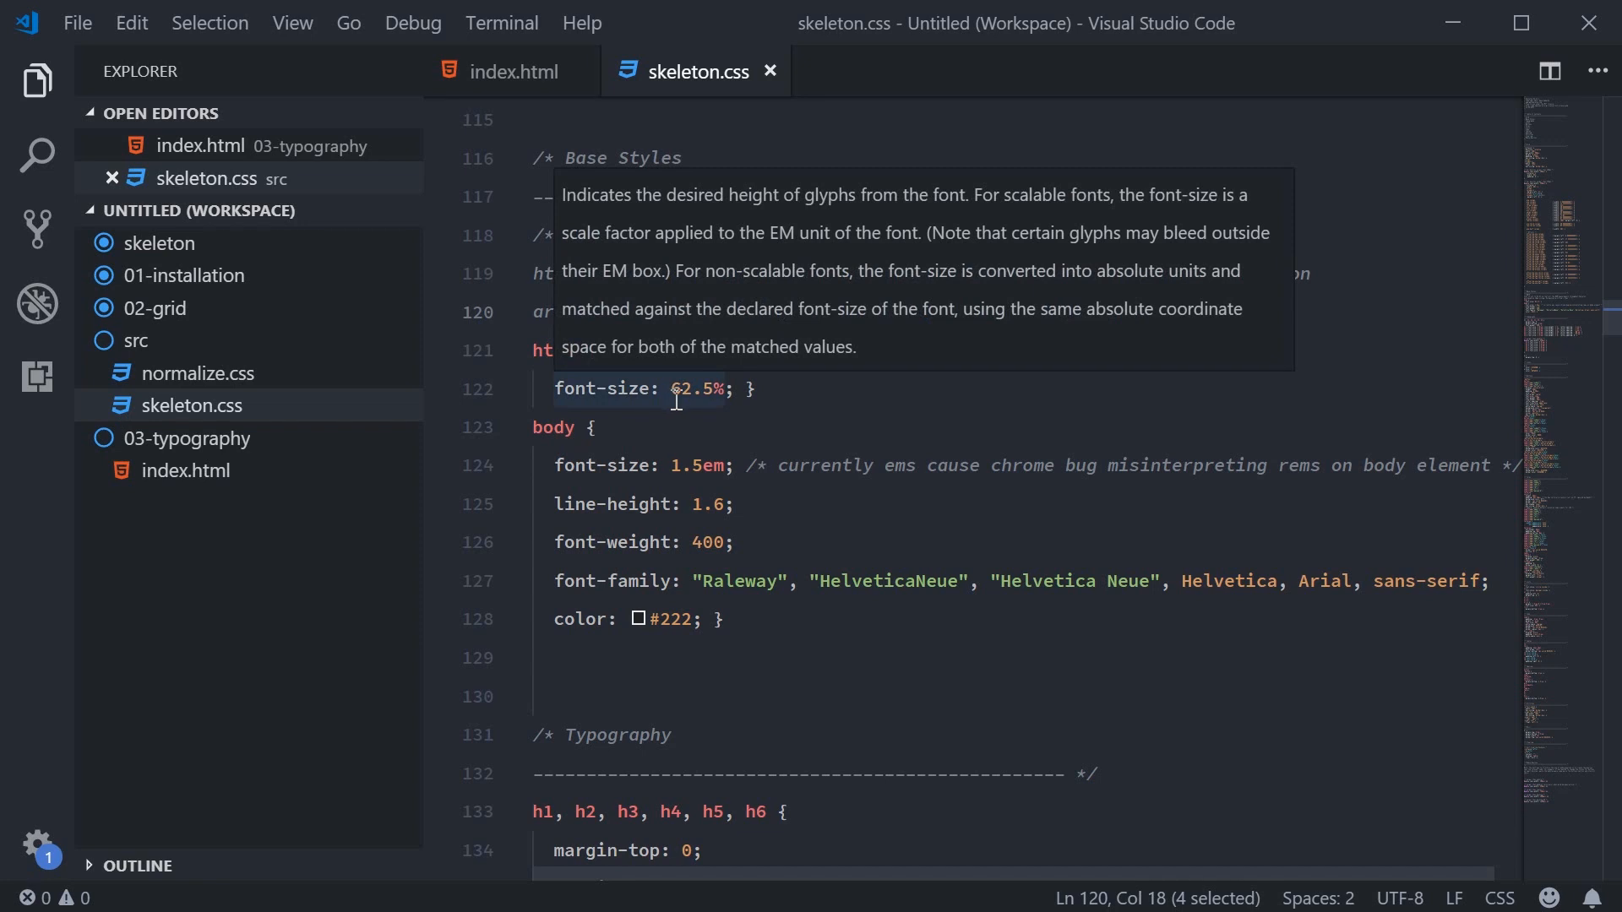
pyautogui.click(755, 389)
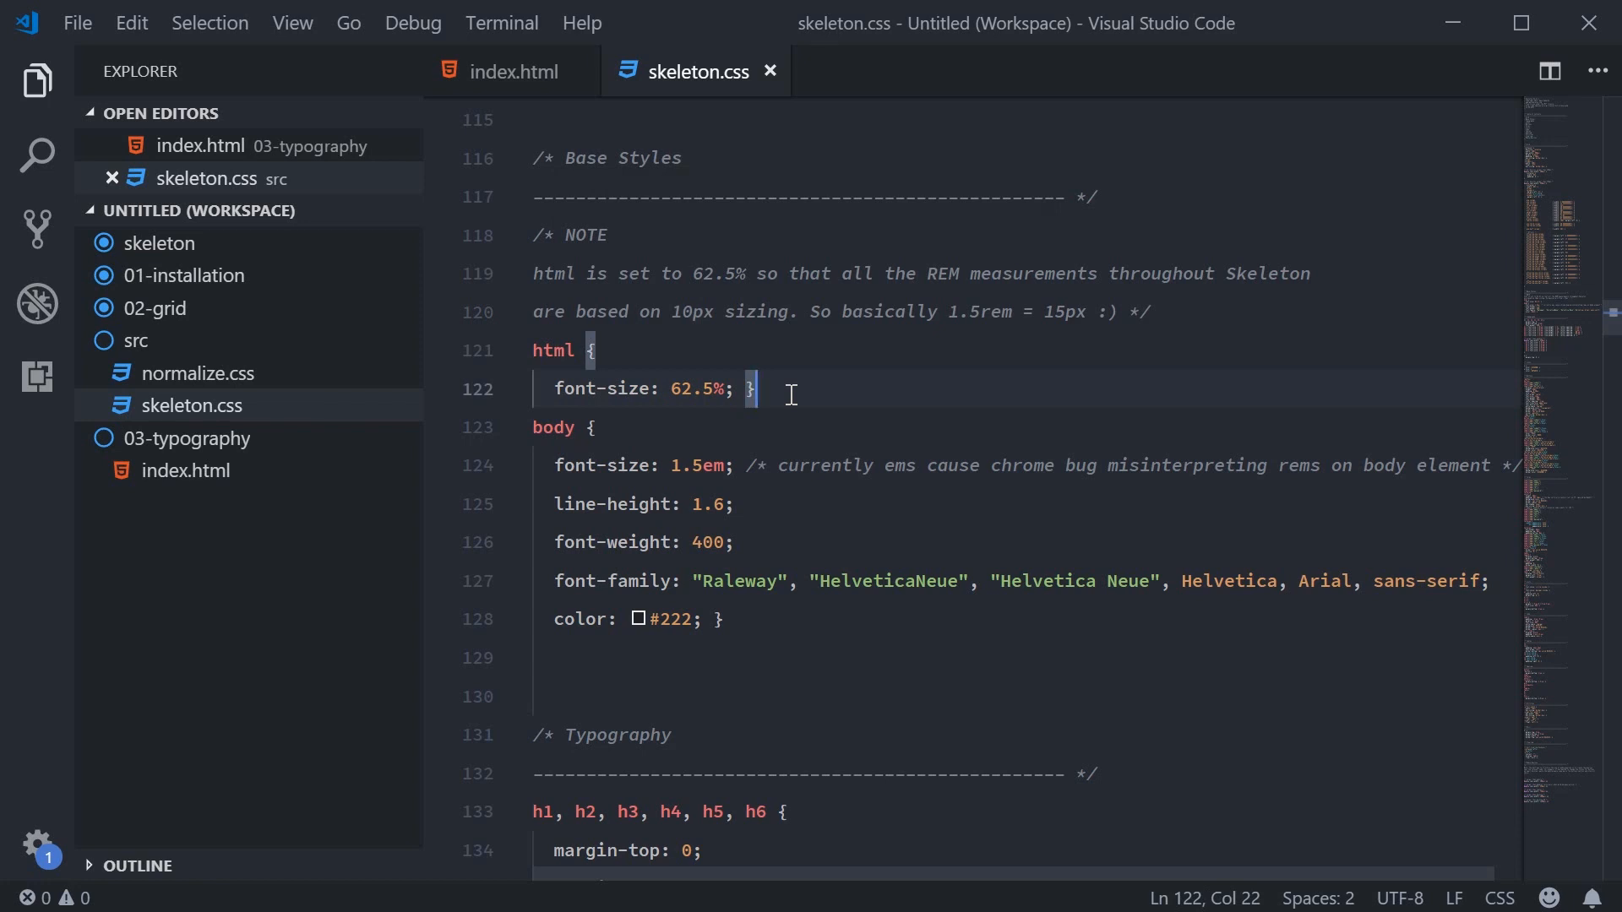
pyautogui.moveTo(801, 392)
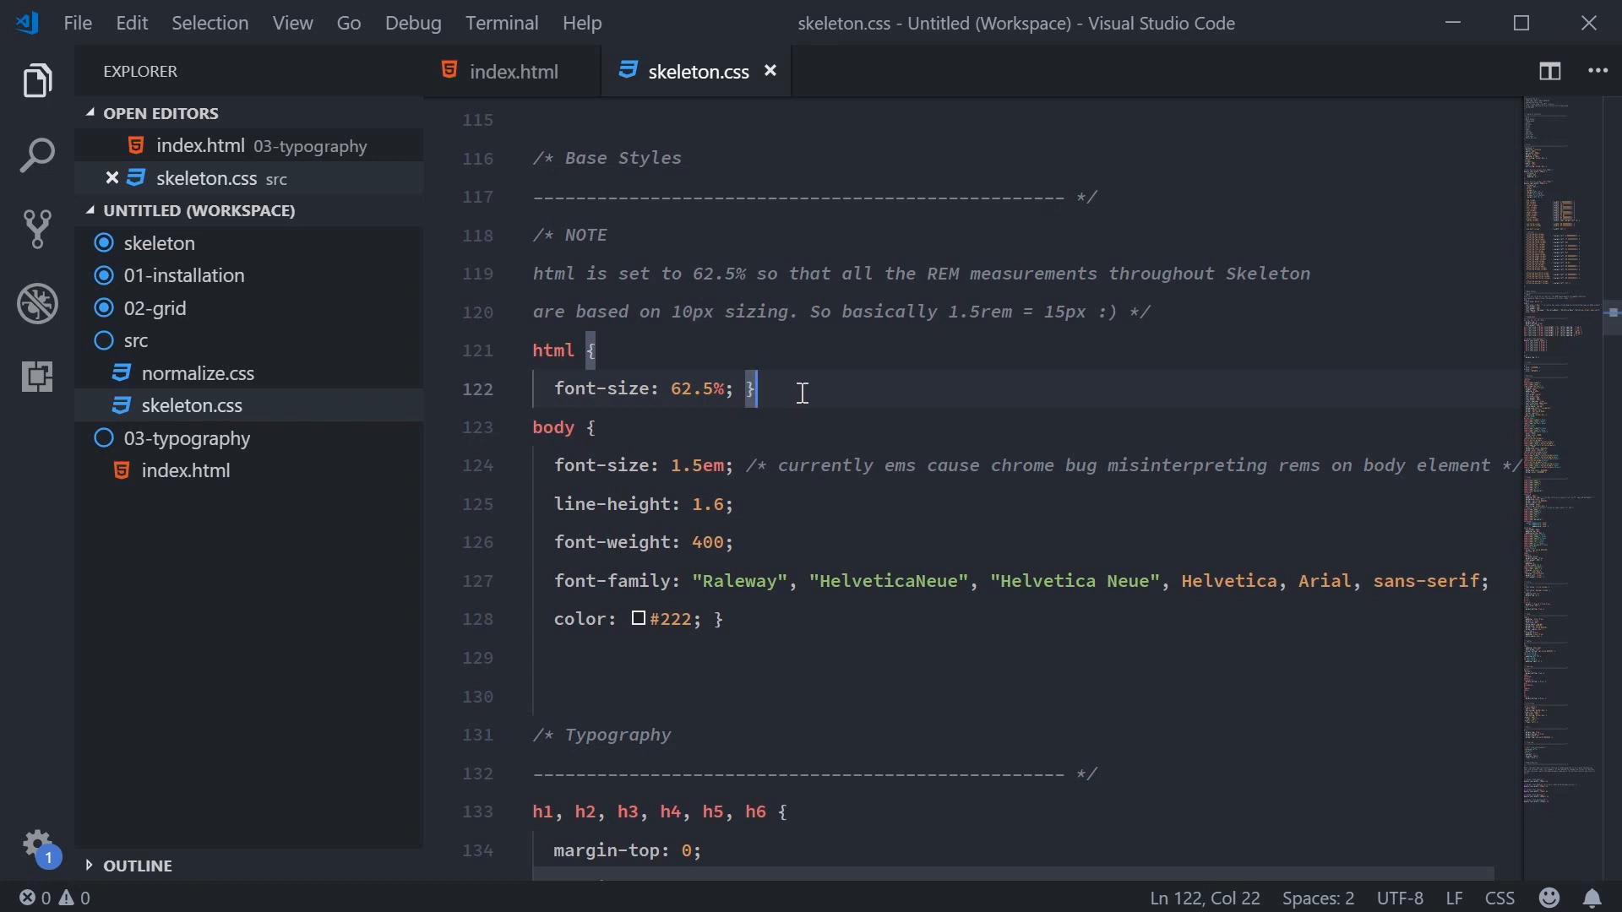
# Inspect the h1–h6 heading rules sized in rem units
pyautogui.scroll(-3)
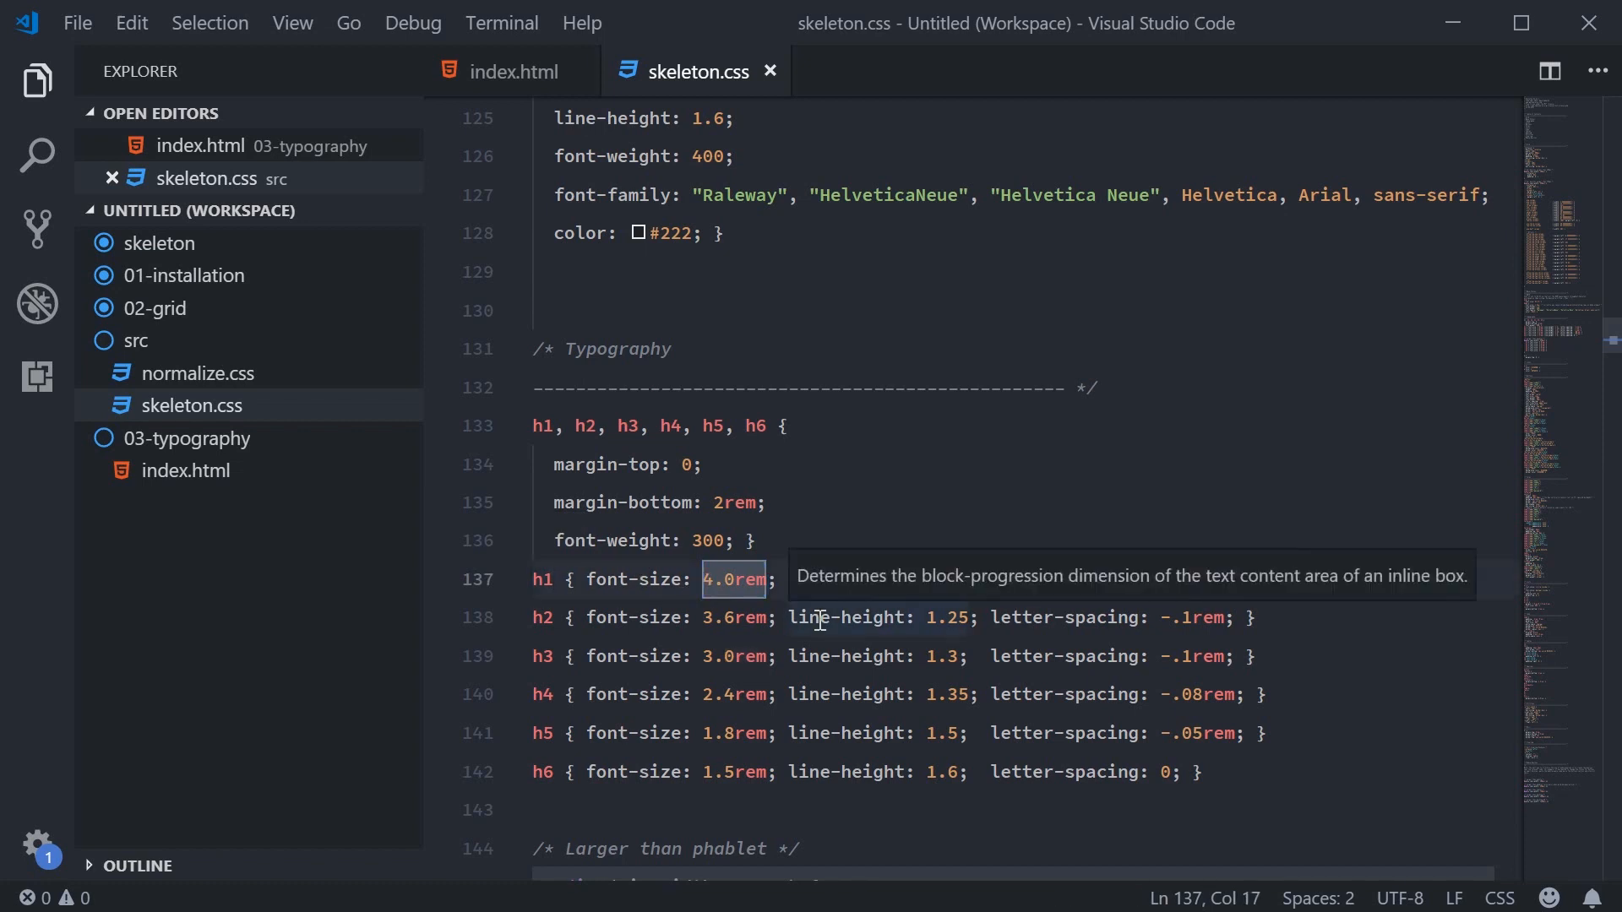
pyautogui.scroll(3)
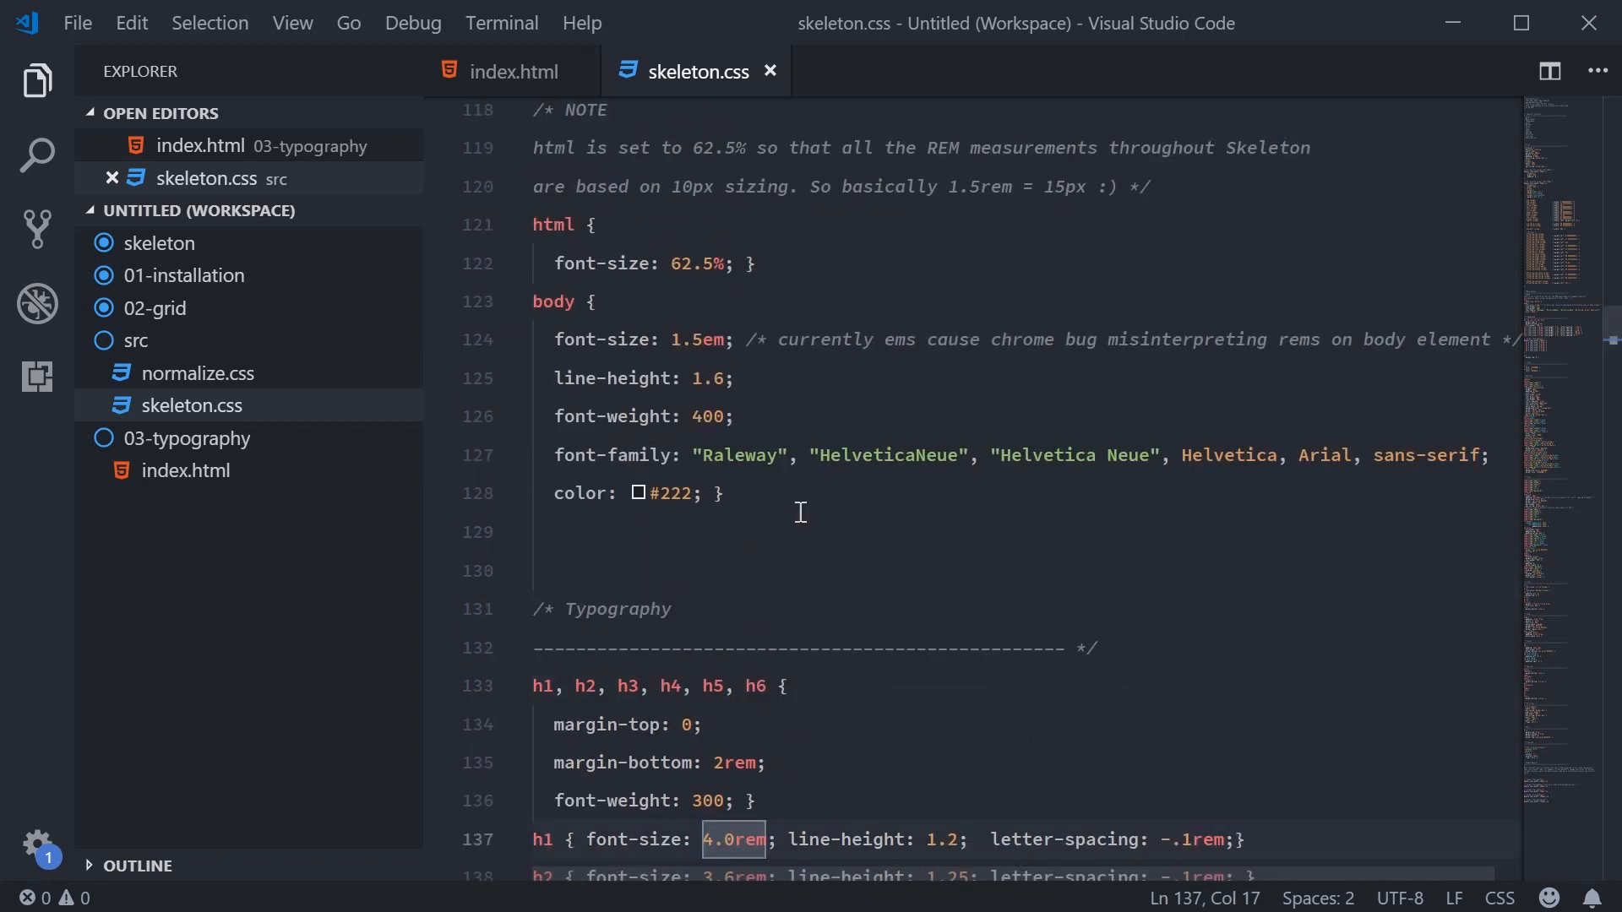
pyautogui.moveTo(592, 264)
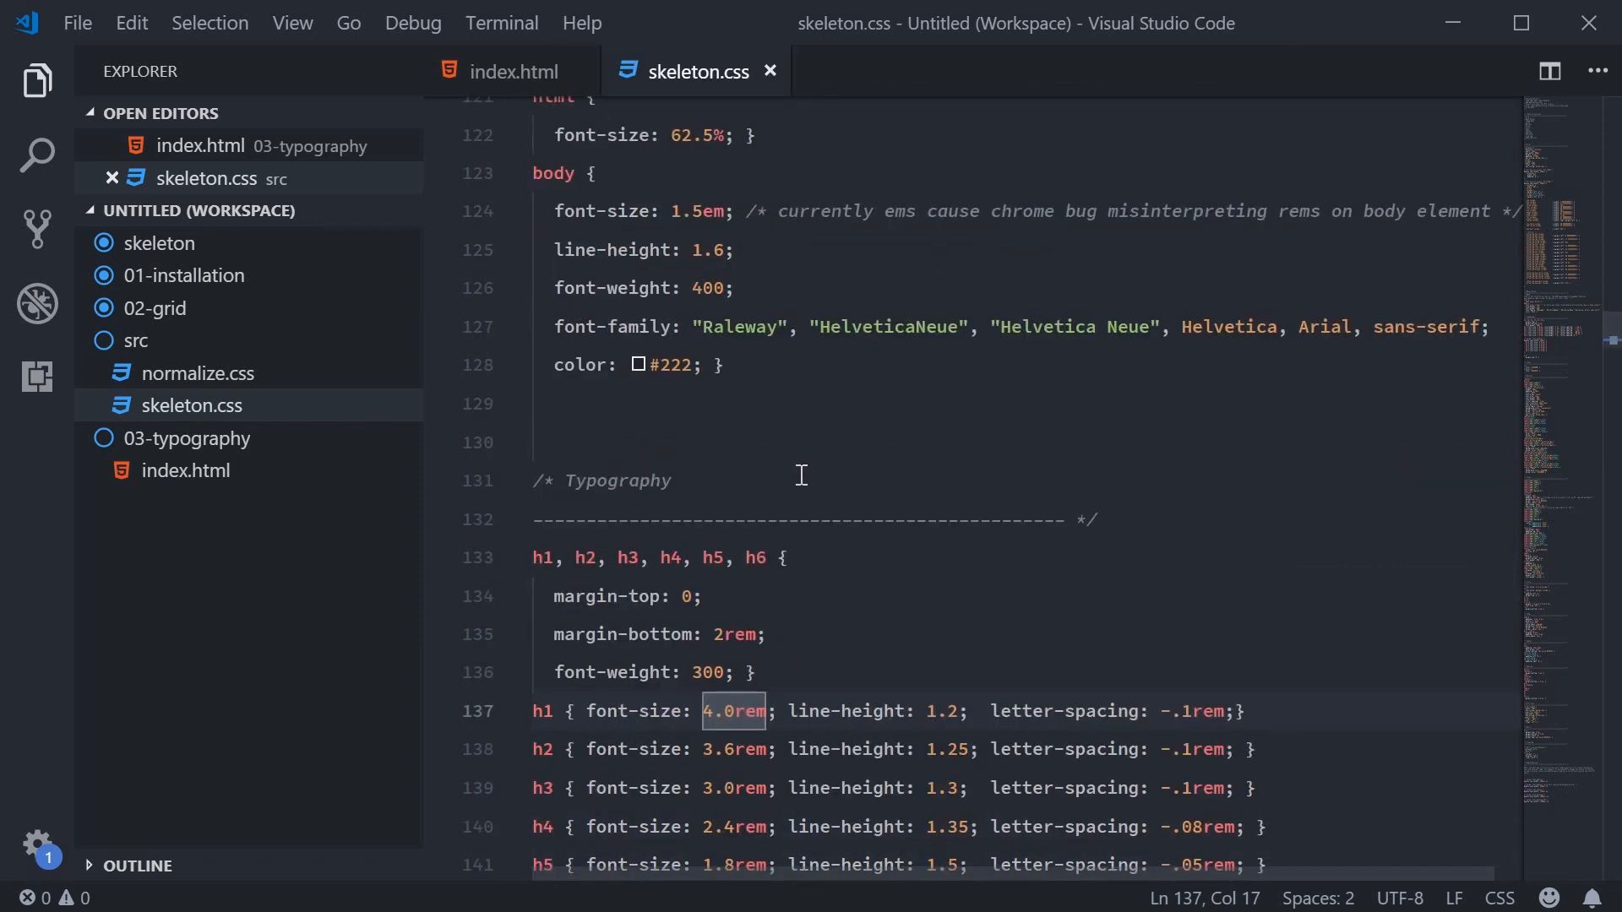
pyautogui.moveTo(838, 712)
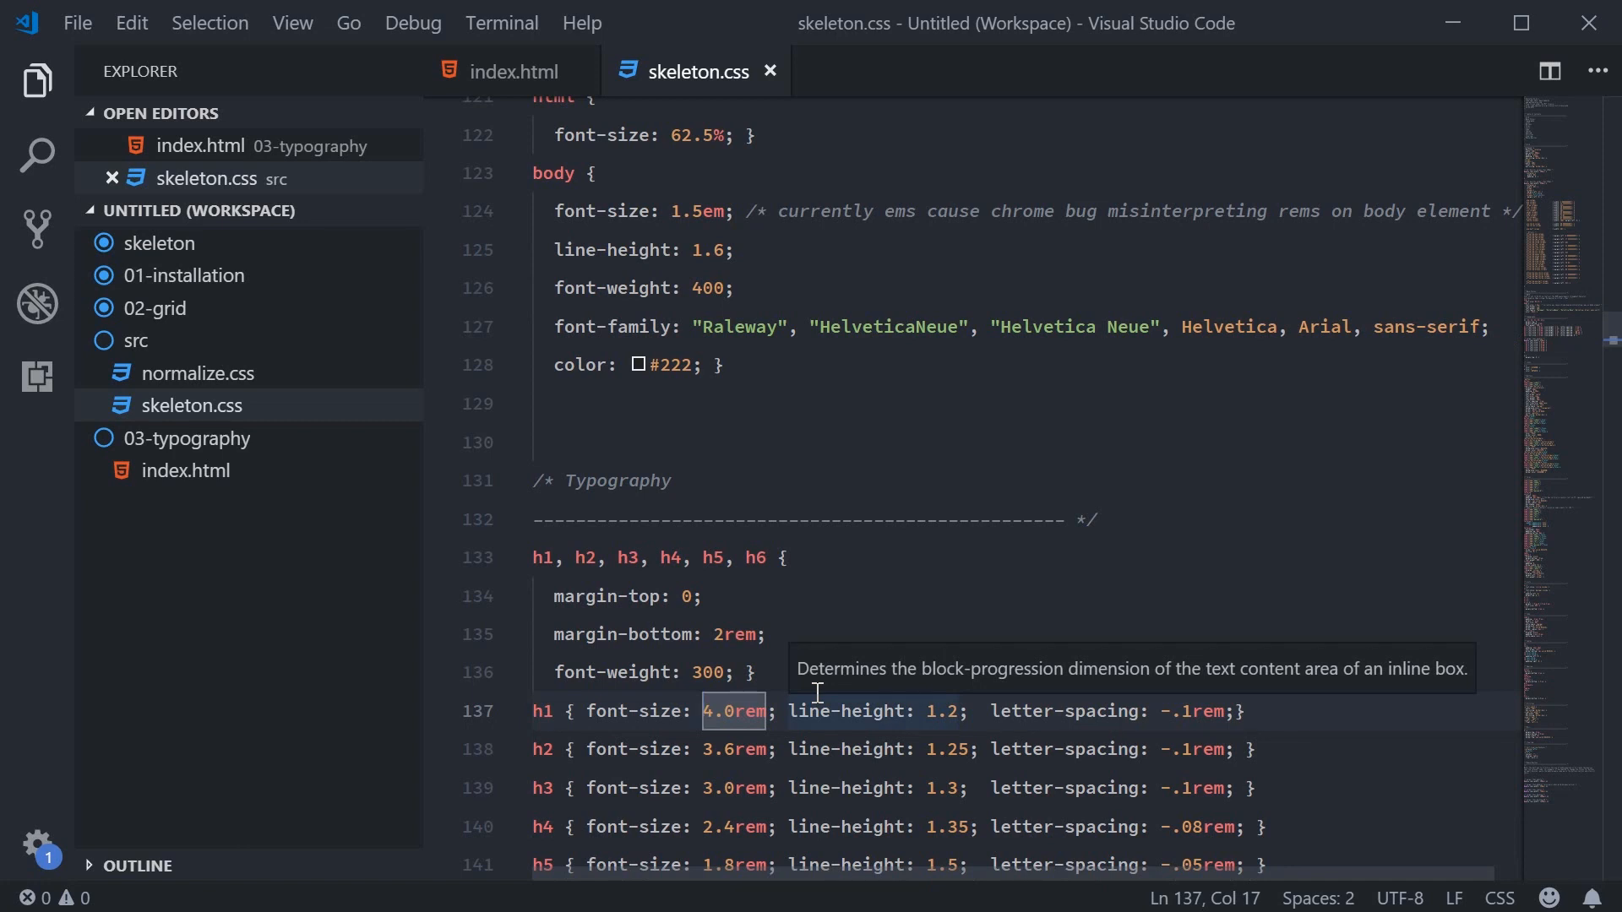
pyautogui.scroll(3)
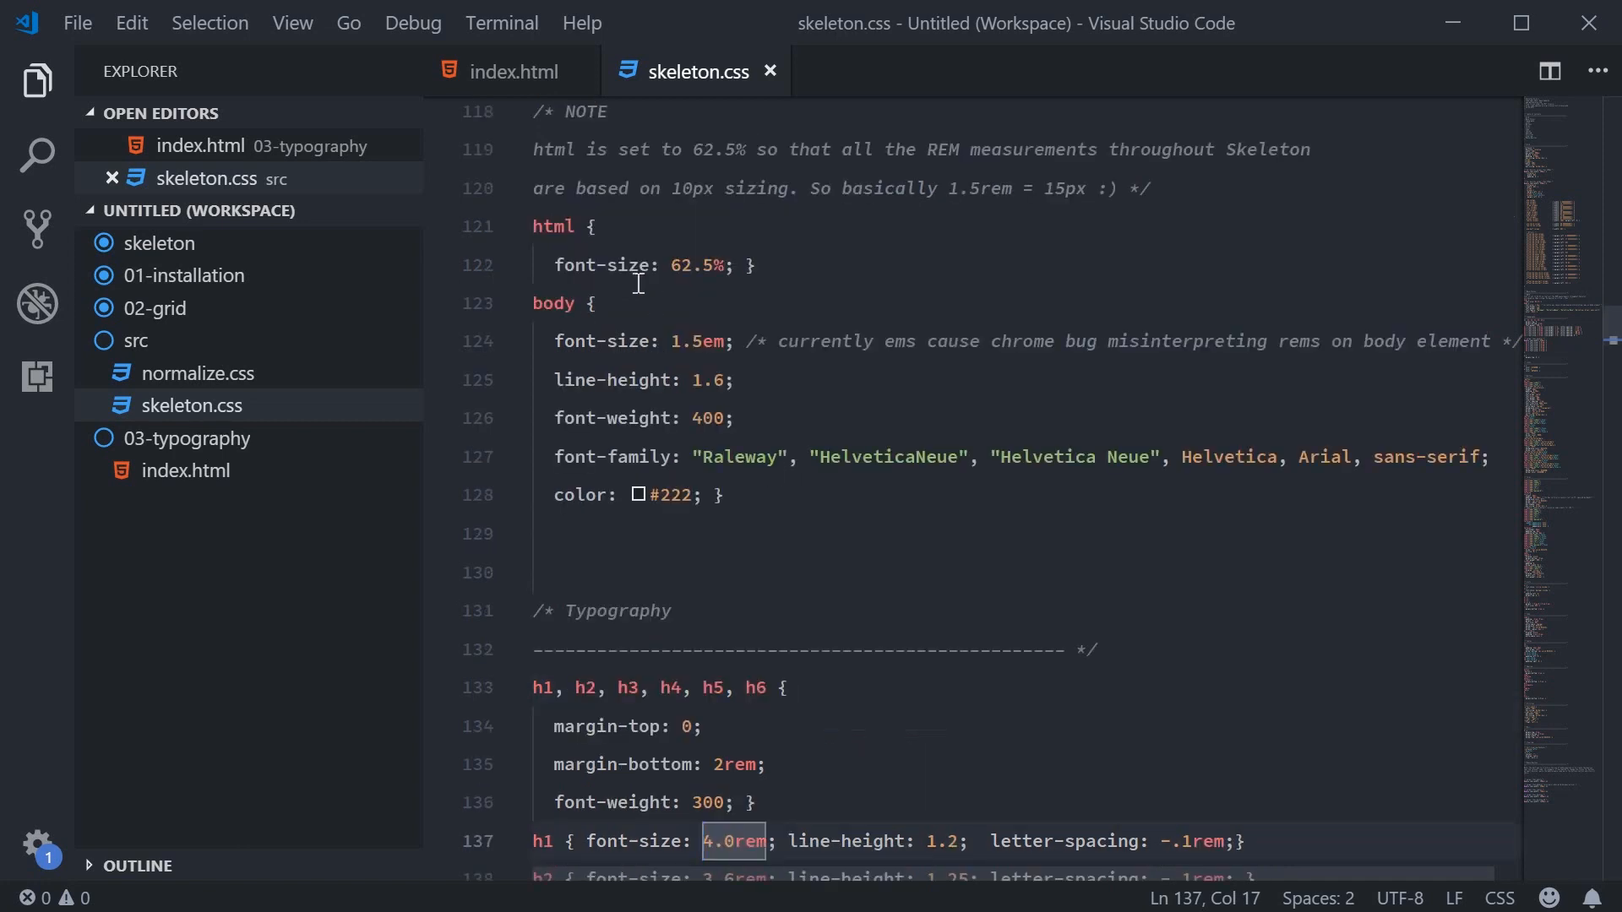
pyautogui.click(727, 265)
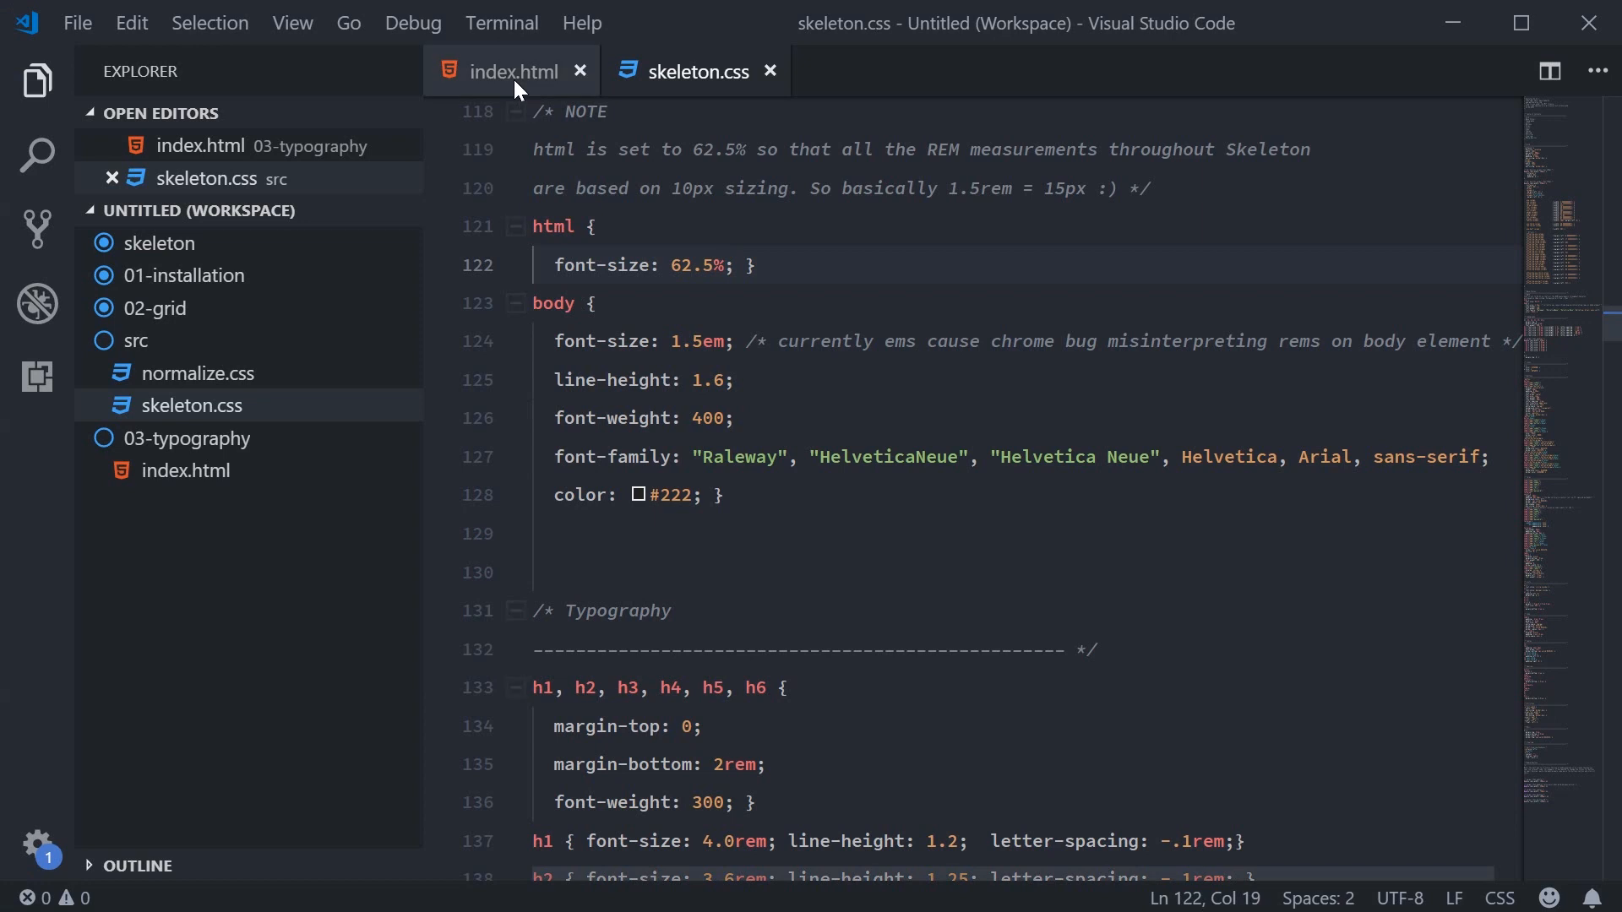
# In index.html's inline html style, add font-size: 20px;, save, then start changing it to 8px
pyautogui.click(509, 71)
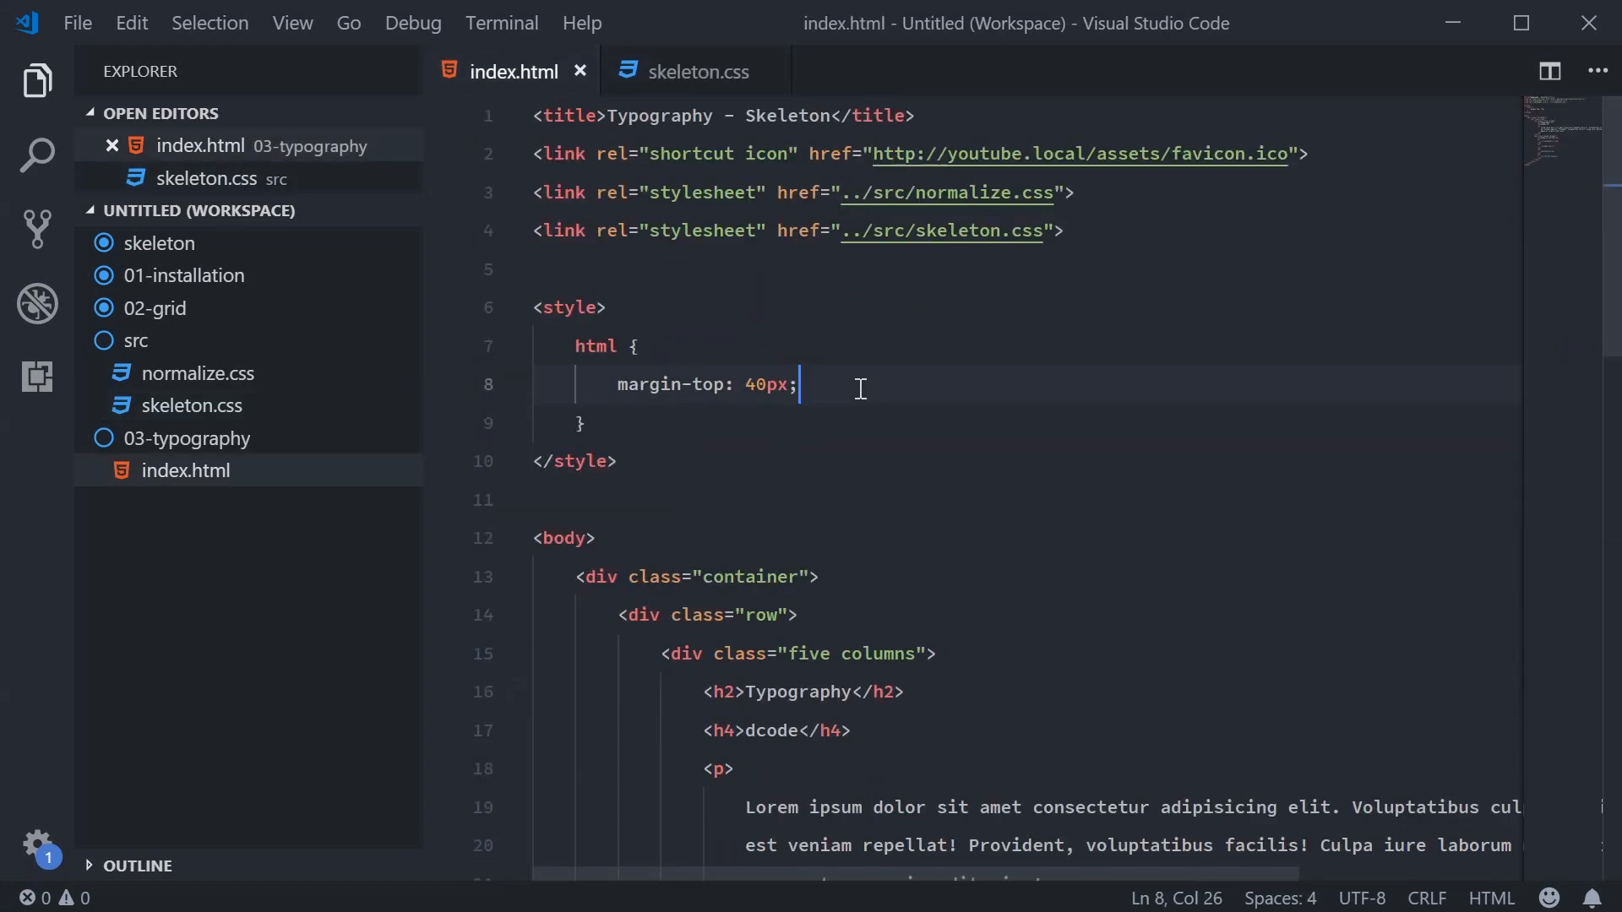
pyautogui.press('Enter')
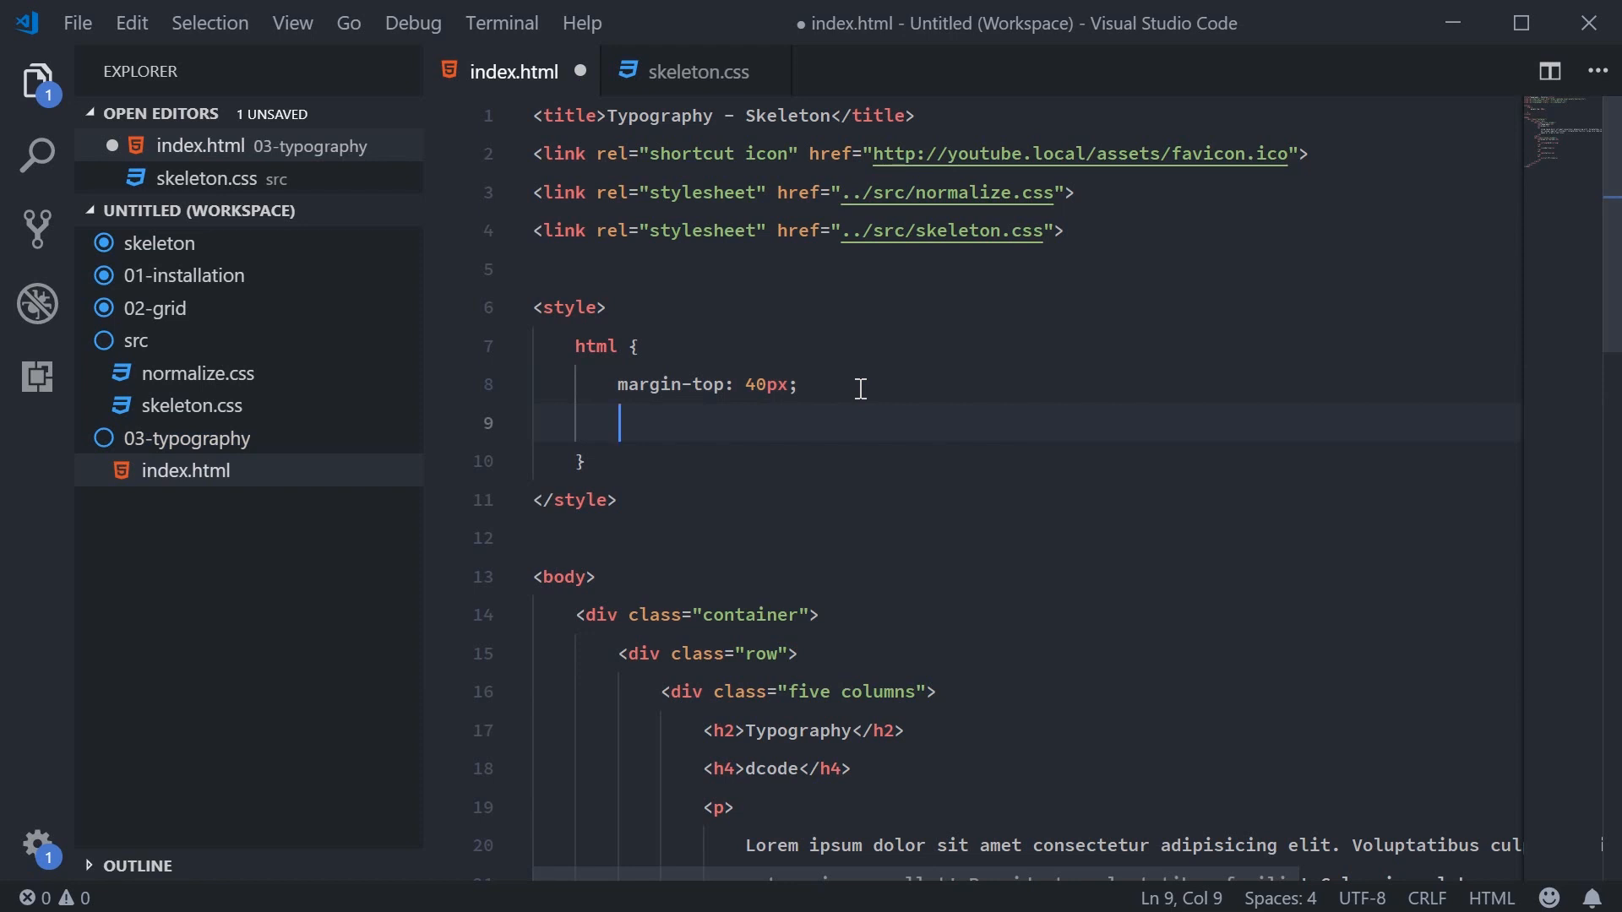
pyautogui.write('font-size')
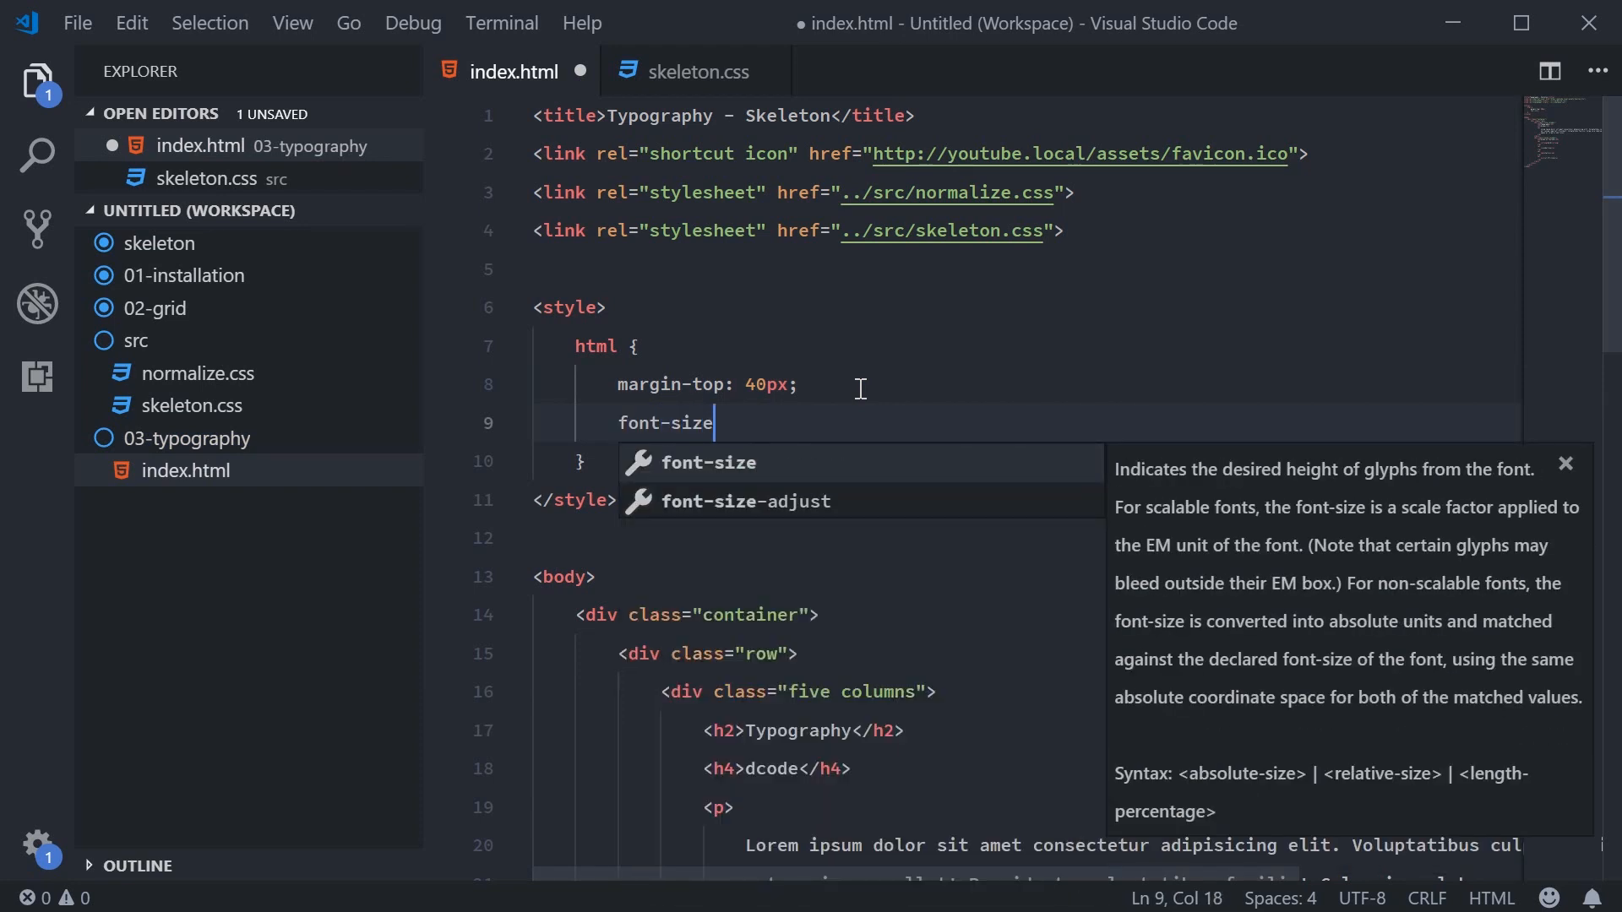
pyautogui.write(': 20px;')
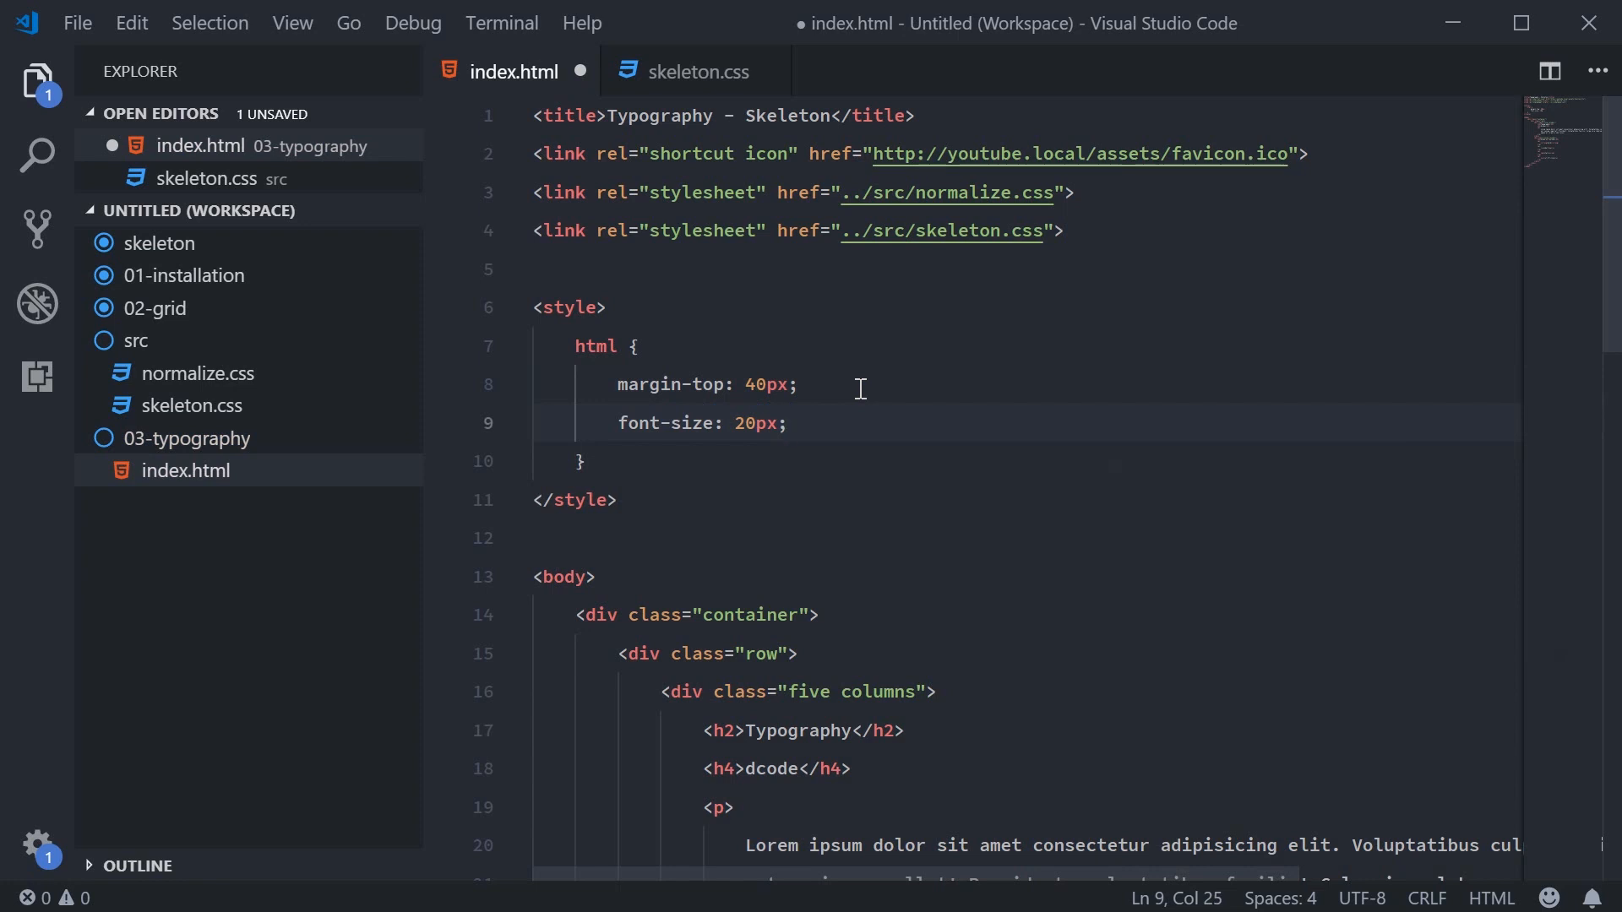
pyautogui.press('ctrl+s')
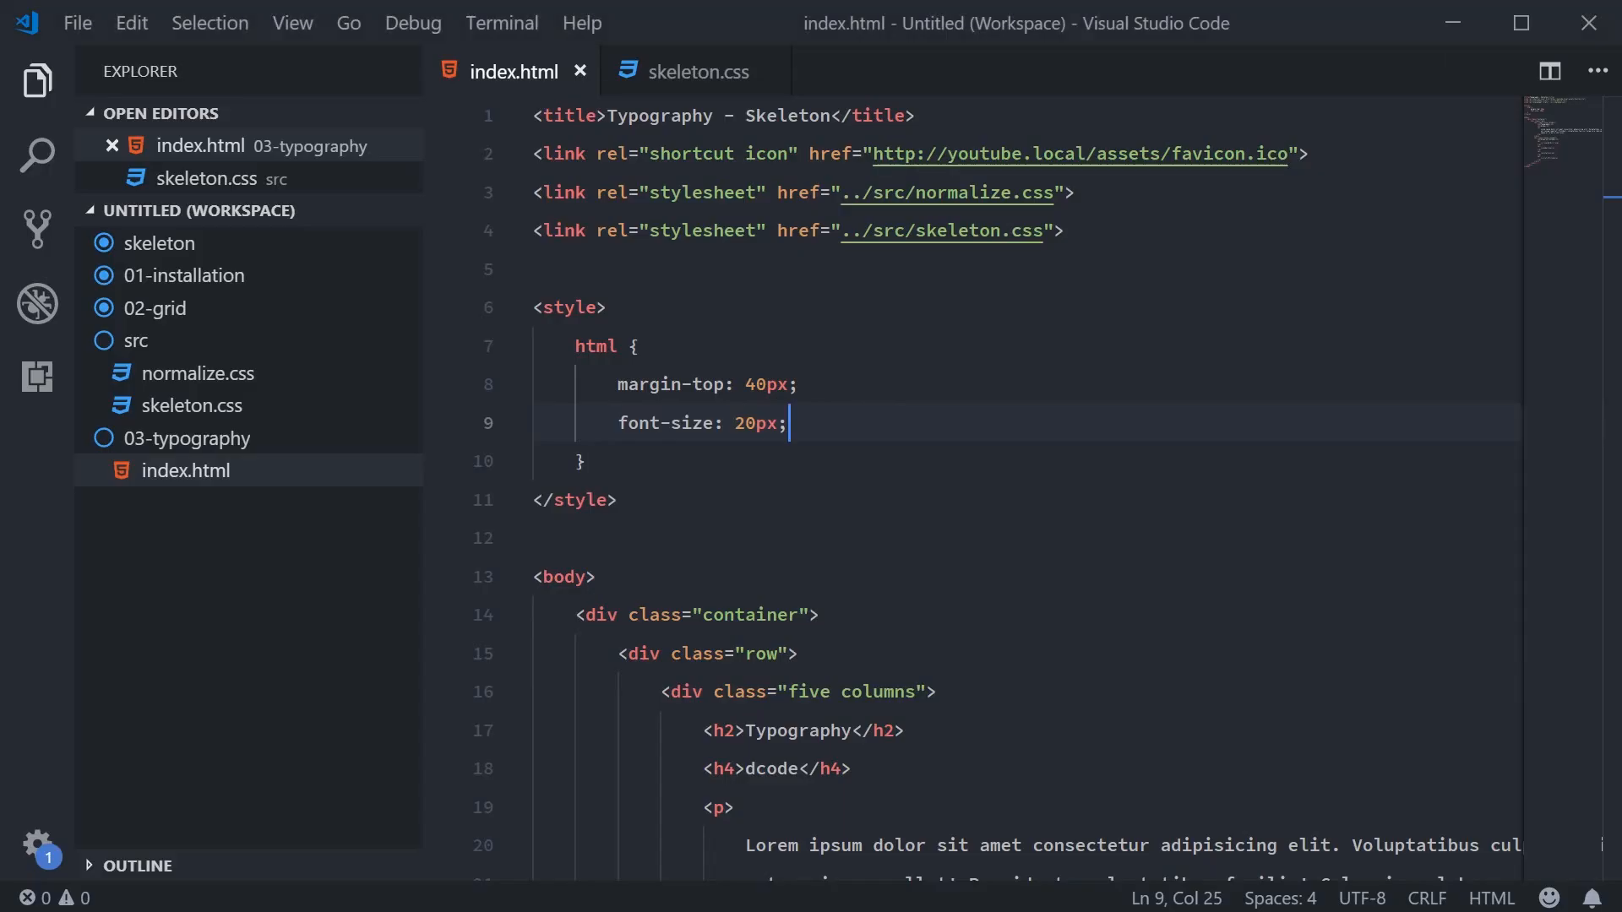
pyautogui.write('8p')
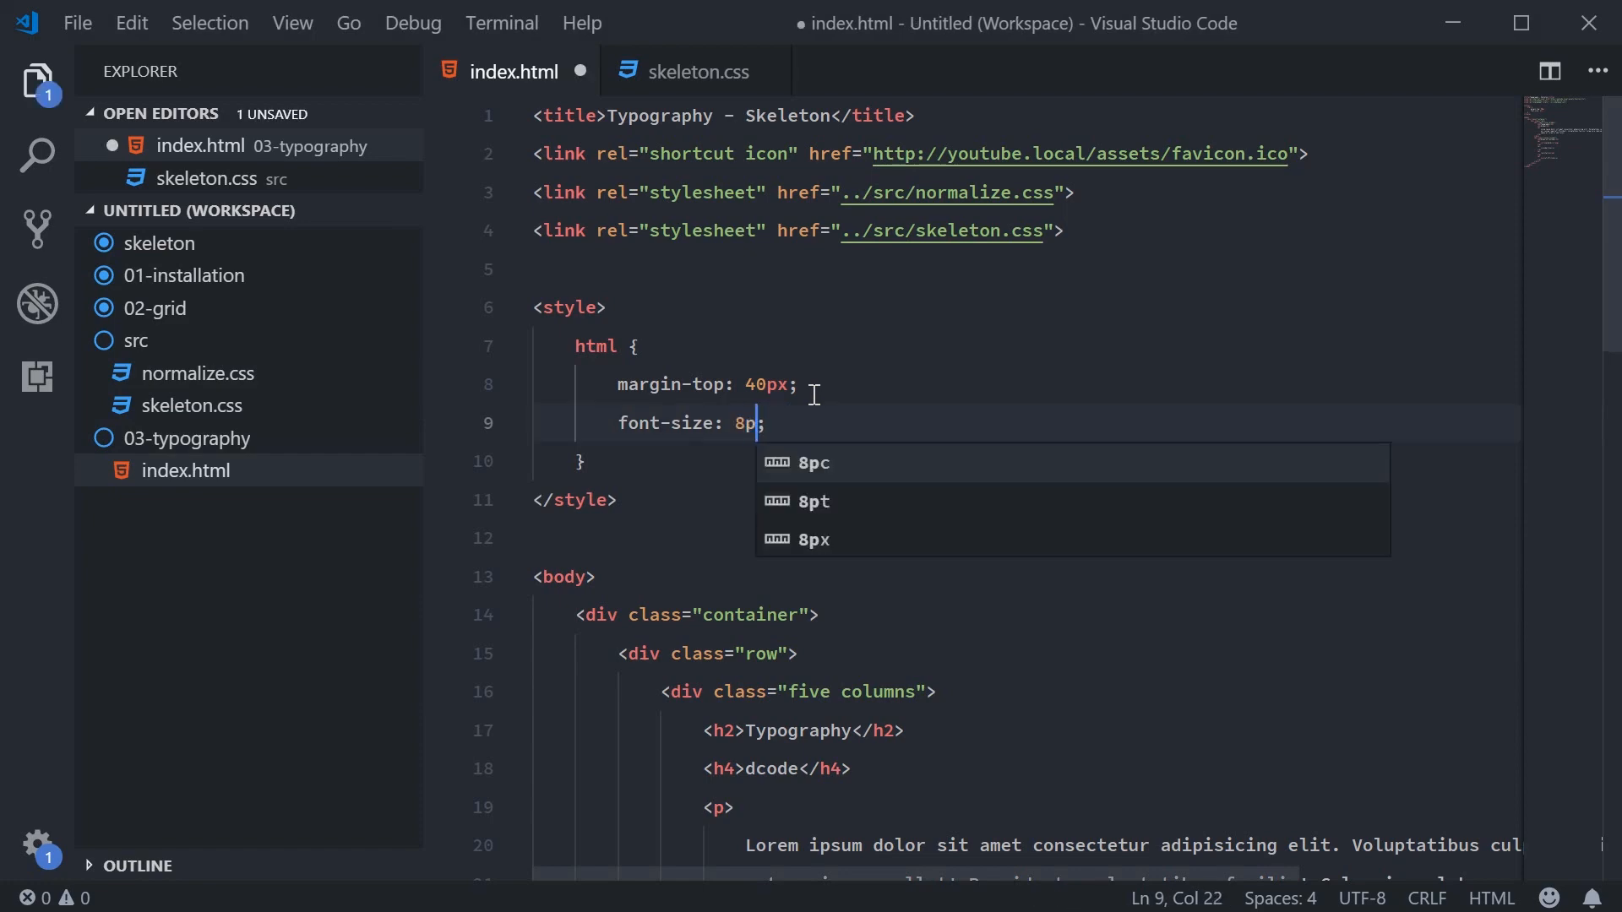